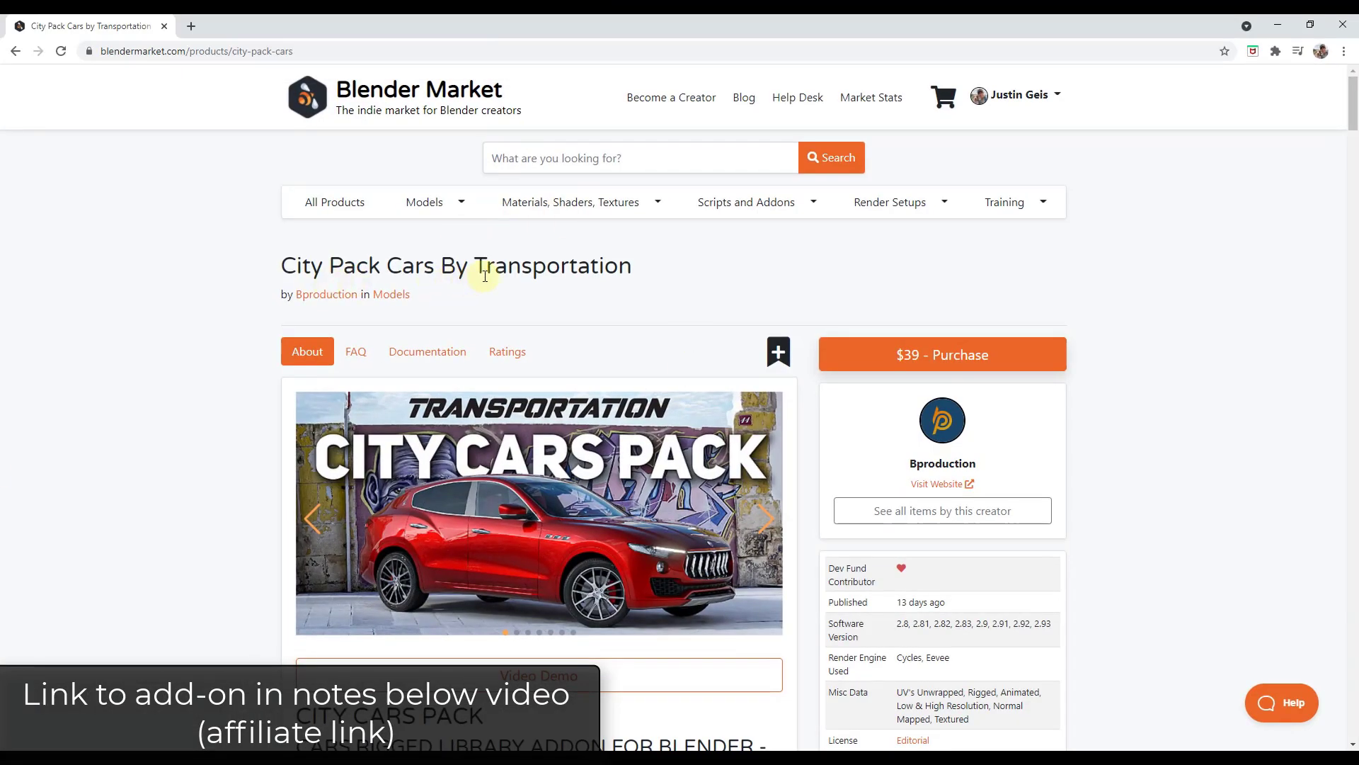
Browse the Bproduction store and the City Pack Cars product page on Blender Market
click(326, 294)
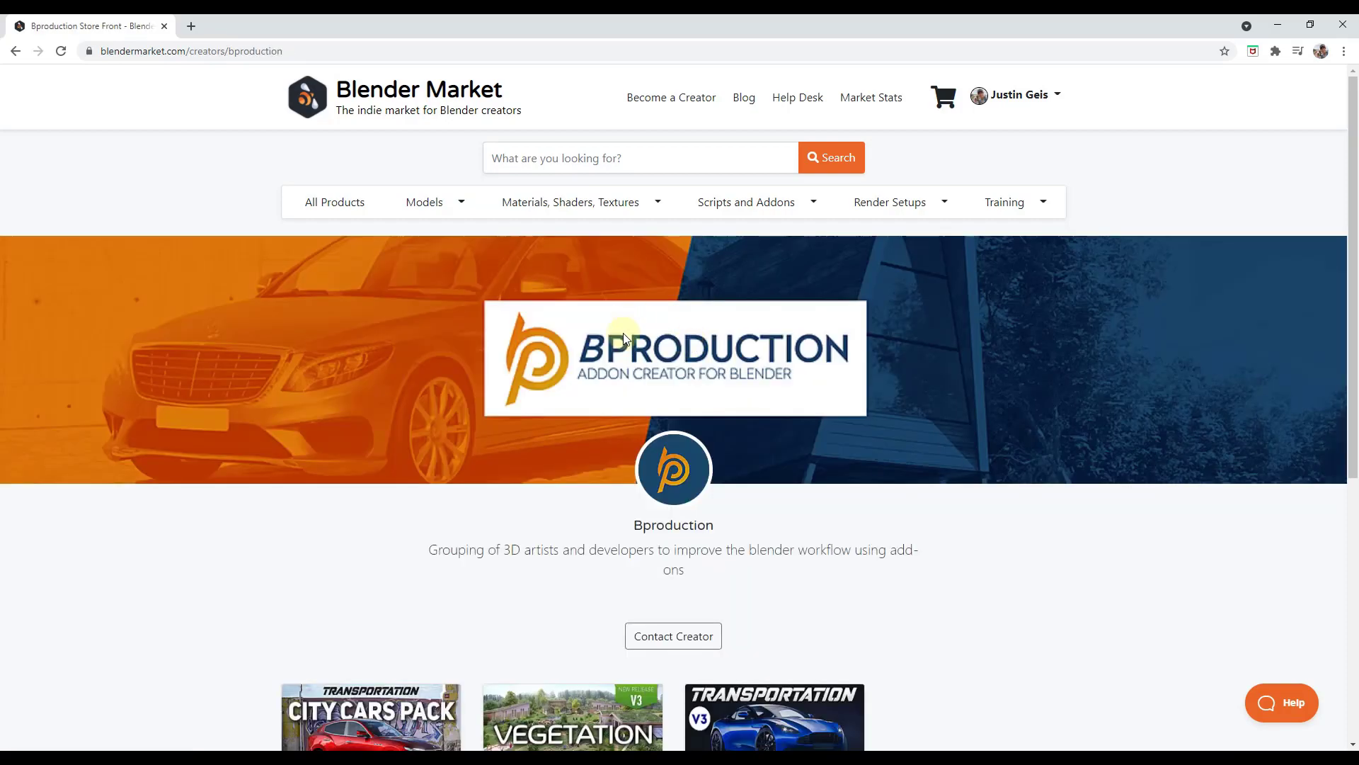
scroll(down, 3)
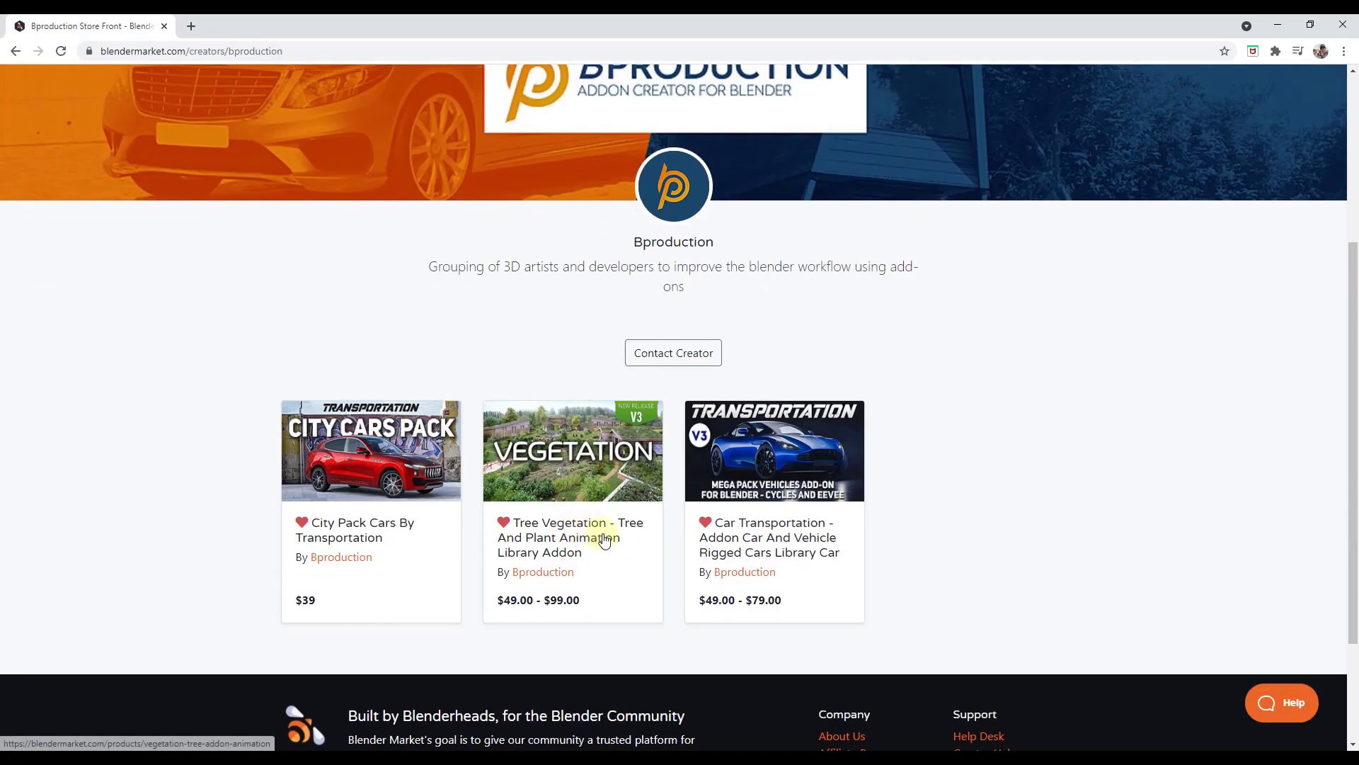
mouse_move(793, 532)
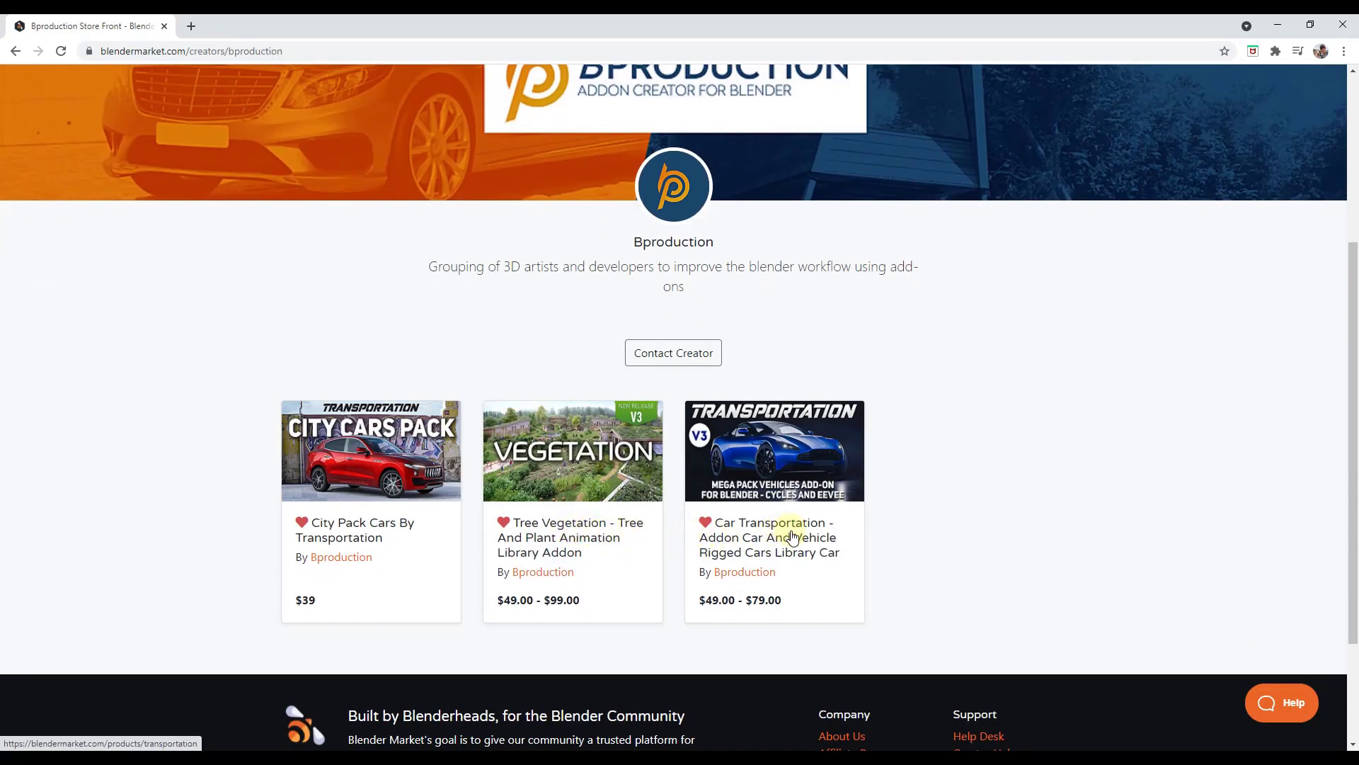
mouse_move(388, 445)
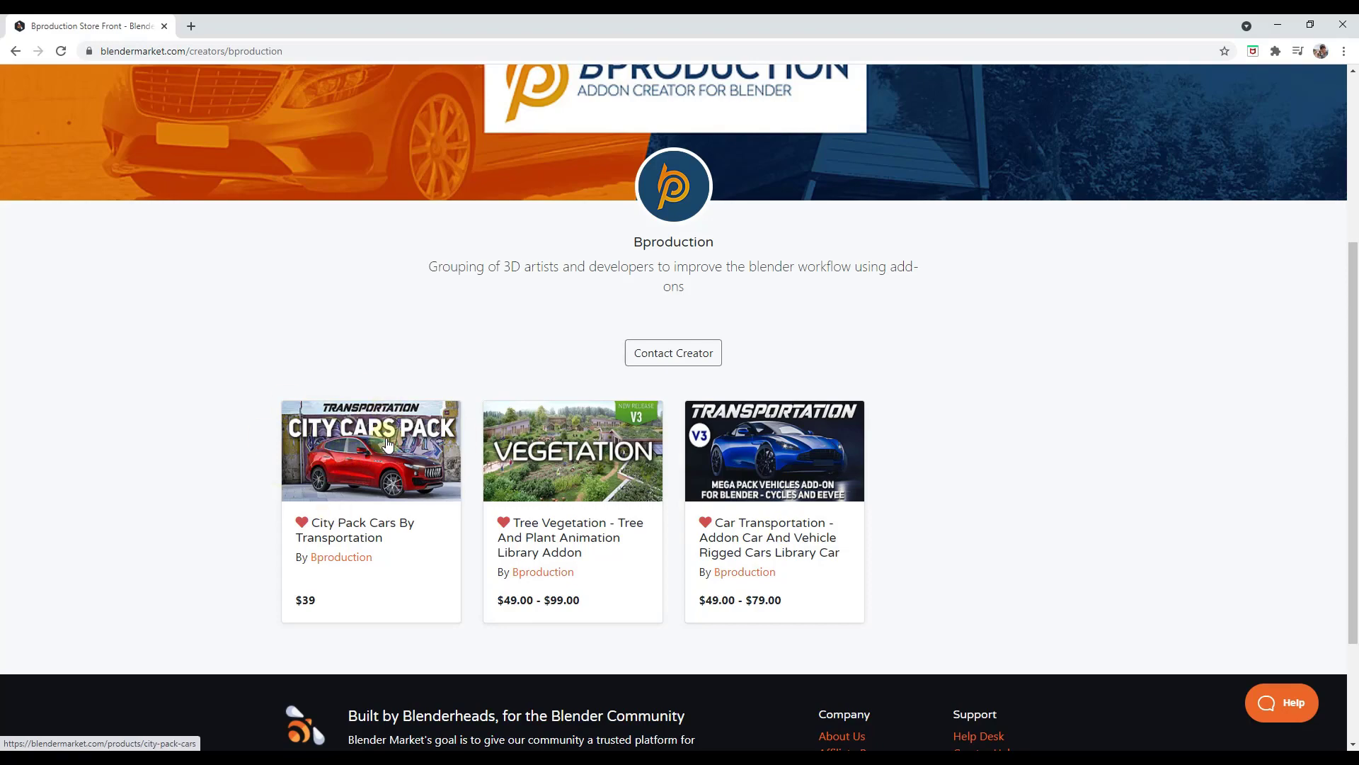
click(388, 452)
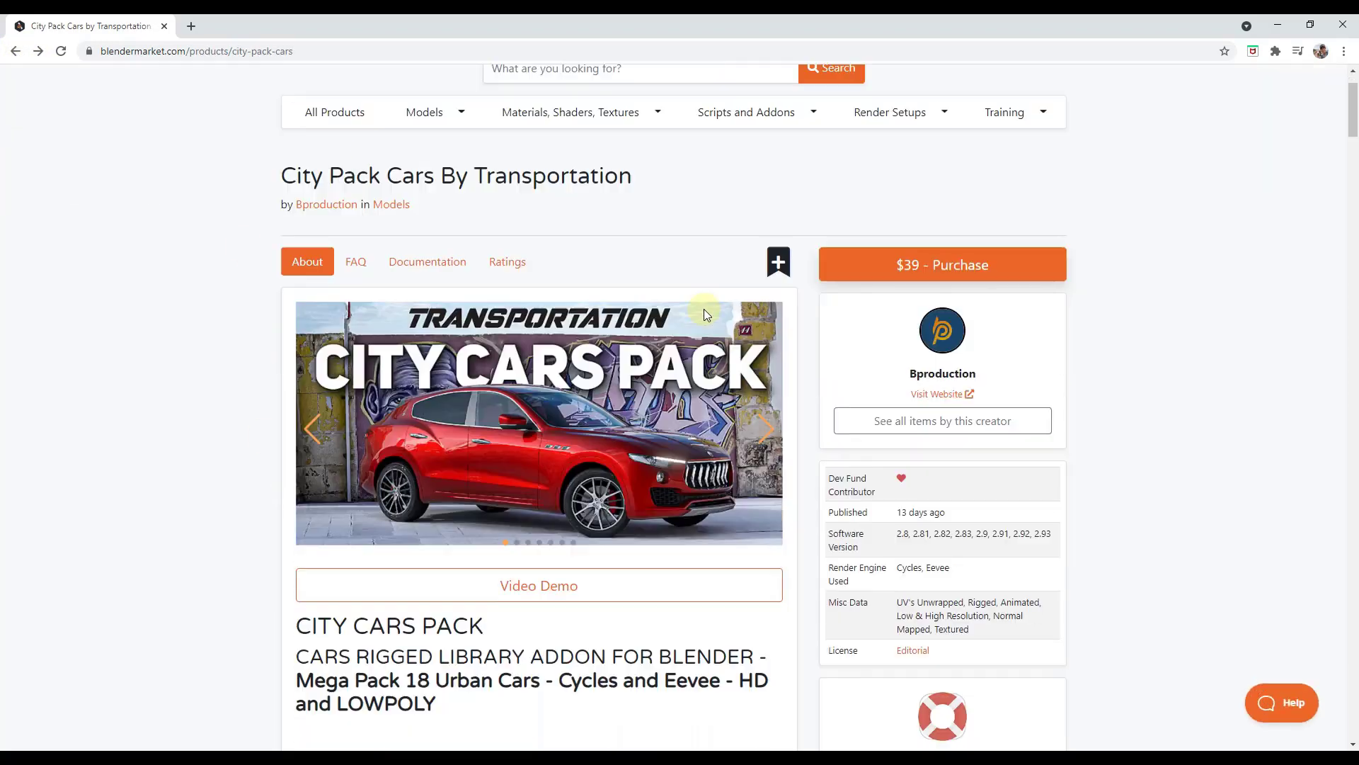
scroll(down, 3)
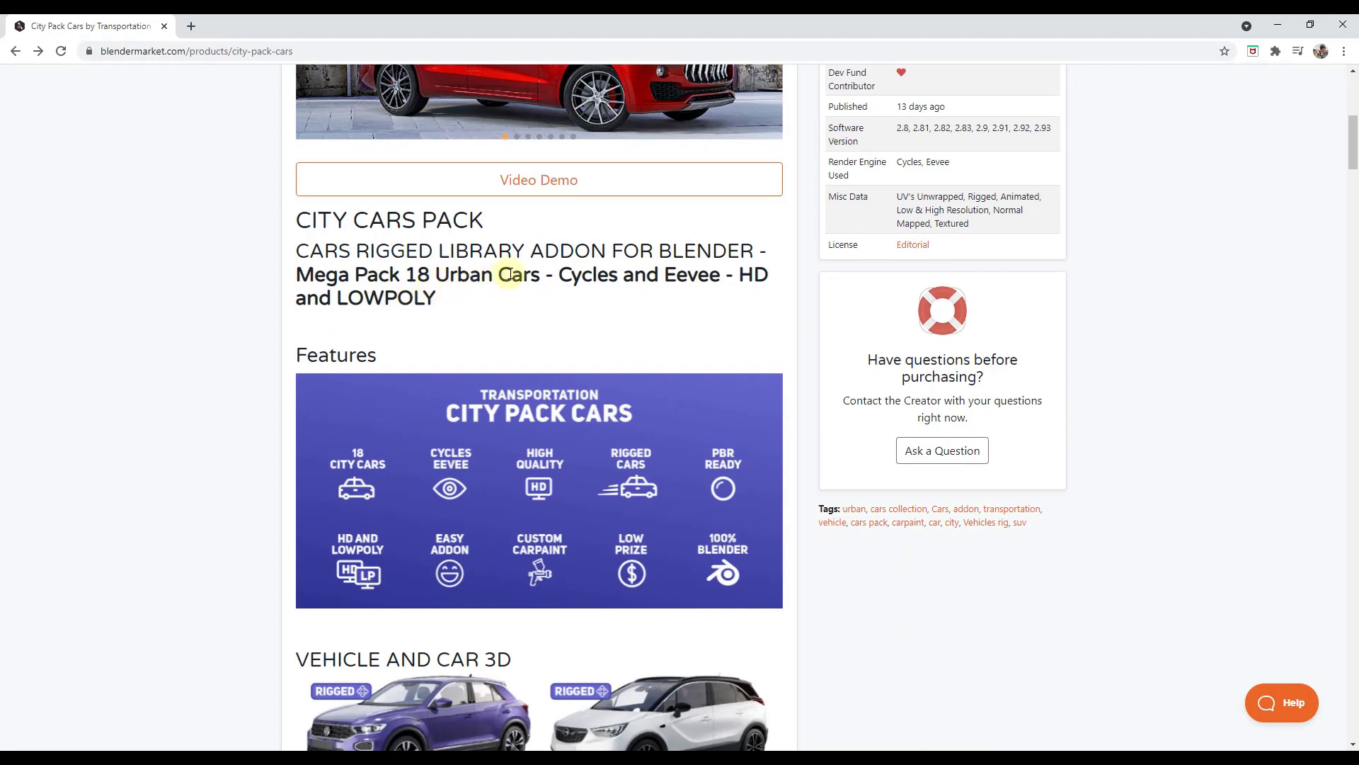
mouse_move(577, 252)
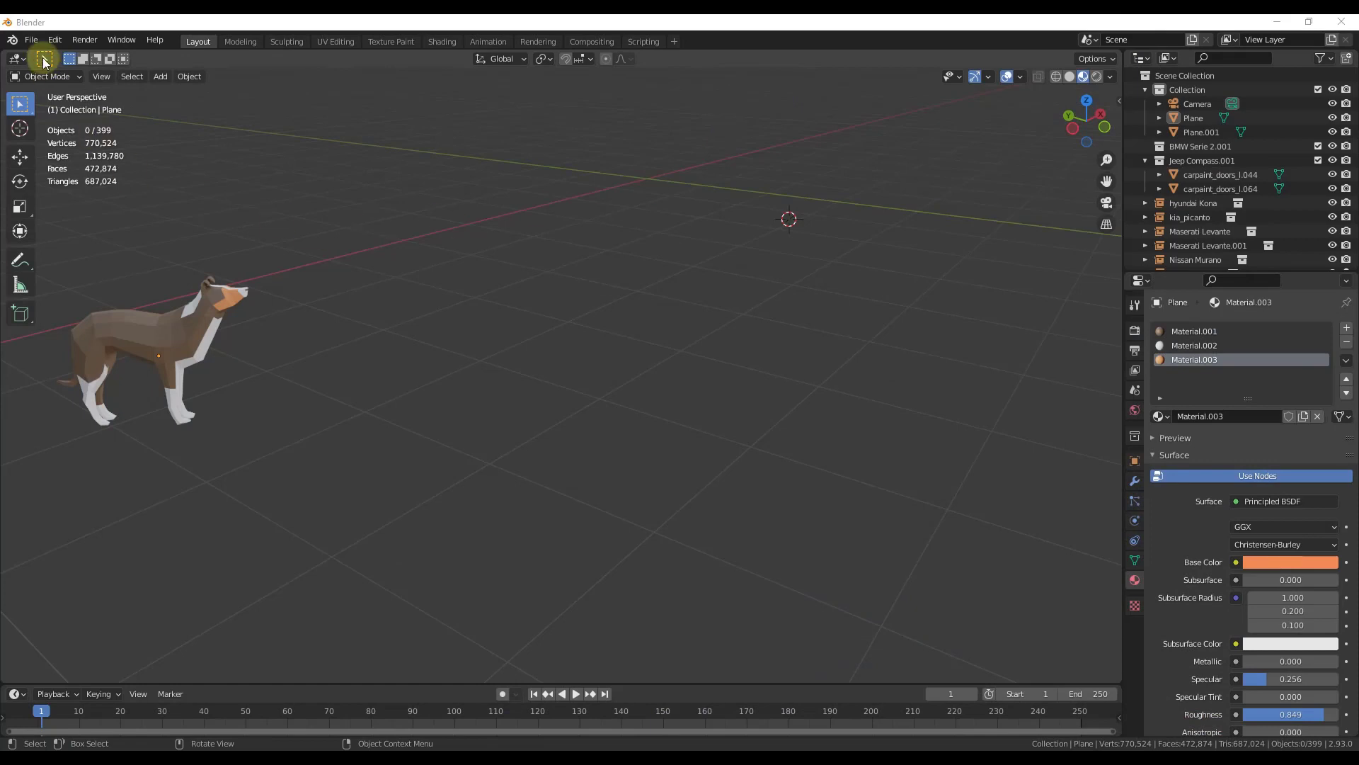
Review the City vehicles add-on details in Blender's Preferences add-ons list
click(54, 39)
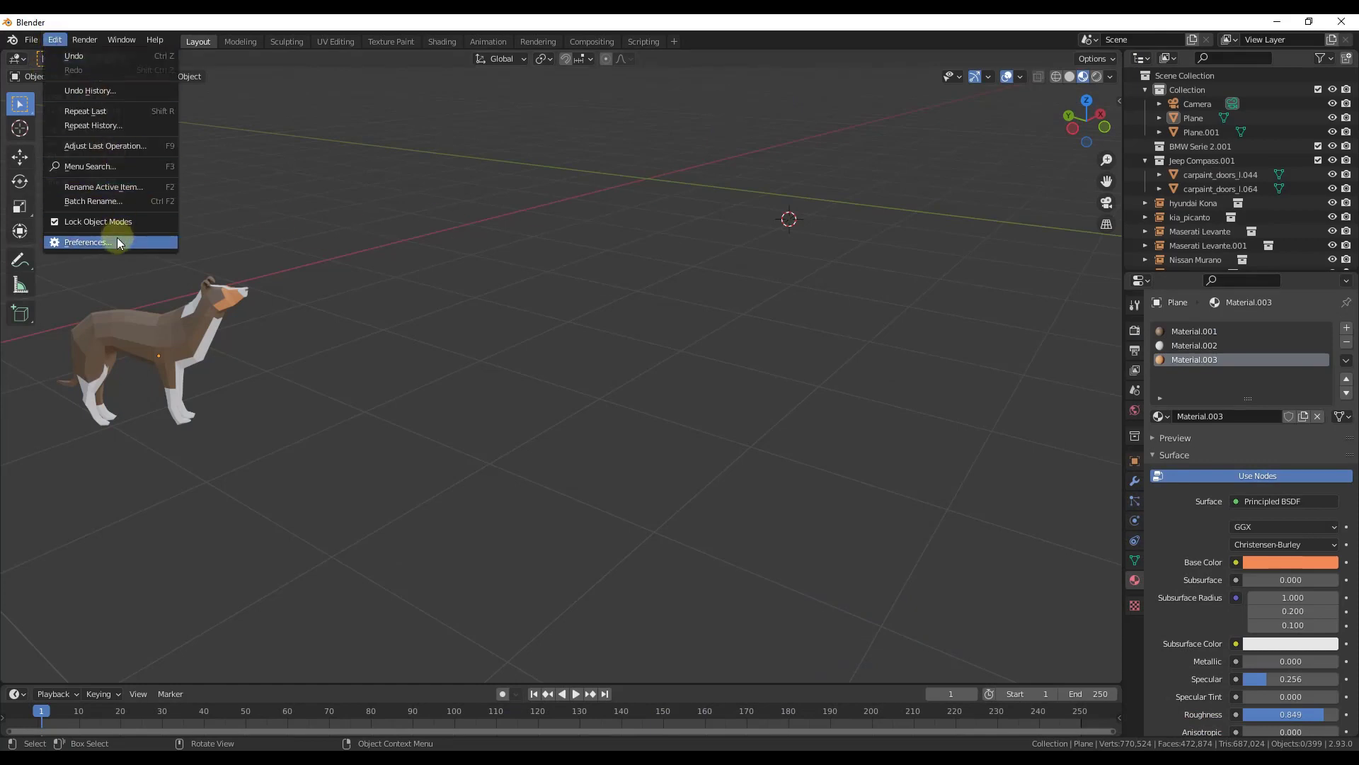
click(88, 242)
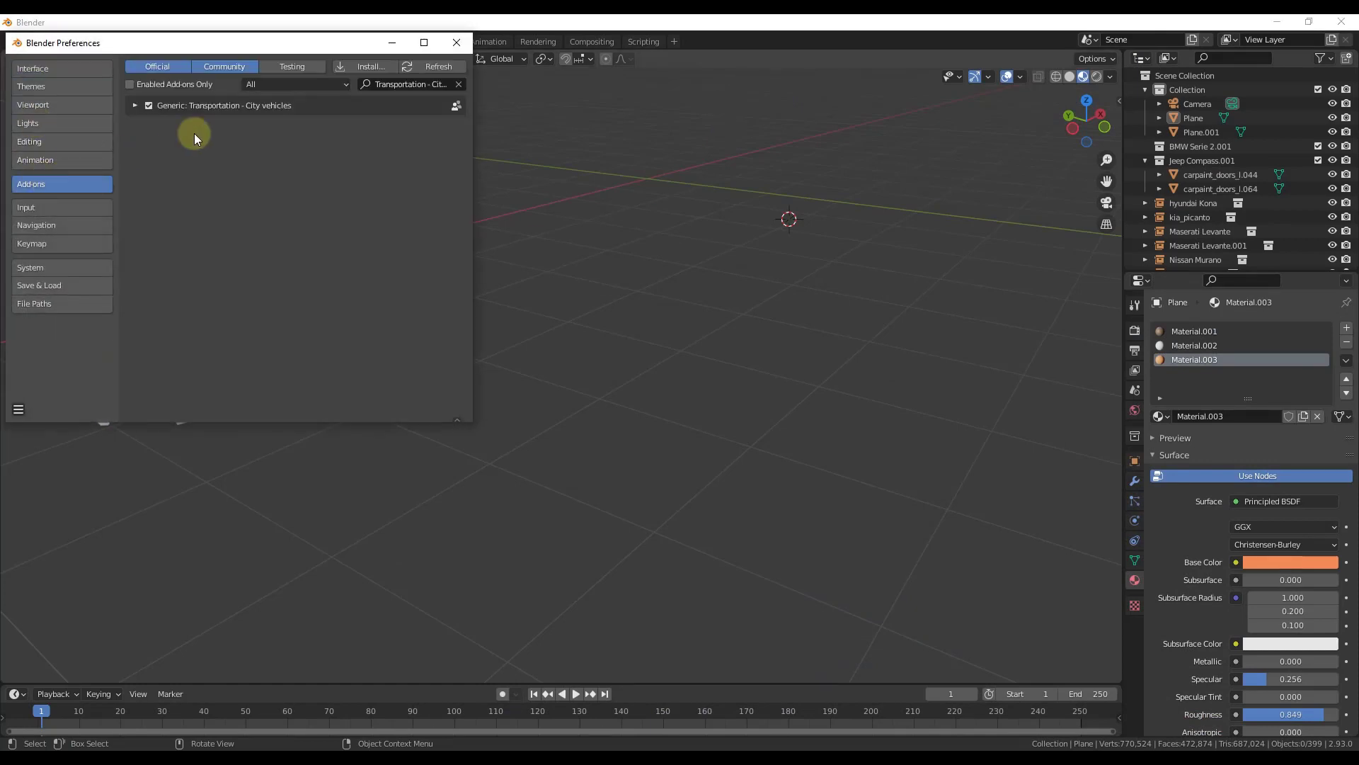
click(134, 105)
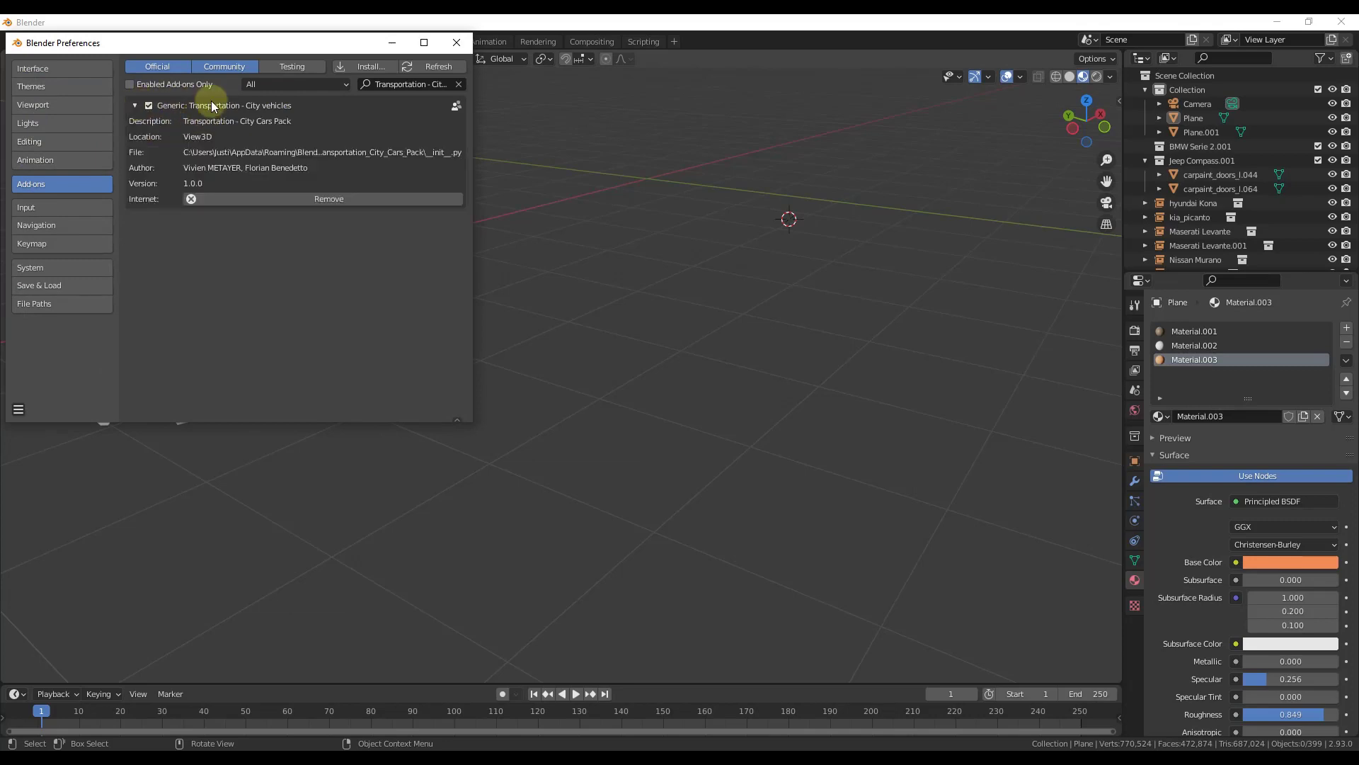
mouse_move(297, 112)
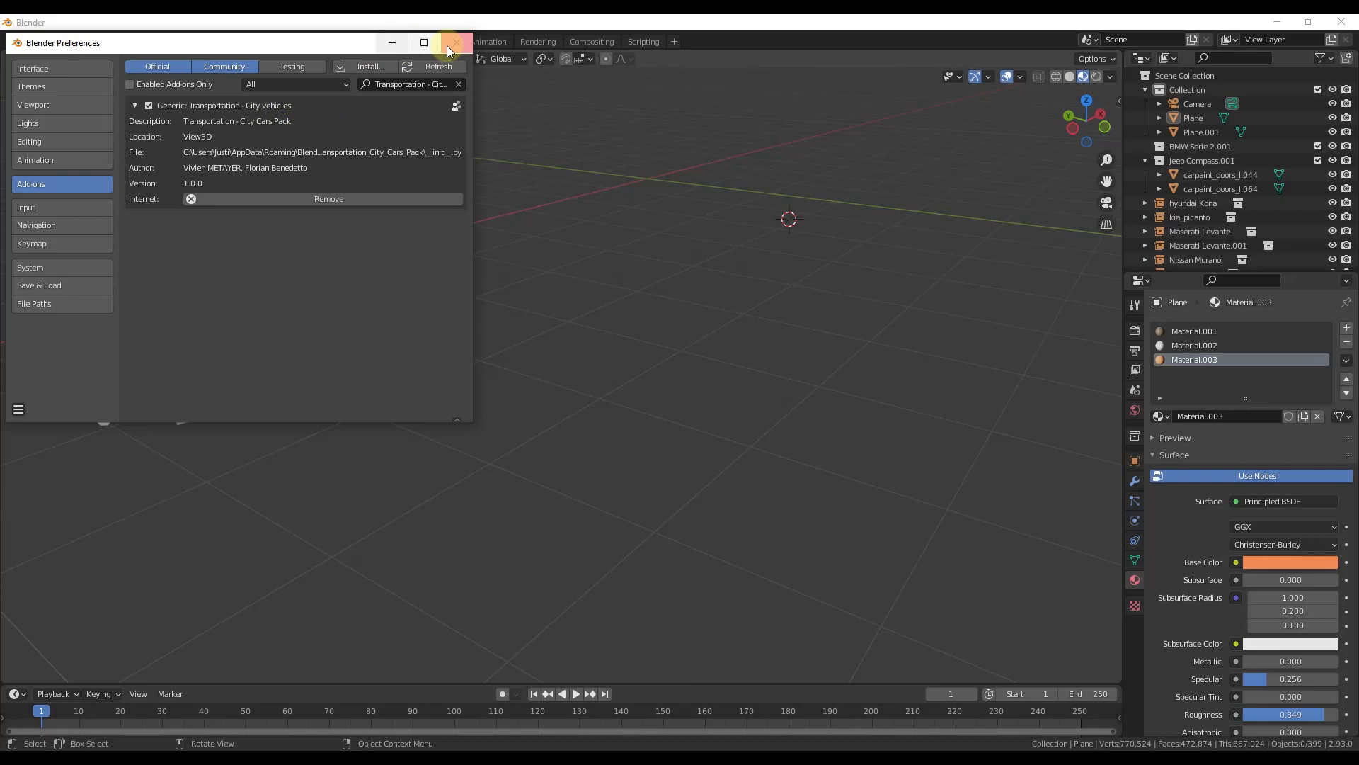
click(456, 42)
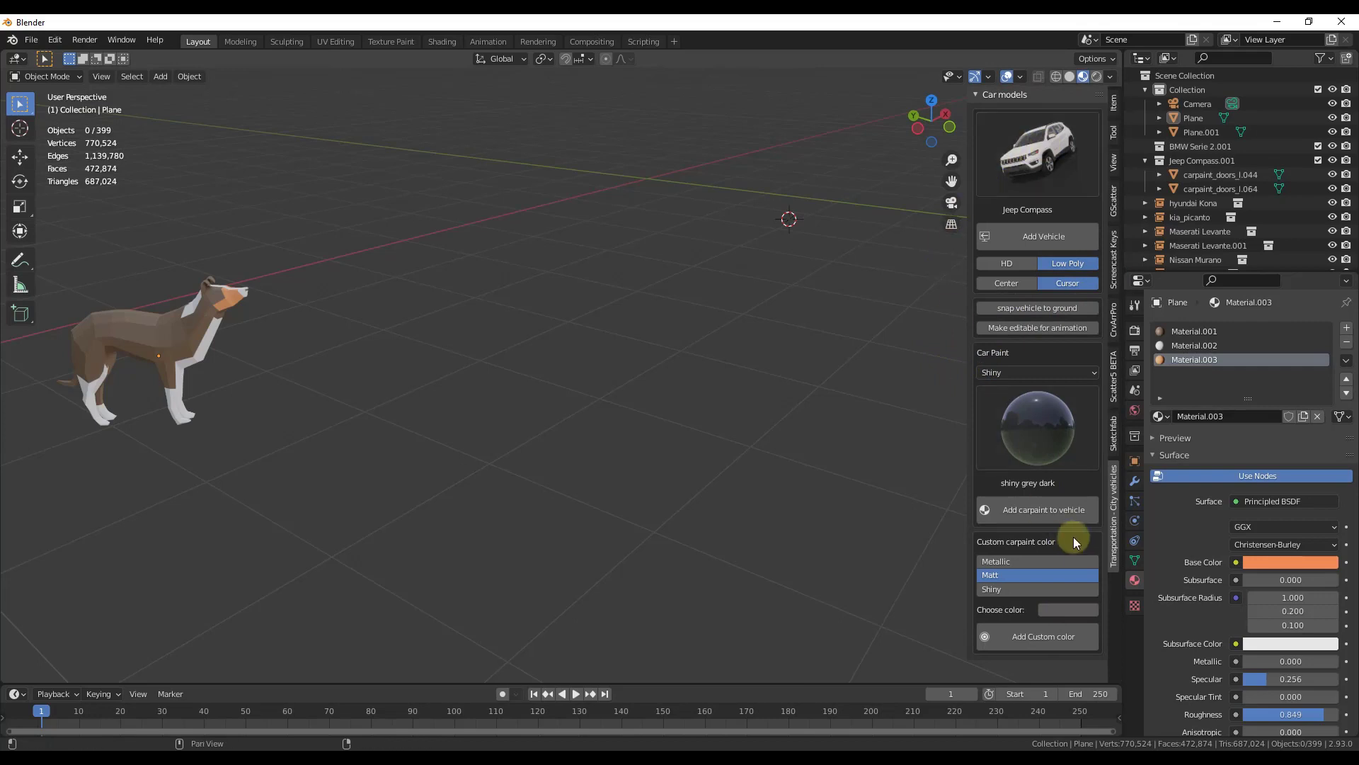
mouse_move(1015, 354)
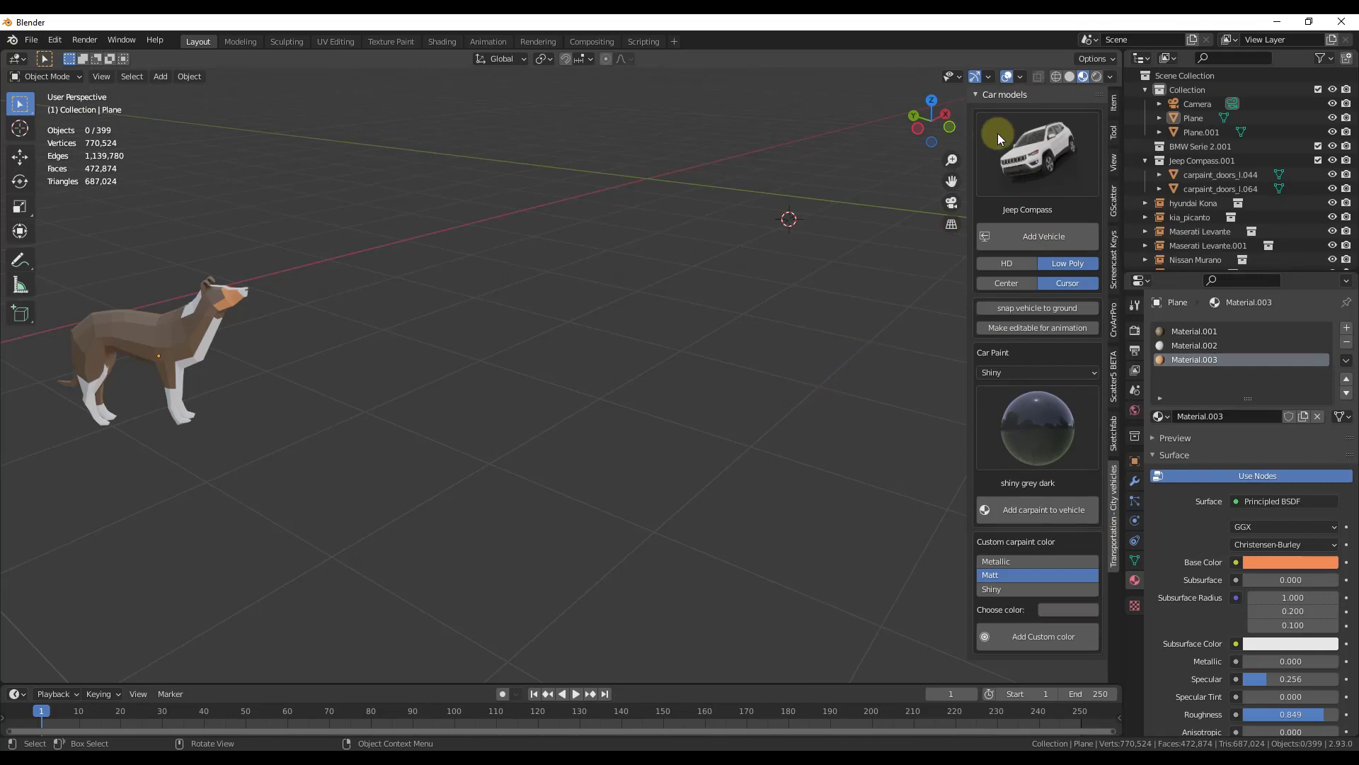
Add the white BMW Serie 2 HD car from the vehicle gallery and place it beside the dog
click(1036, 153)
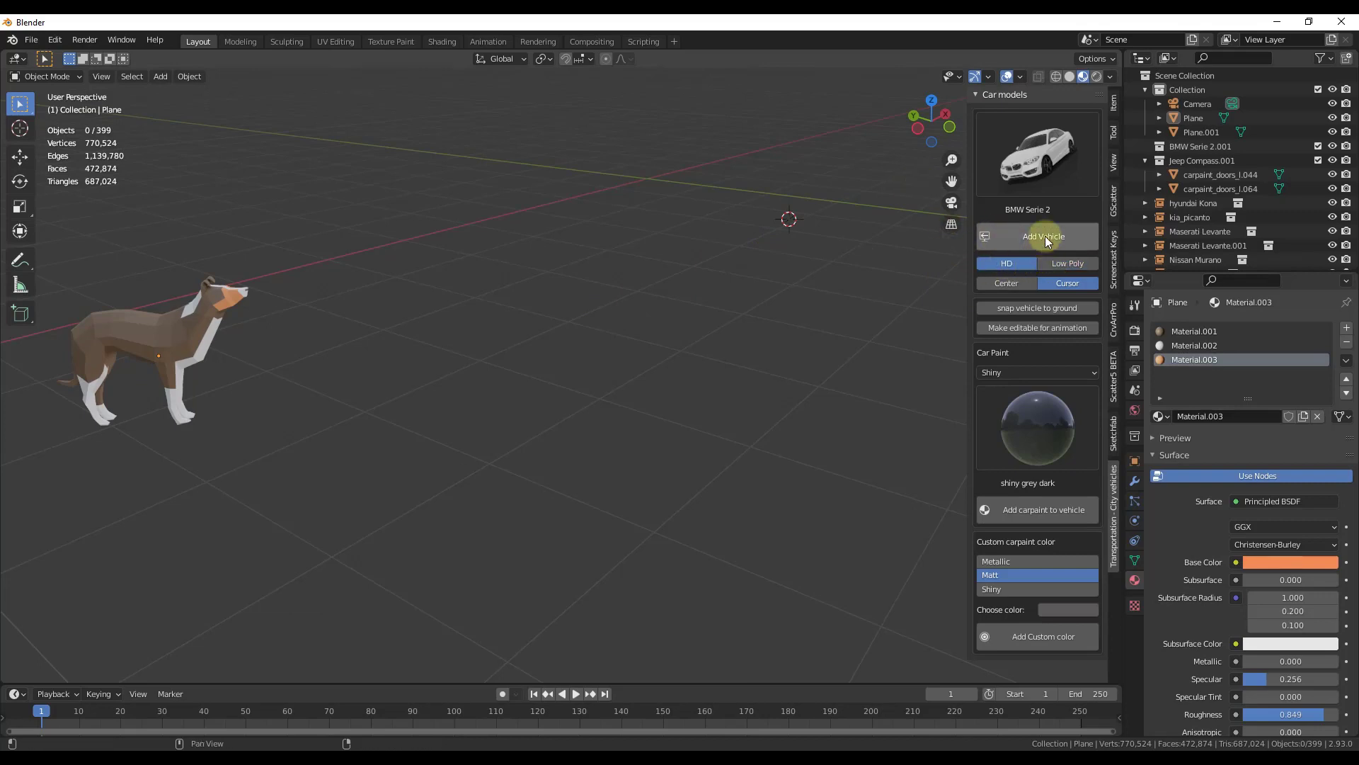
click(1042, 235)
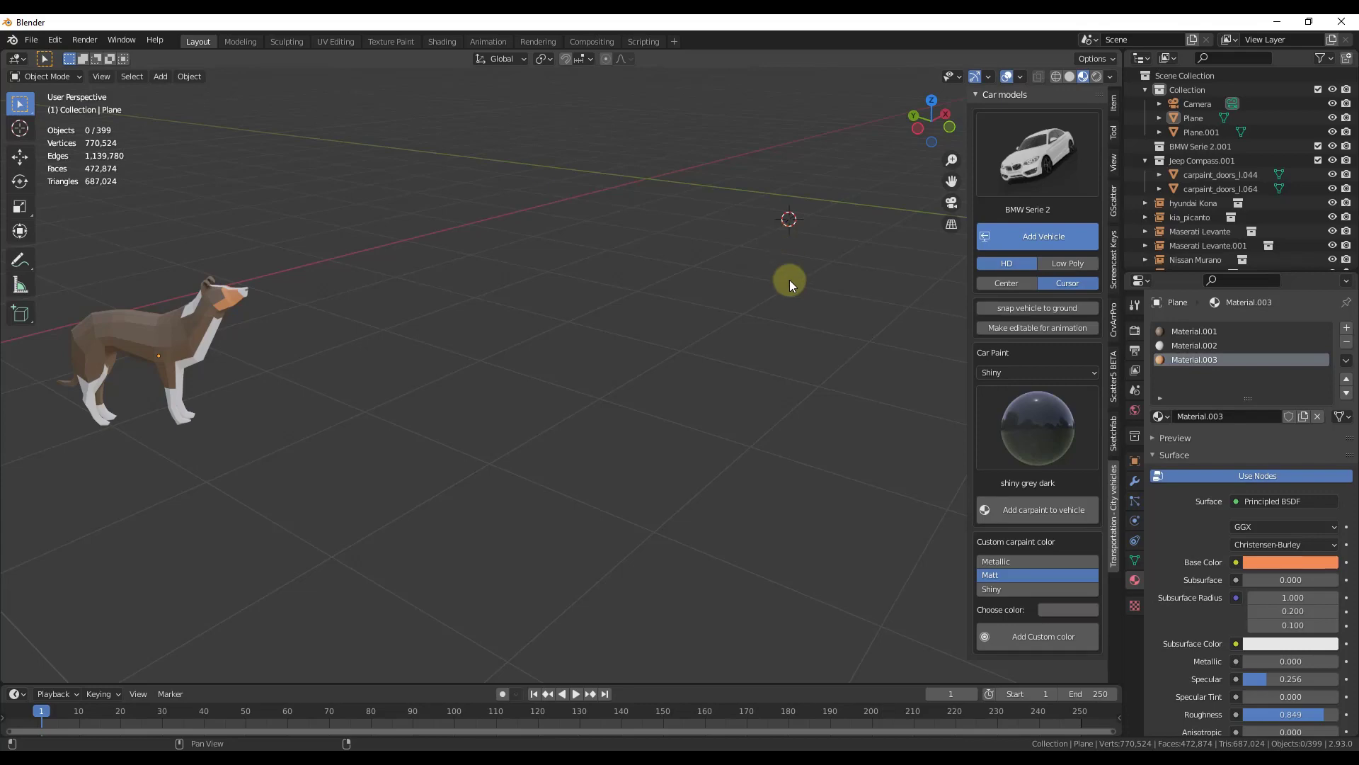
click(1037, 235)
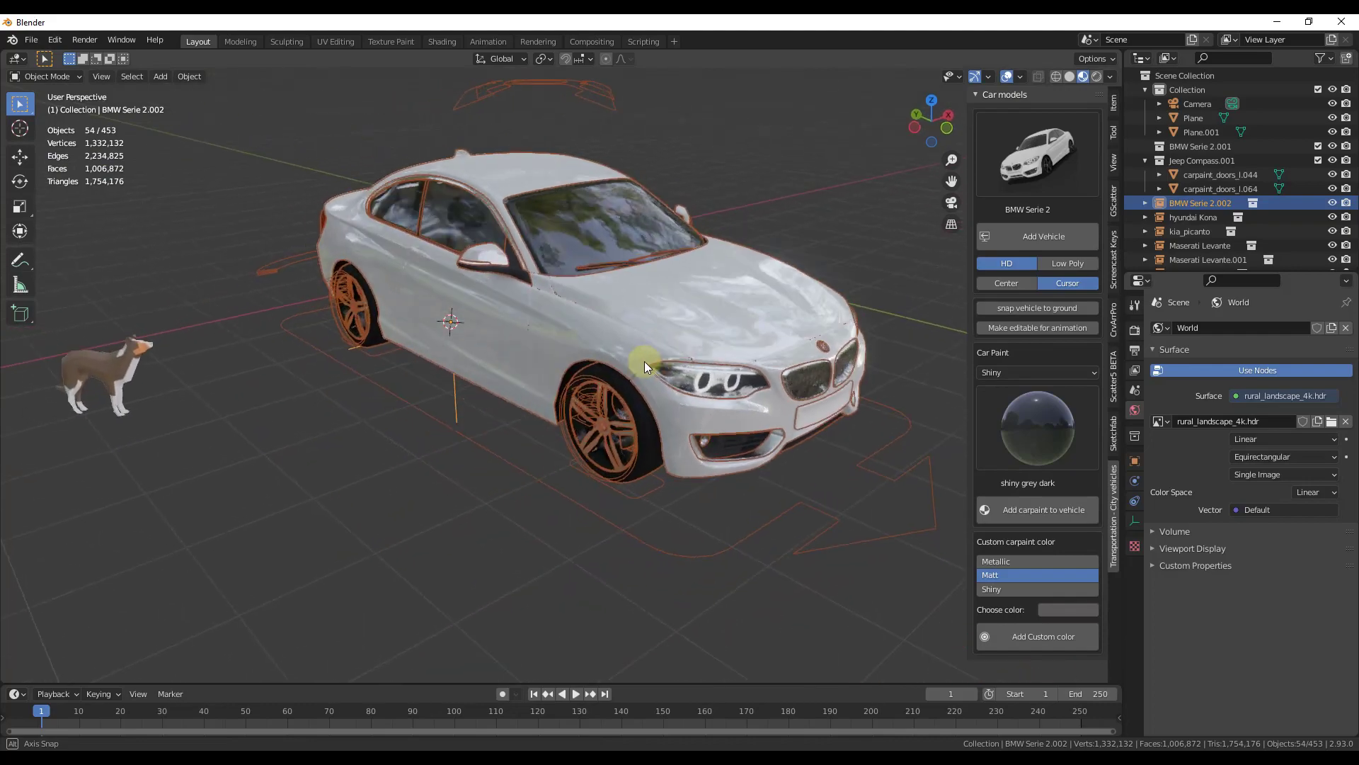
drag(650, 364, 654, 368)
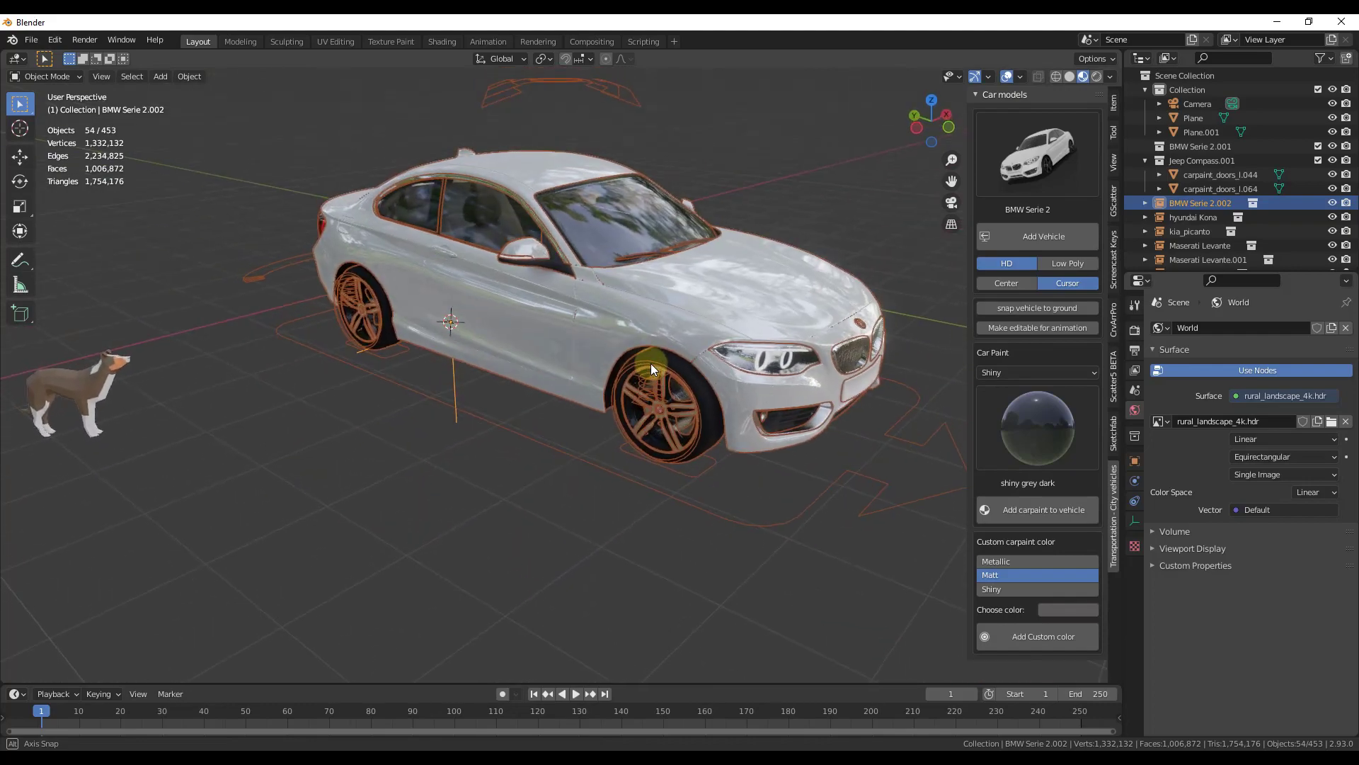
drag(650, 368, 723, 331)
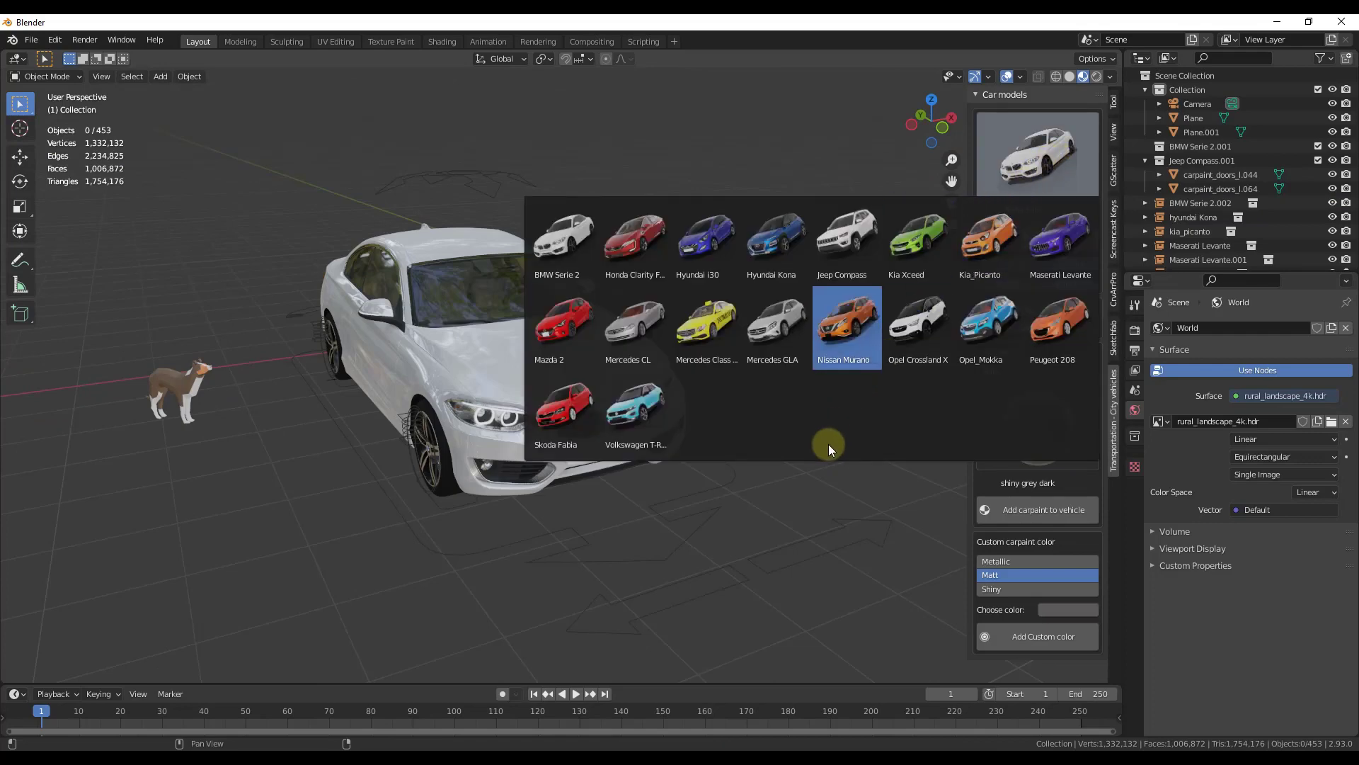
Add a low-poly blue Hyundai Kona from the gallery and check its mesh with the wireframe overlay
click(772, 238)
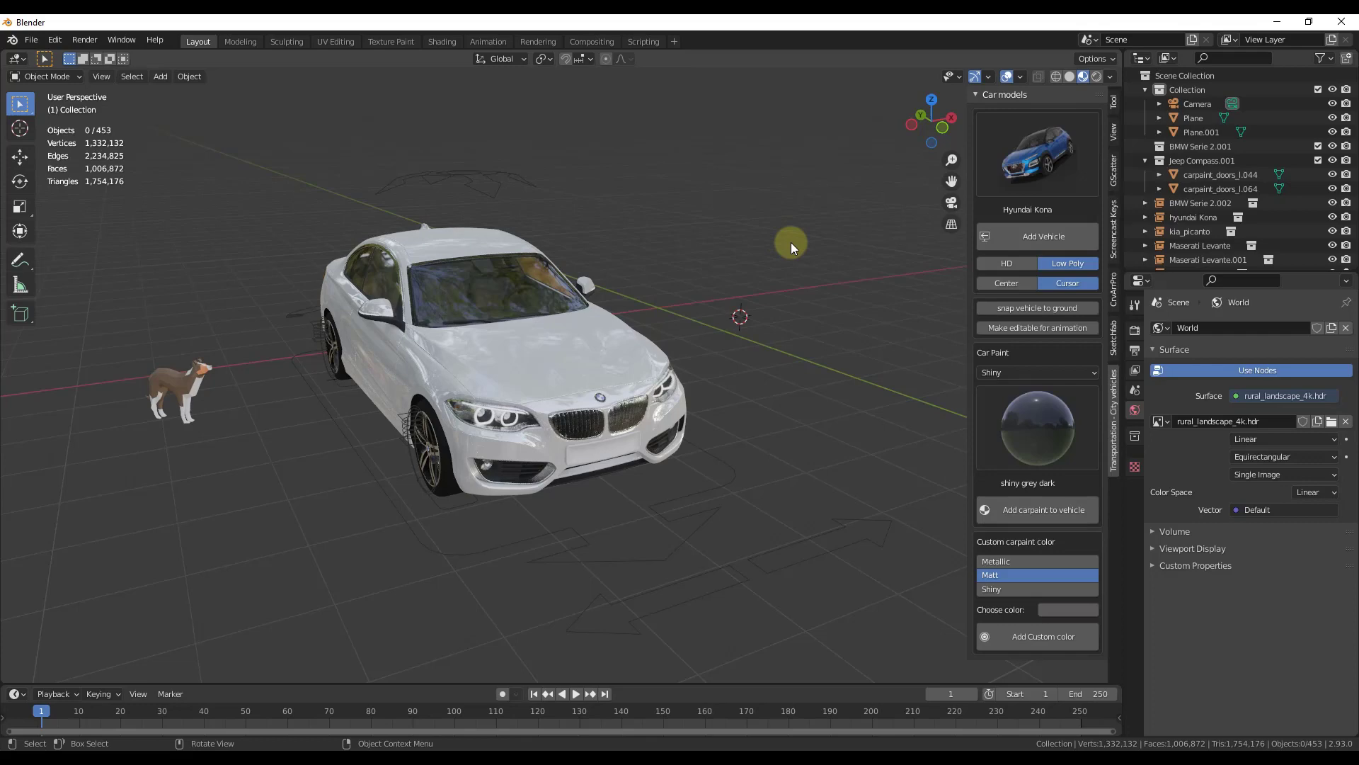
click(1042, 235)
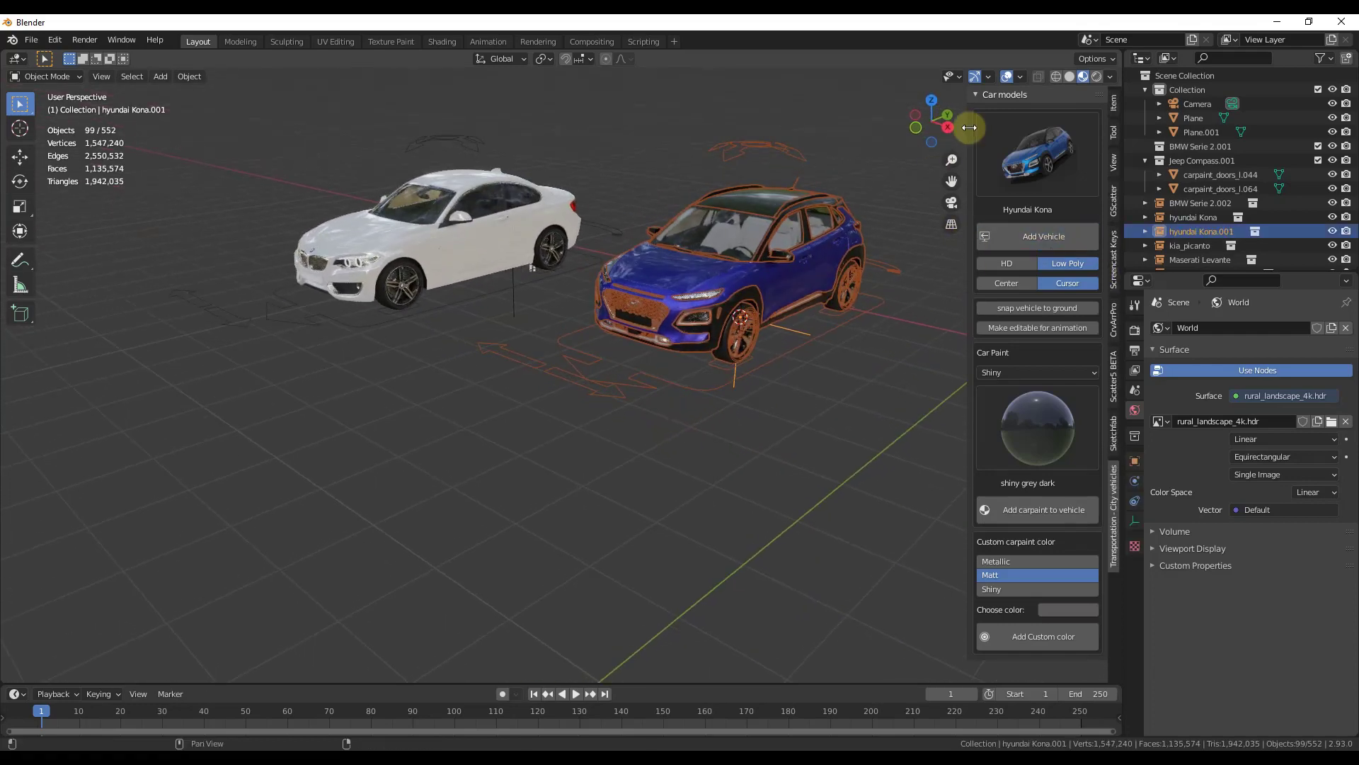
drag(968, 128, 770, 286)
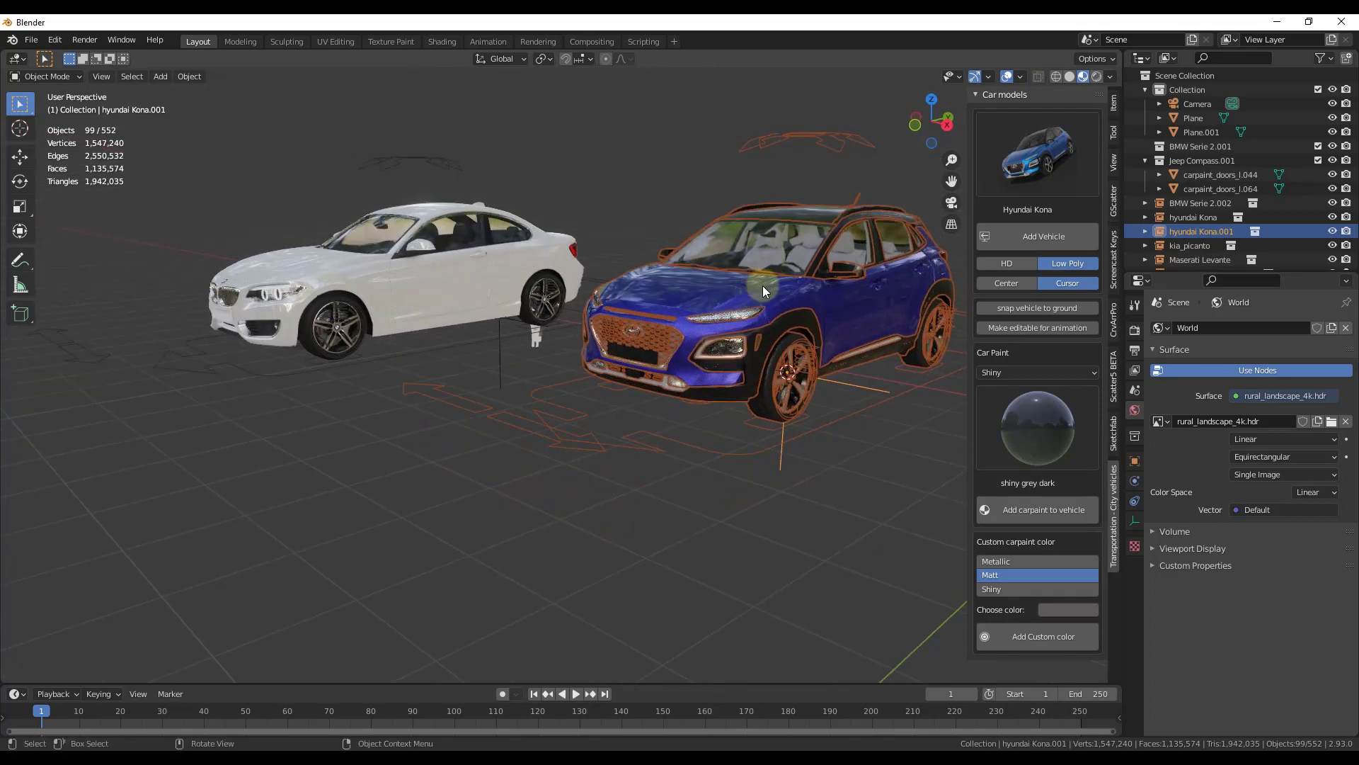
click(1007, 76)
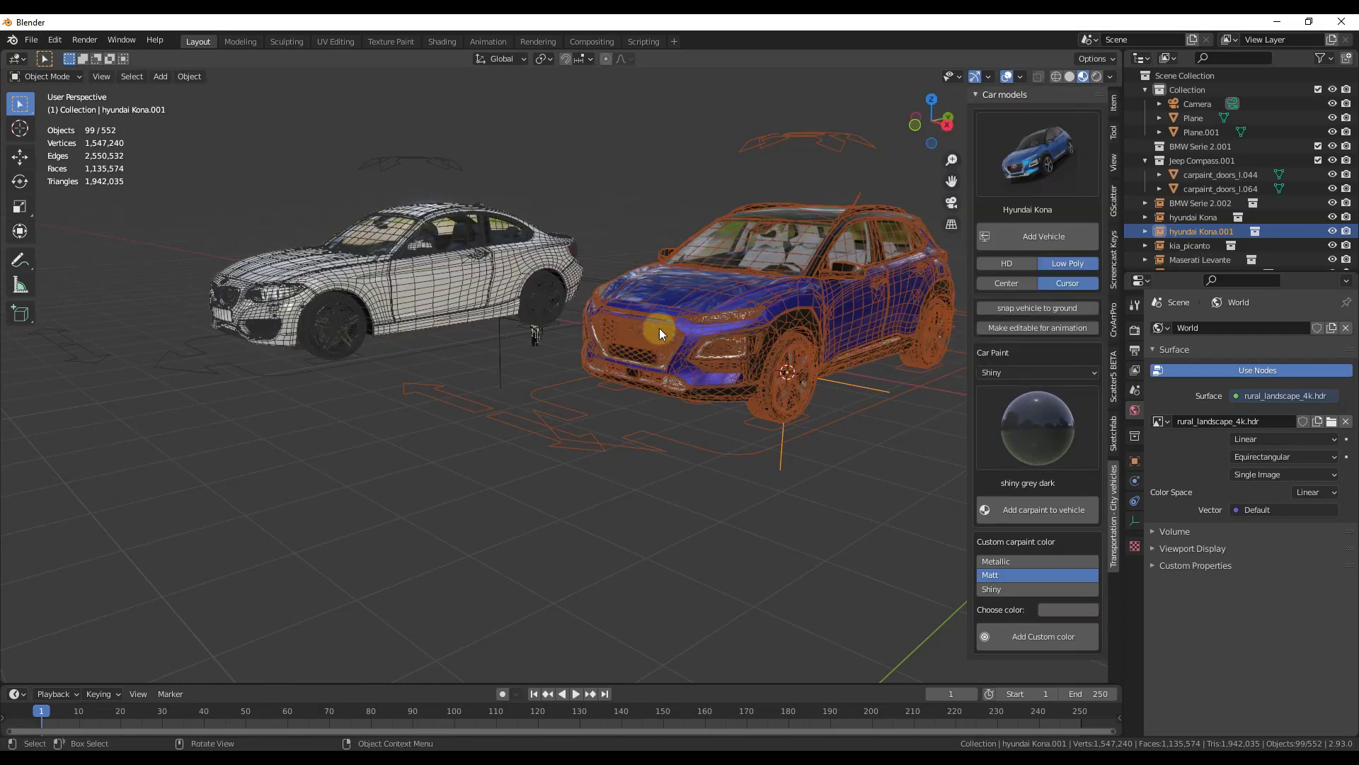
drag(658, 334, 674, 363)
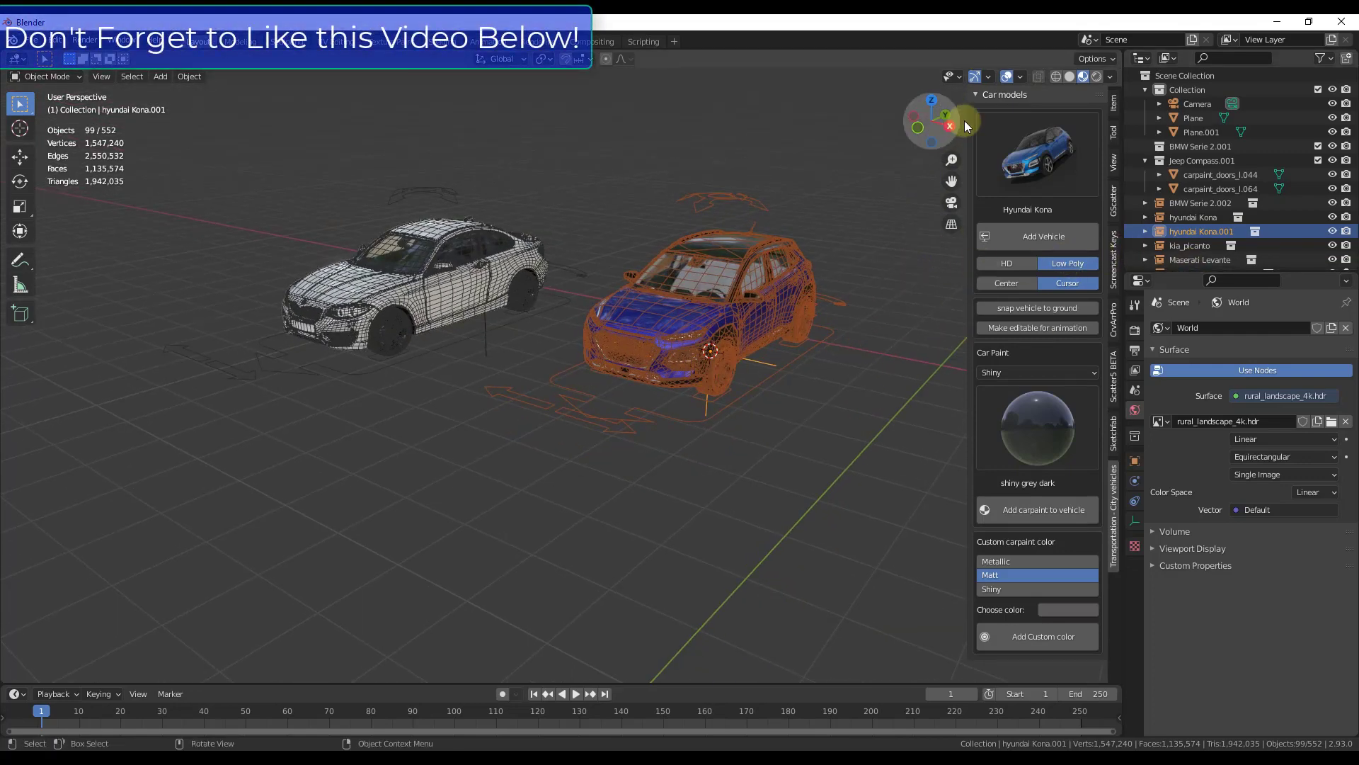
click(1006, 77)
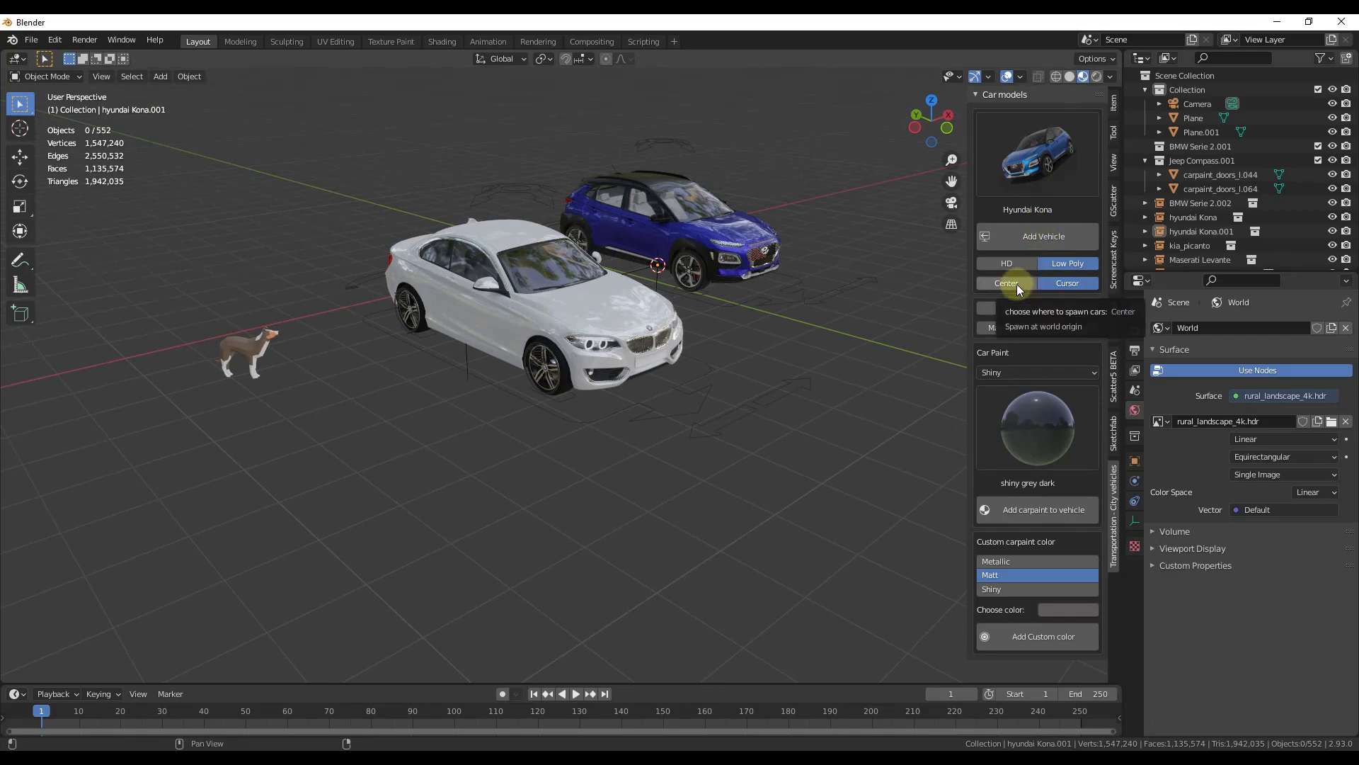
Add more city cars, including a Maserati Levante, and view them spread over the ramps
click(1067, 282)
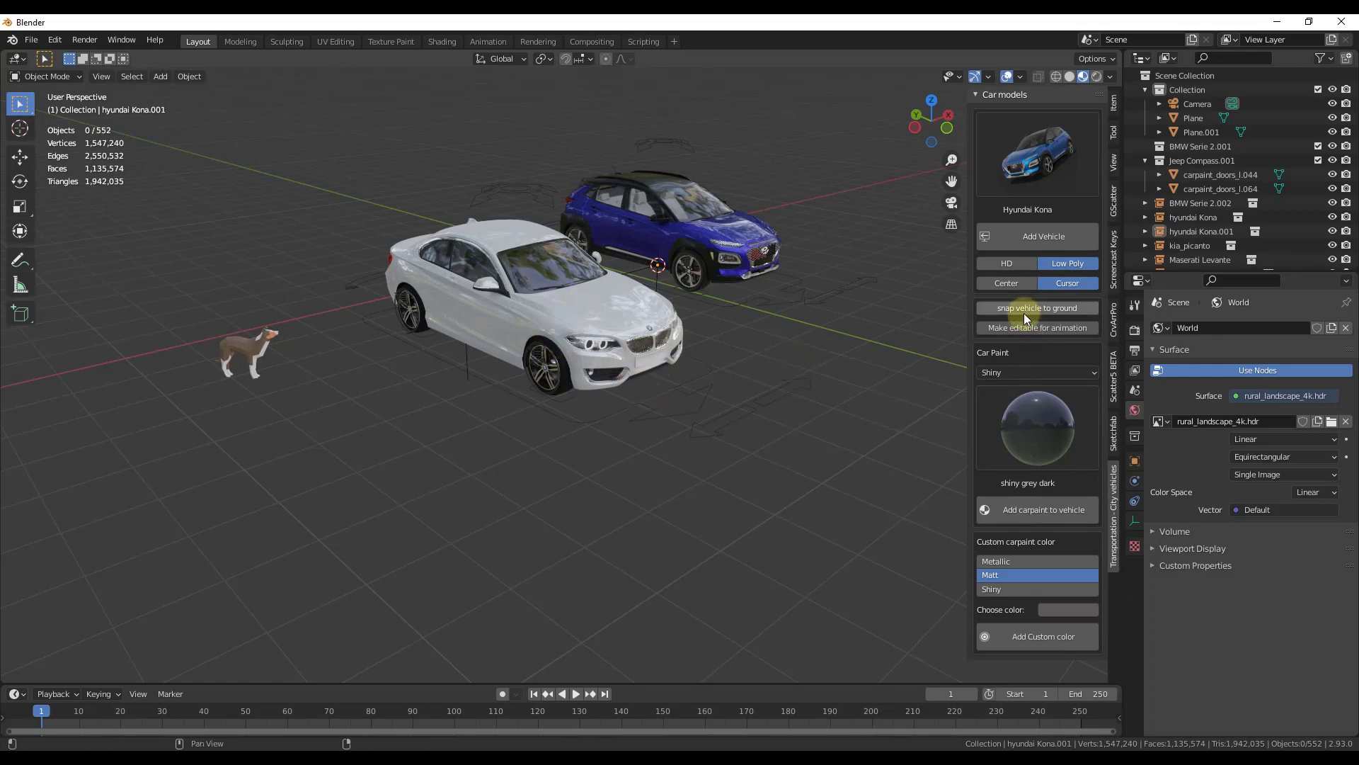
mouse_move(975, 317)
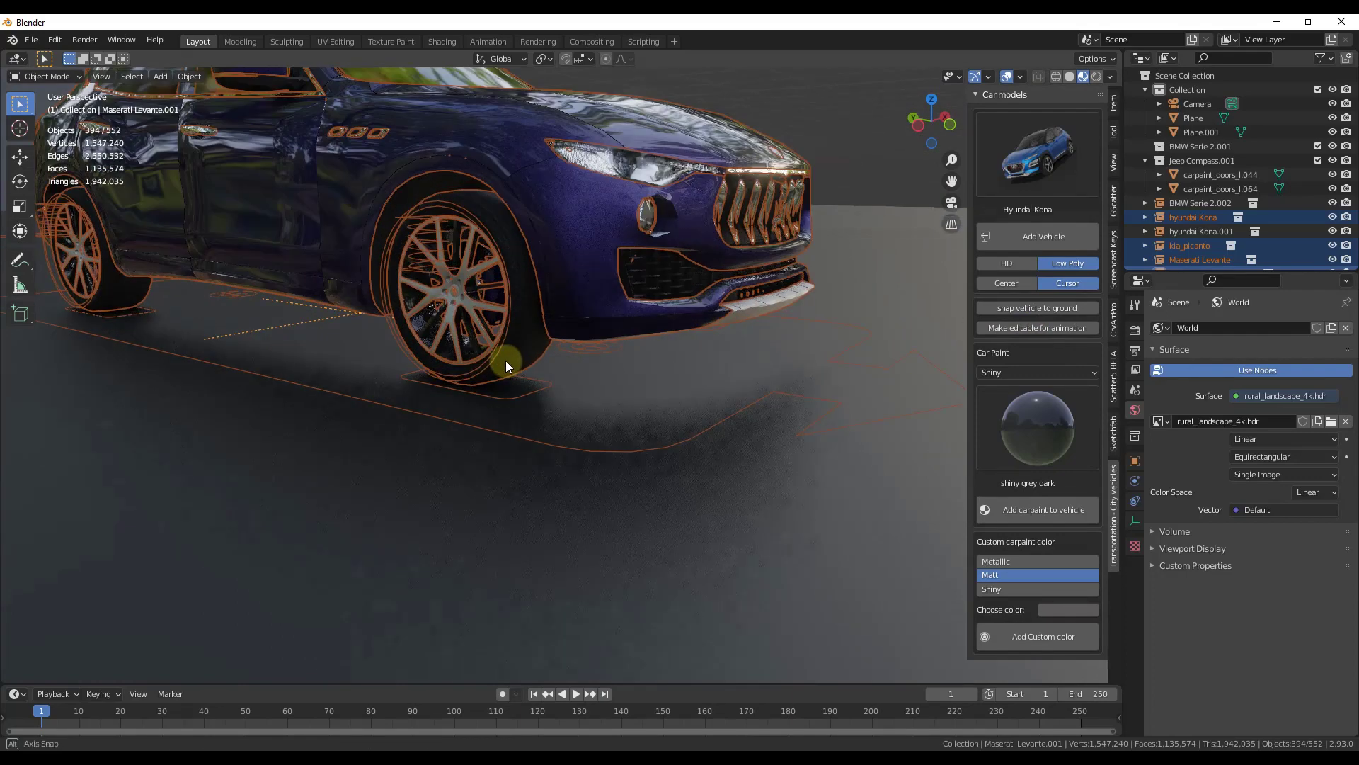
drag(507, 365, 671, 277)
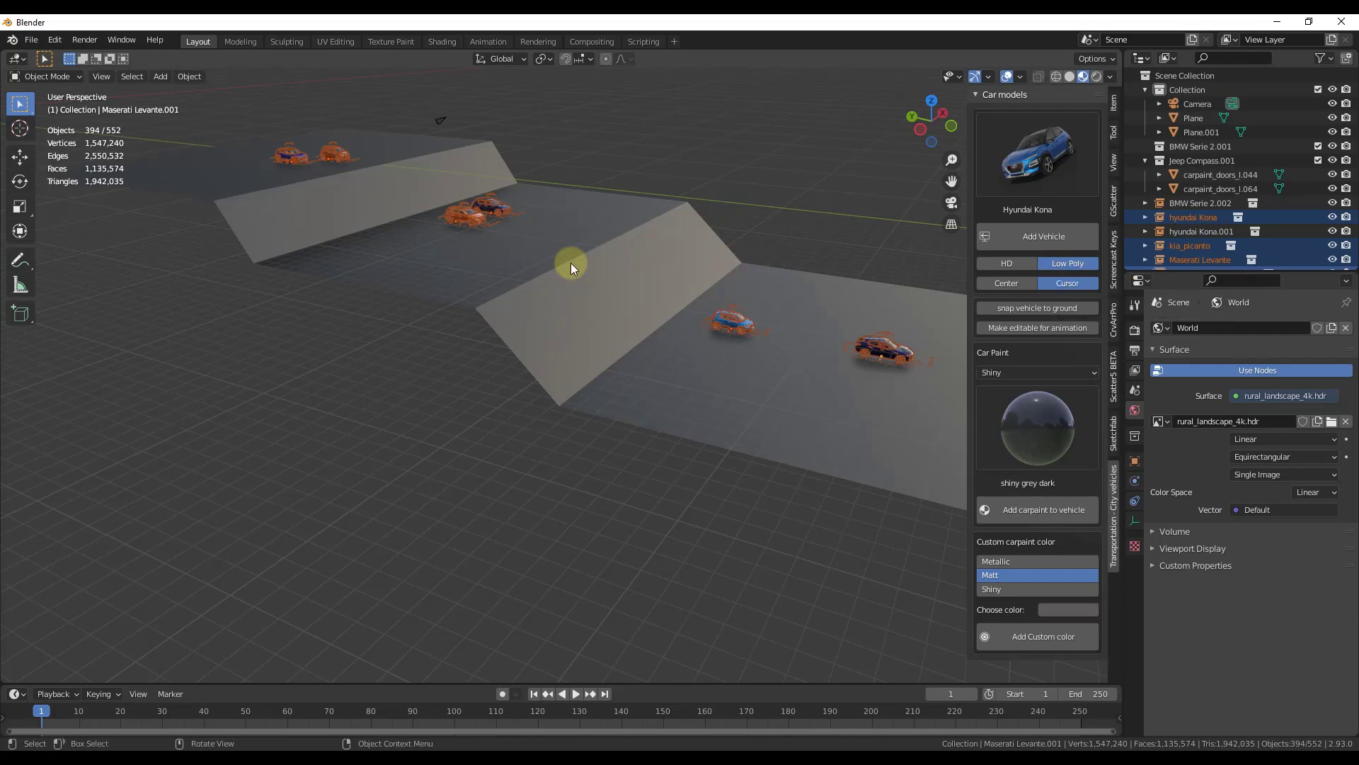
mouse_move(759, 149)
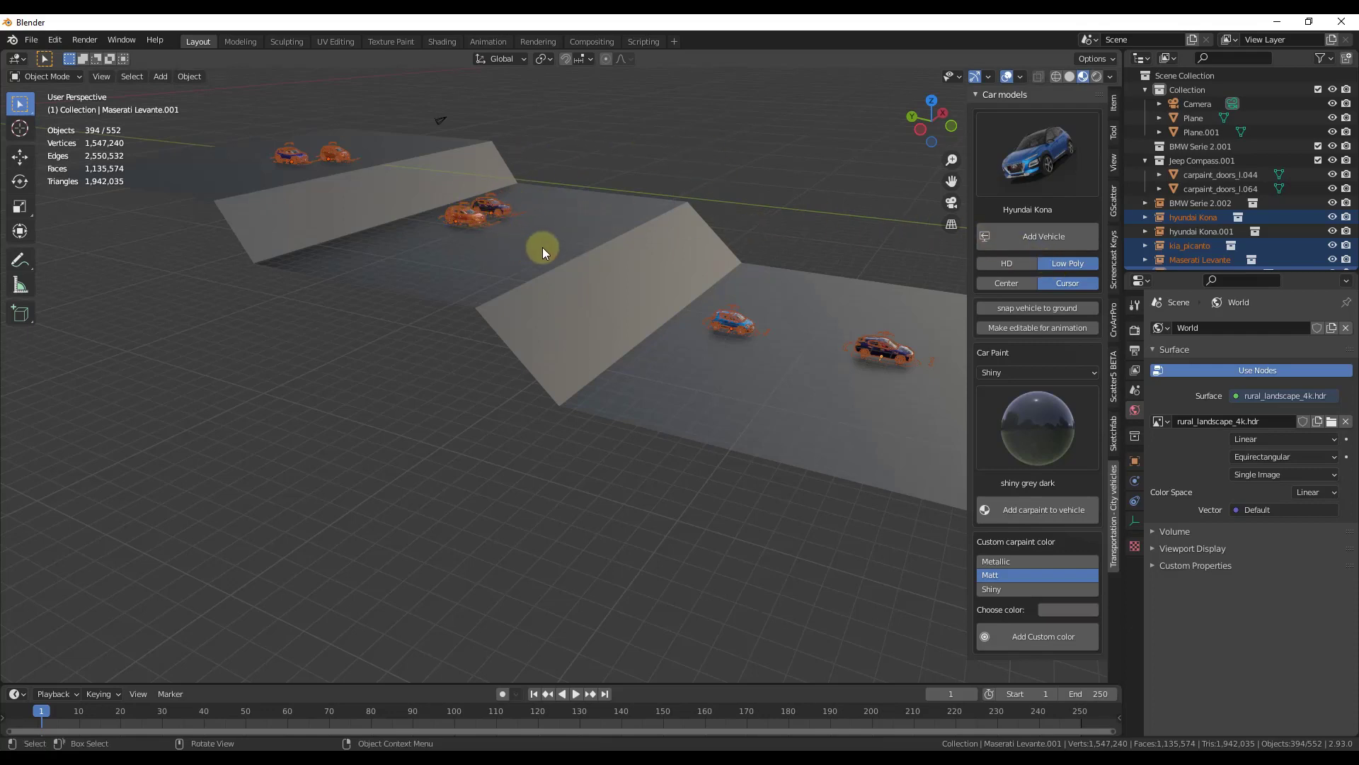
mouse_move(493, 278)
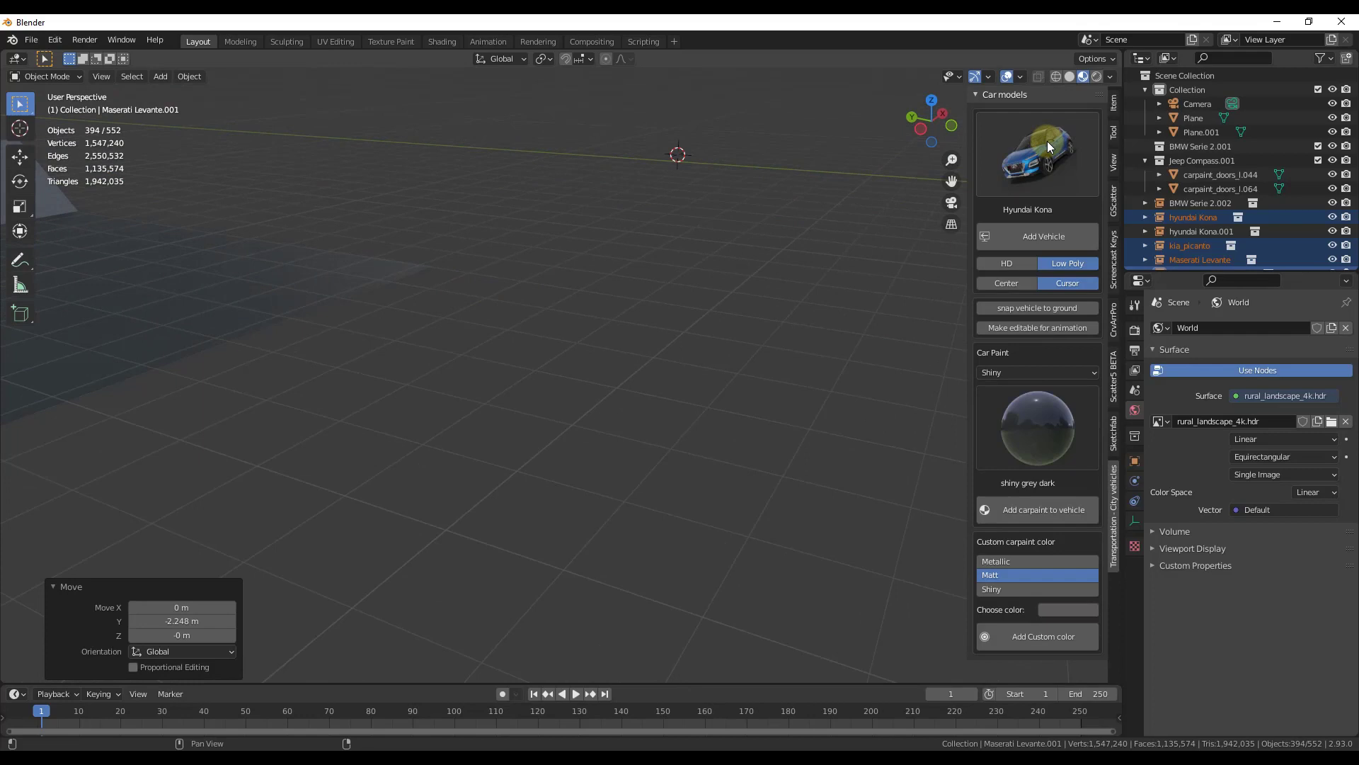
Add a white Jeep Compass from the car thumbnail gallery to the scene
click(1036, 153)
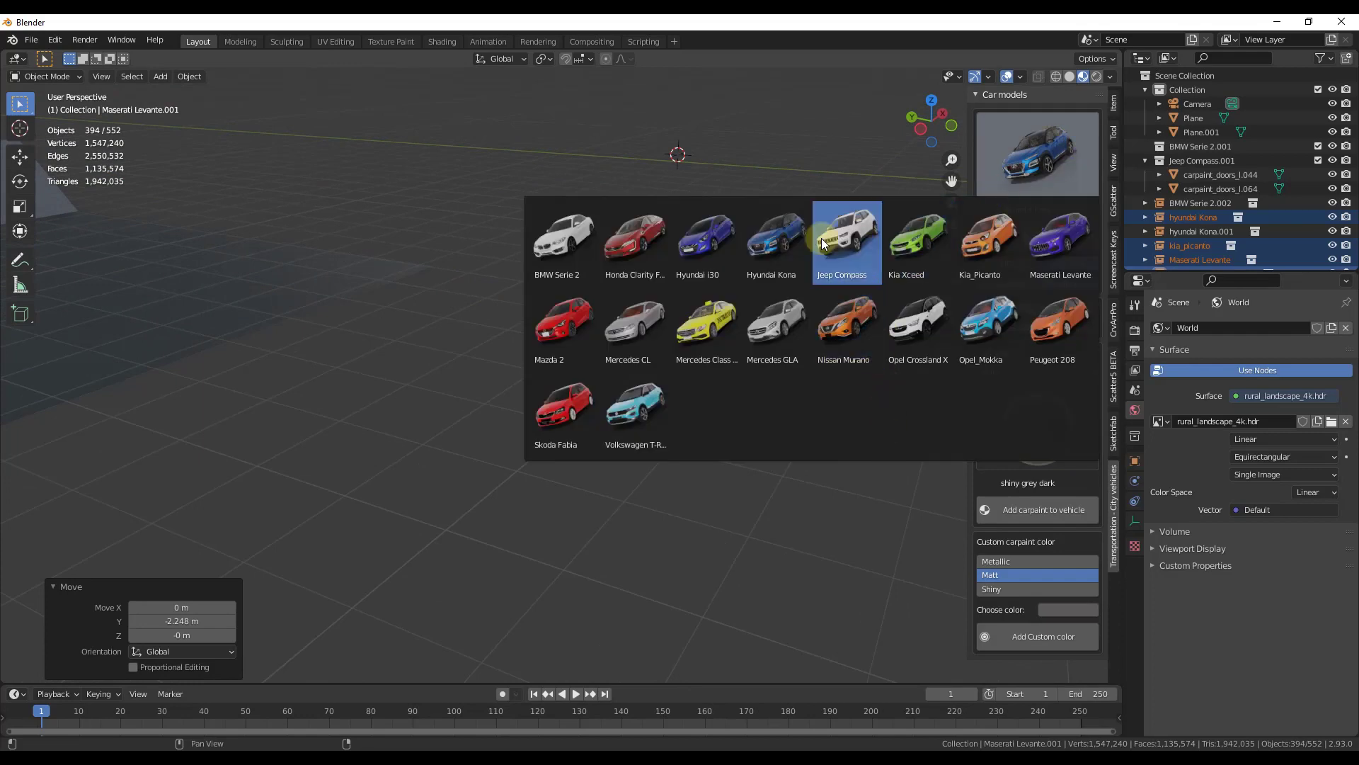
click(847, 242)
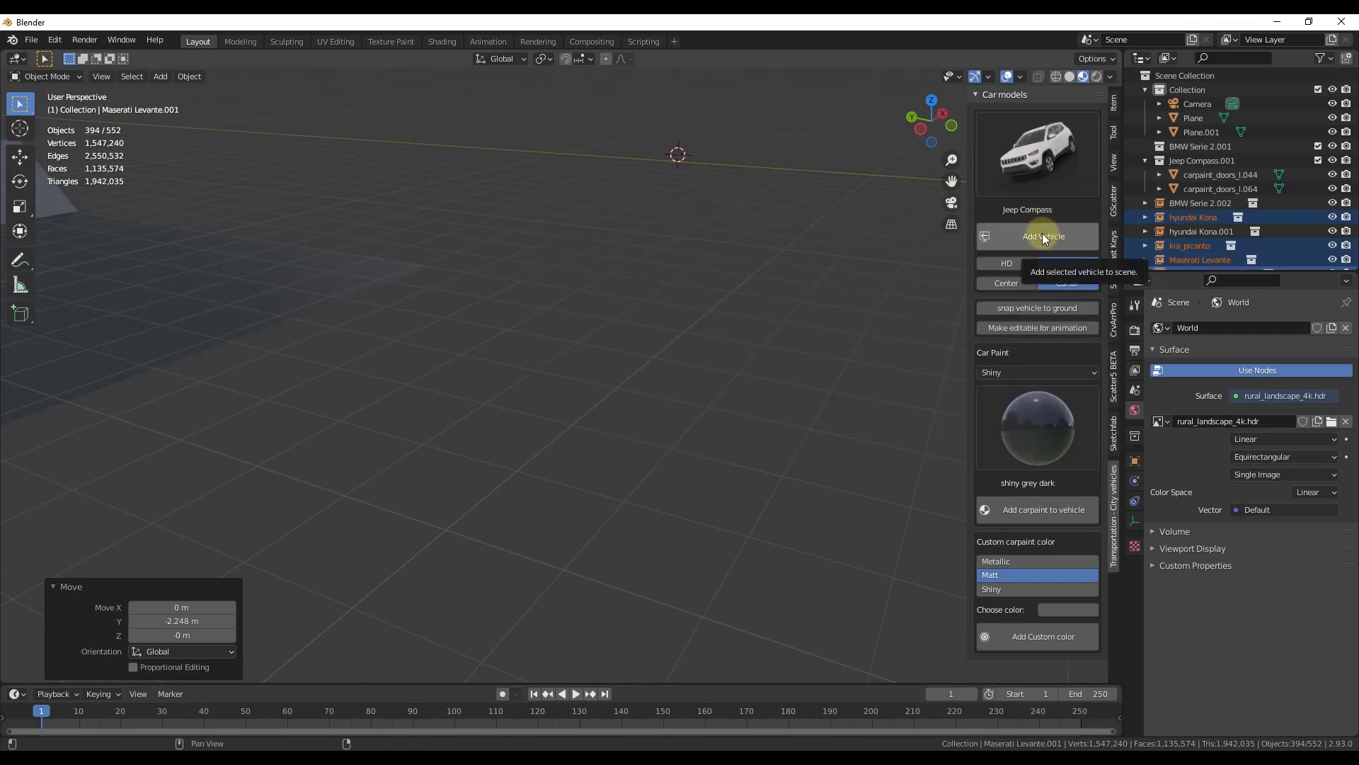
click(1037, 236)
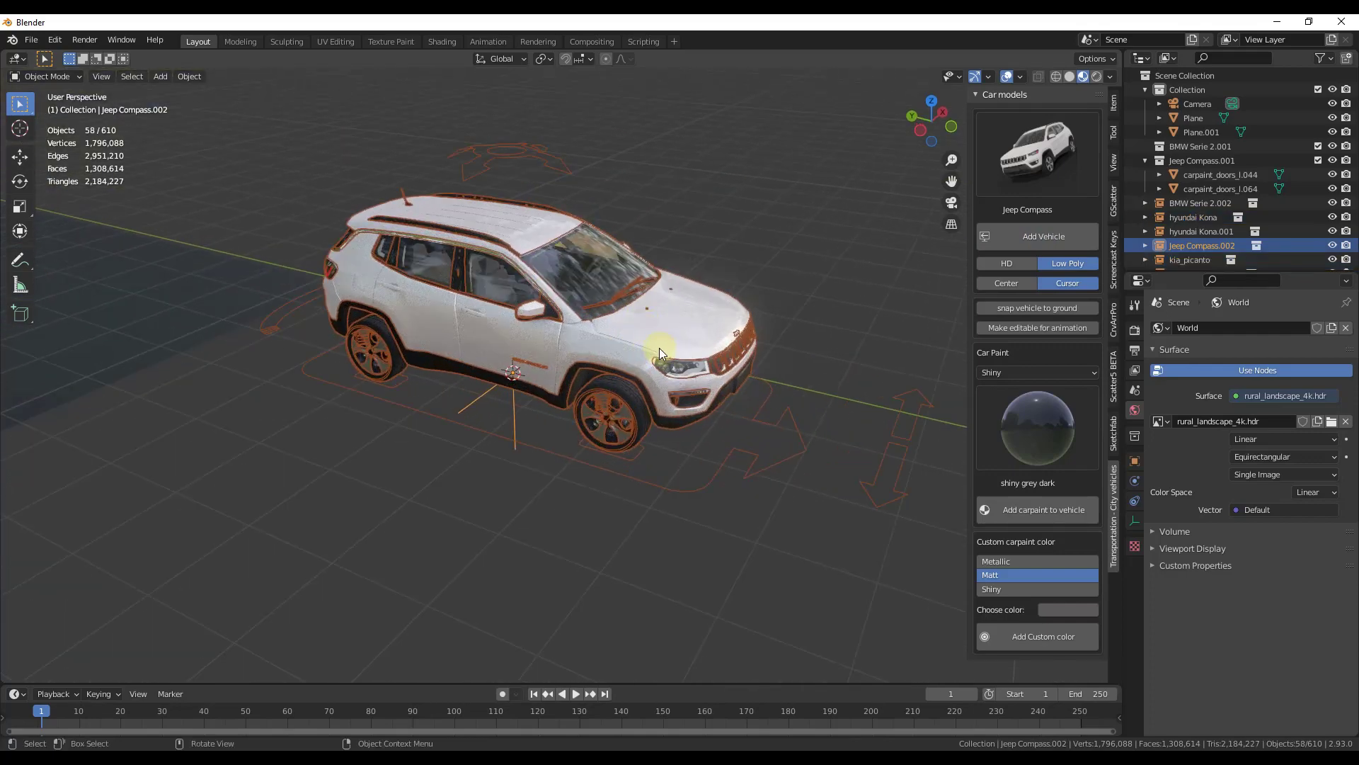
mouse_move(653, 344)
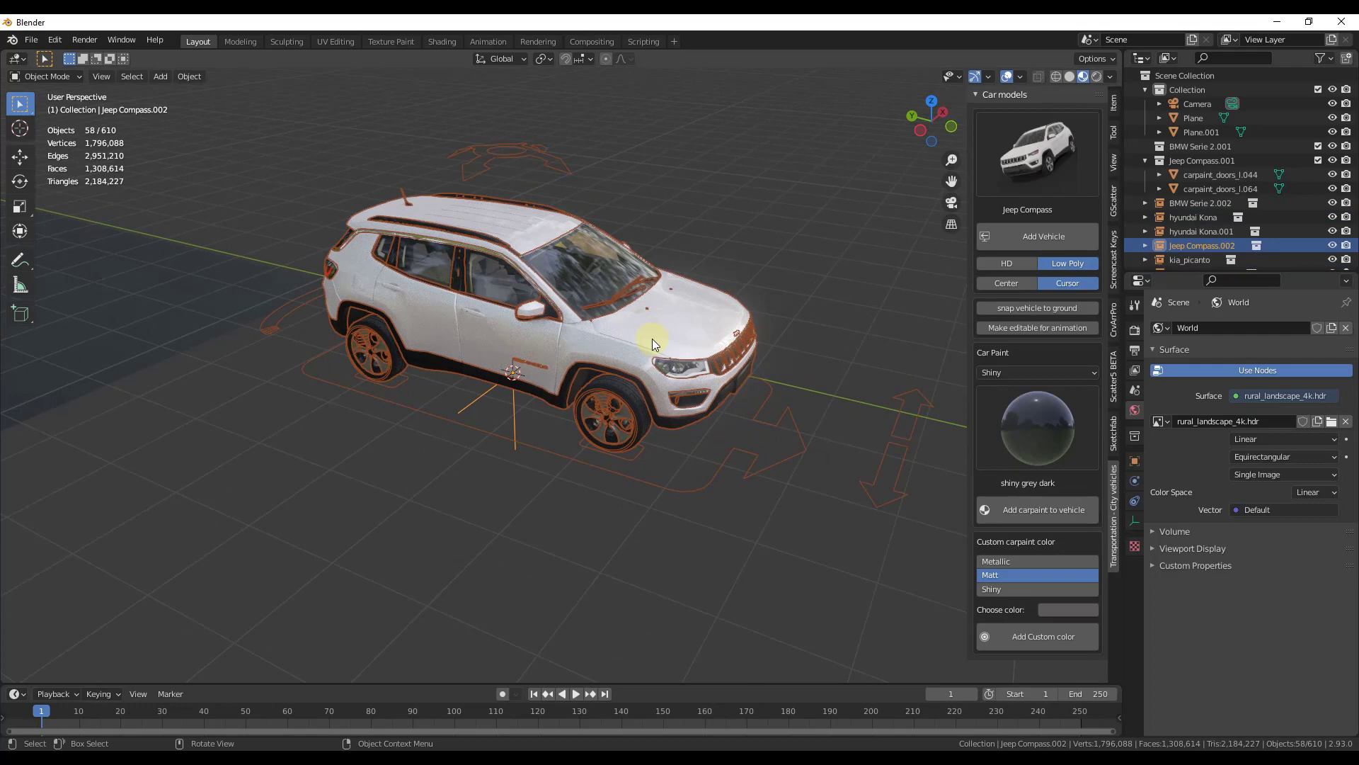
mouse_move(582, 332)
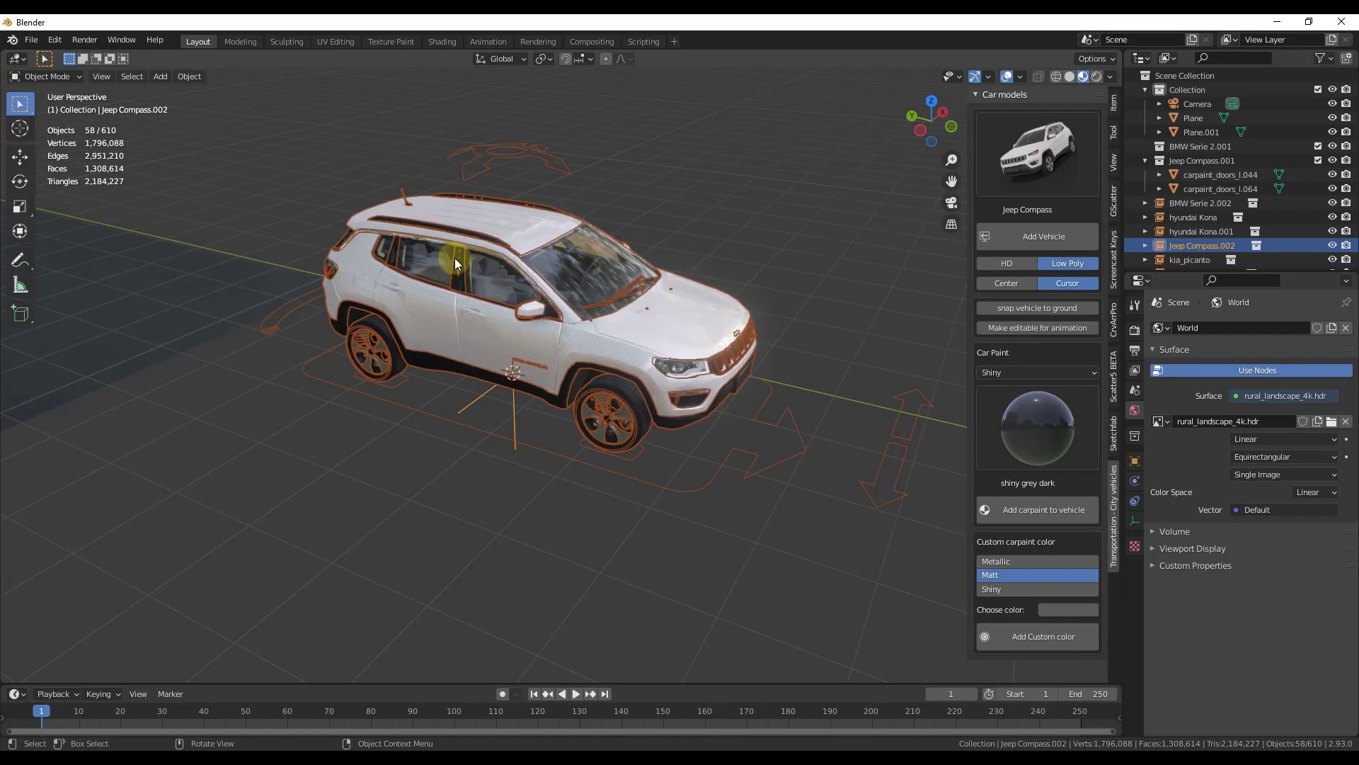
mouse_move(509, 269)
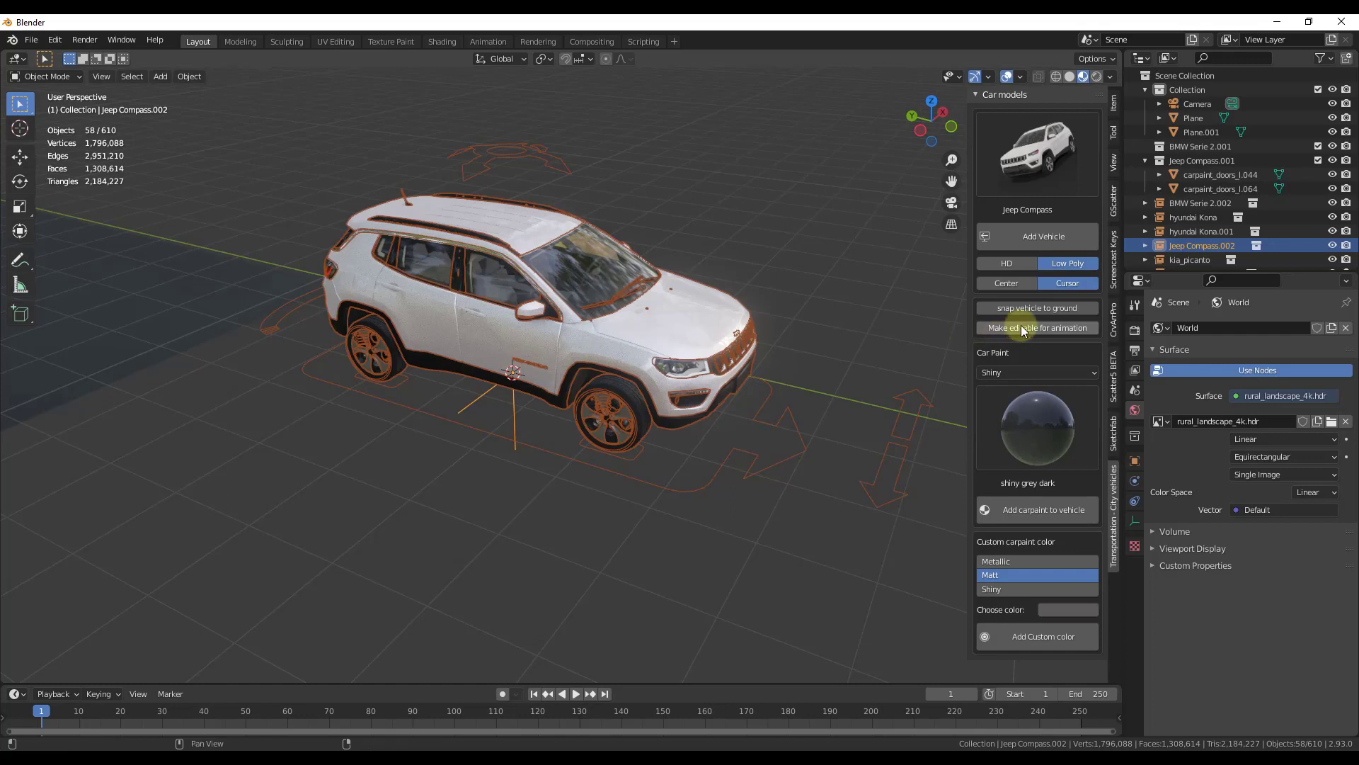
mouse_move(1038, 331)
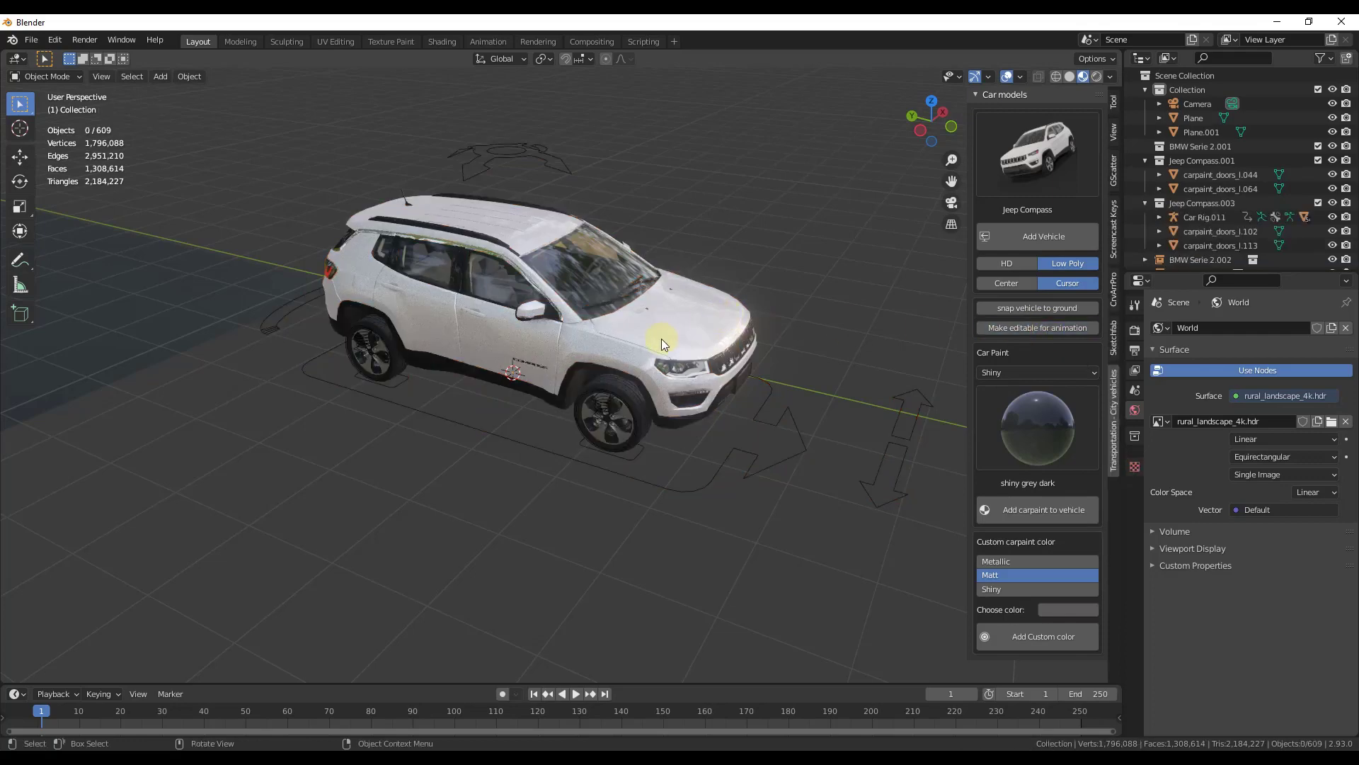
Inspect the rigged Jeep's body and front right wheel meshes in Edit Mode, then return to Object Mode
key(Tab)
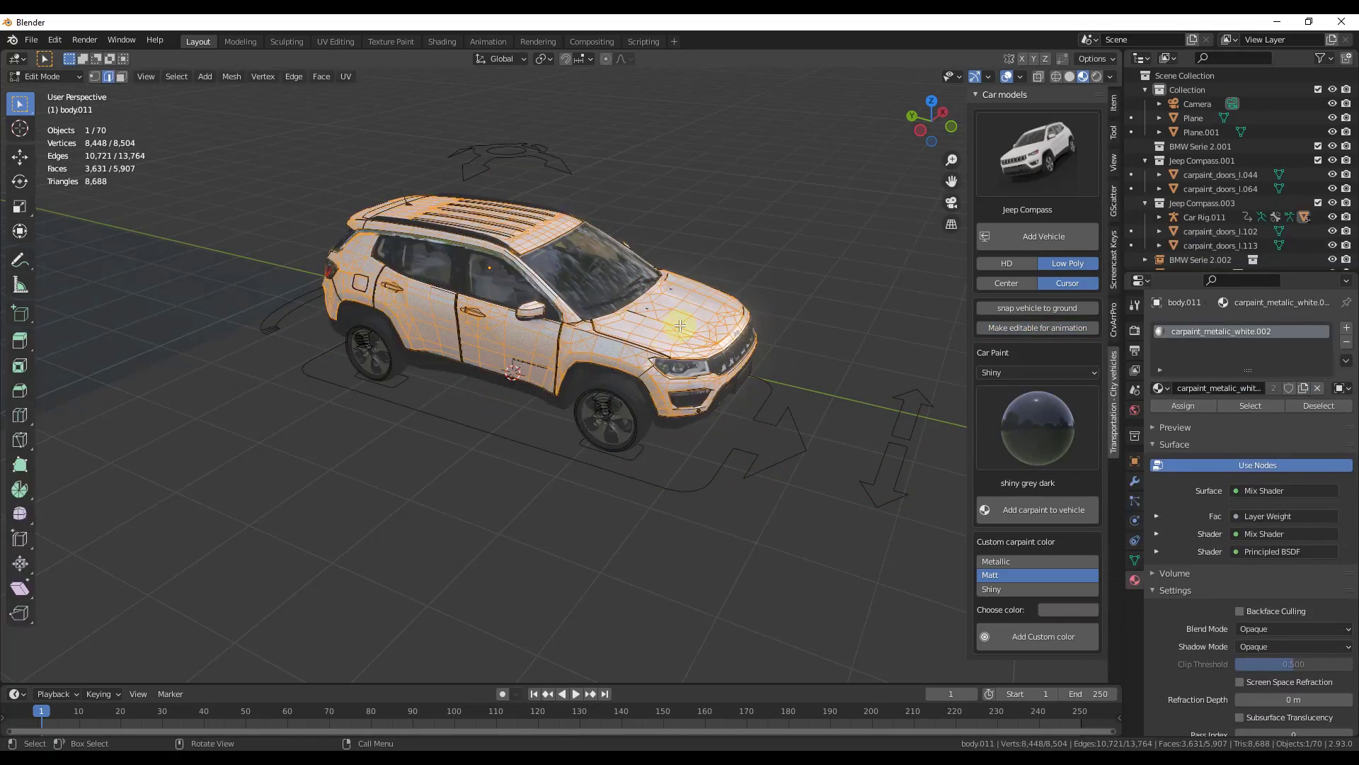
key(Tab)
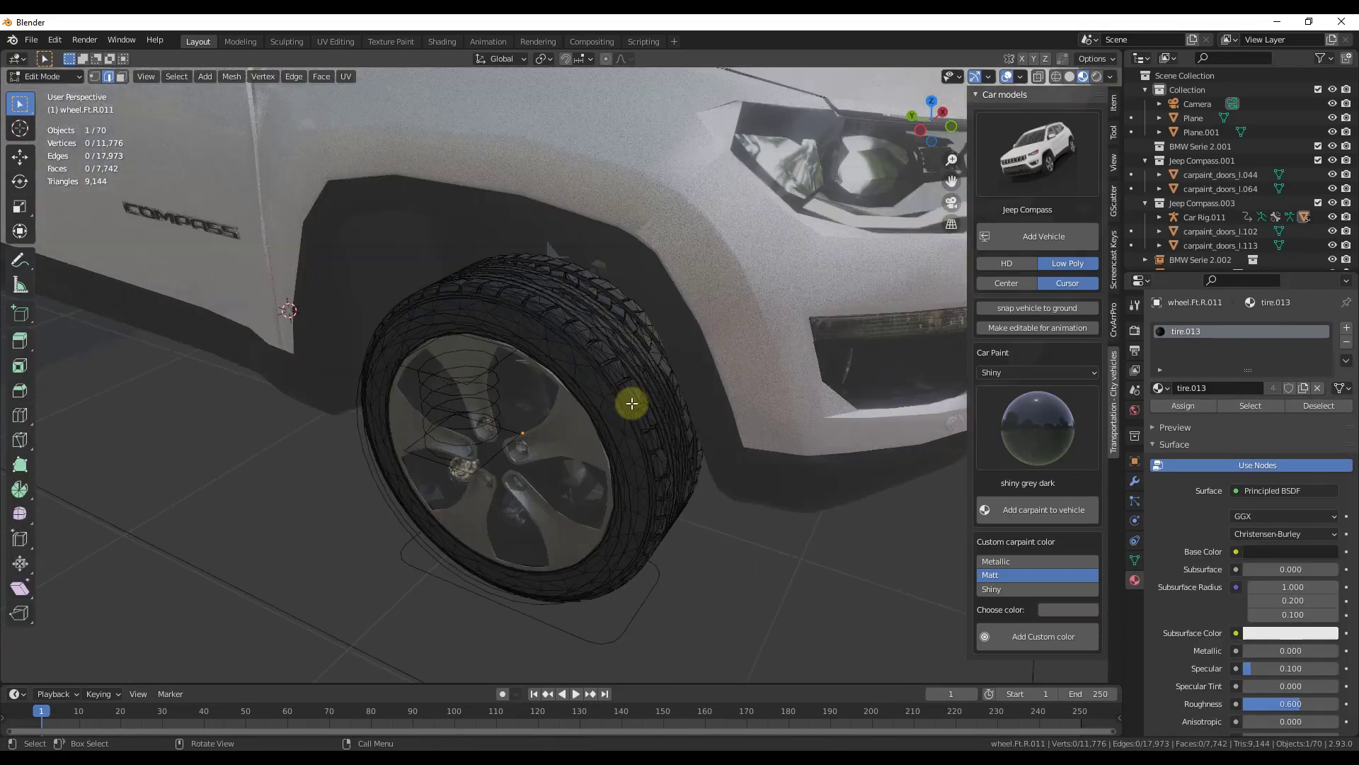
key(Tab)
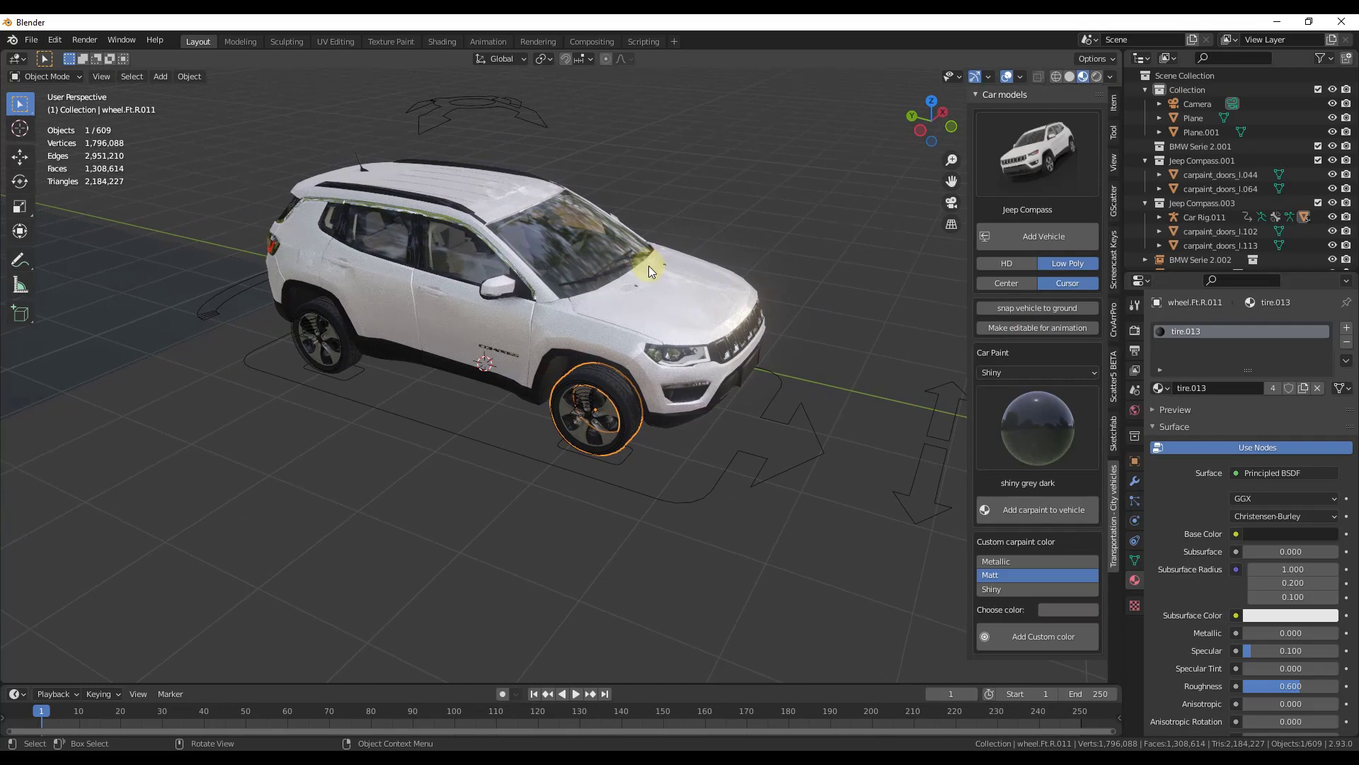
mouse_move(684, 286)
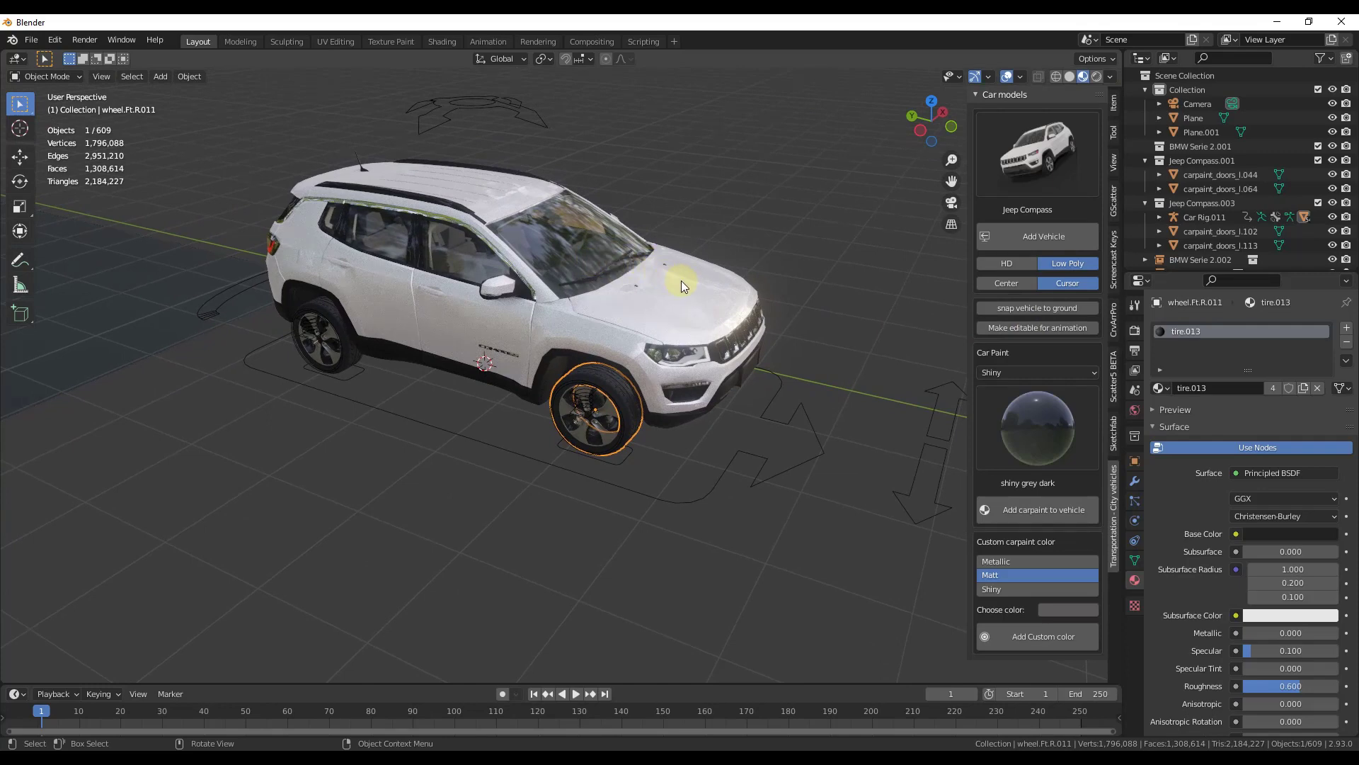
mouse_move(597, 238)
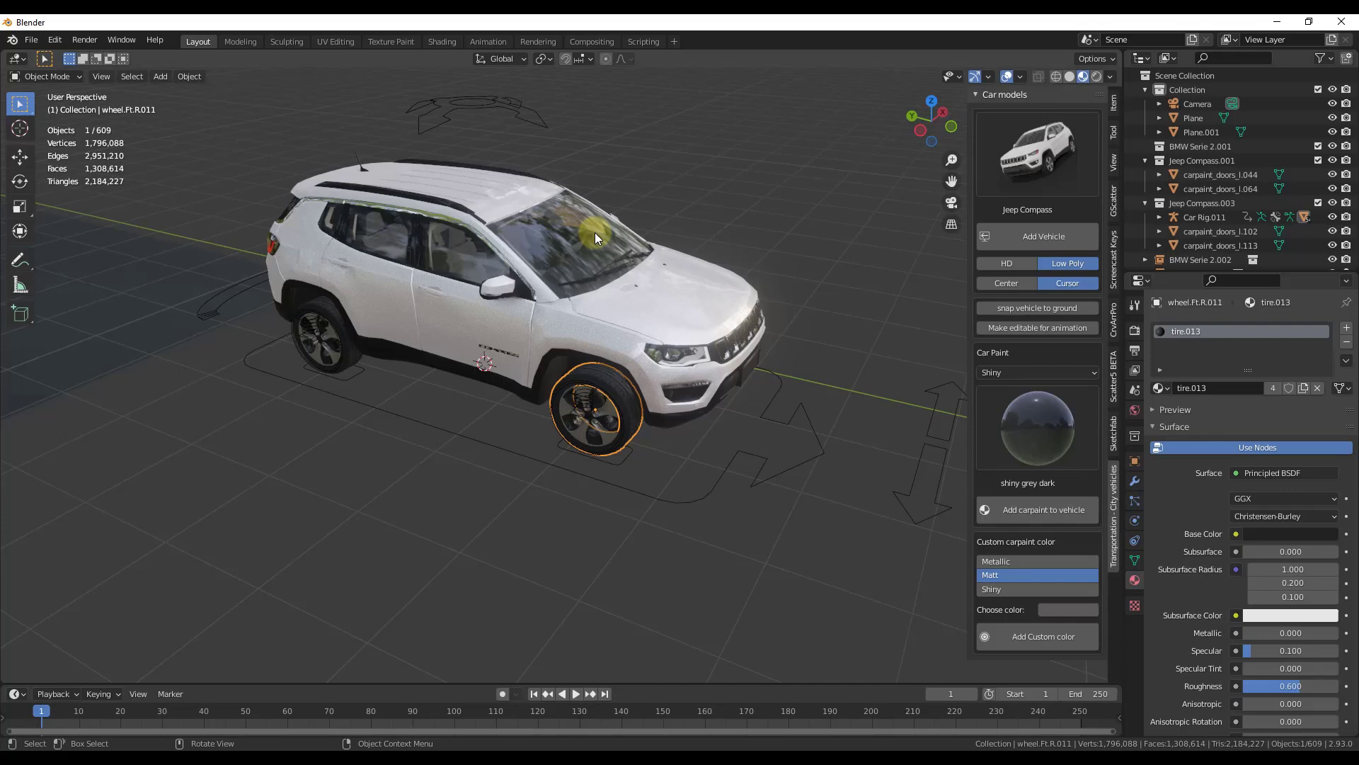
mouse_move(621, 370)
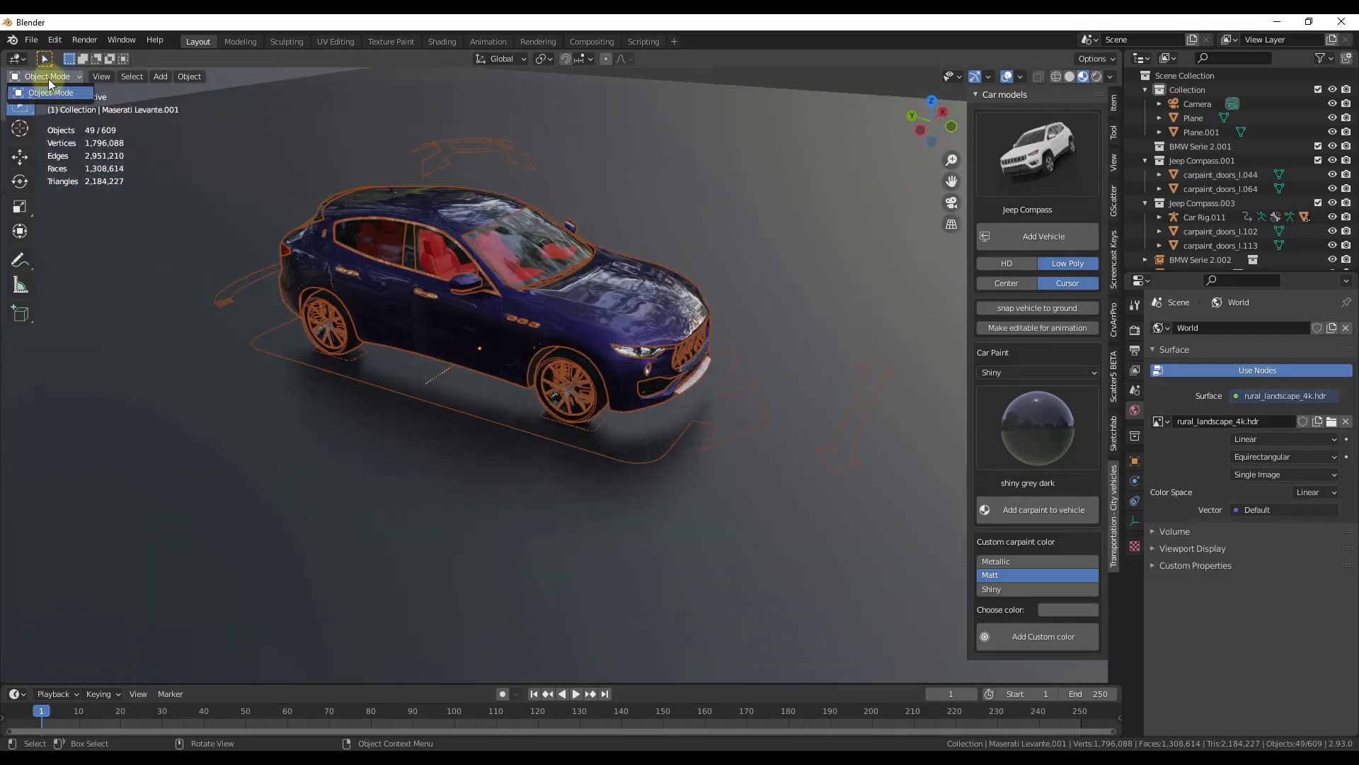
mouse_move(51, 92)
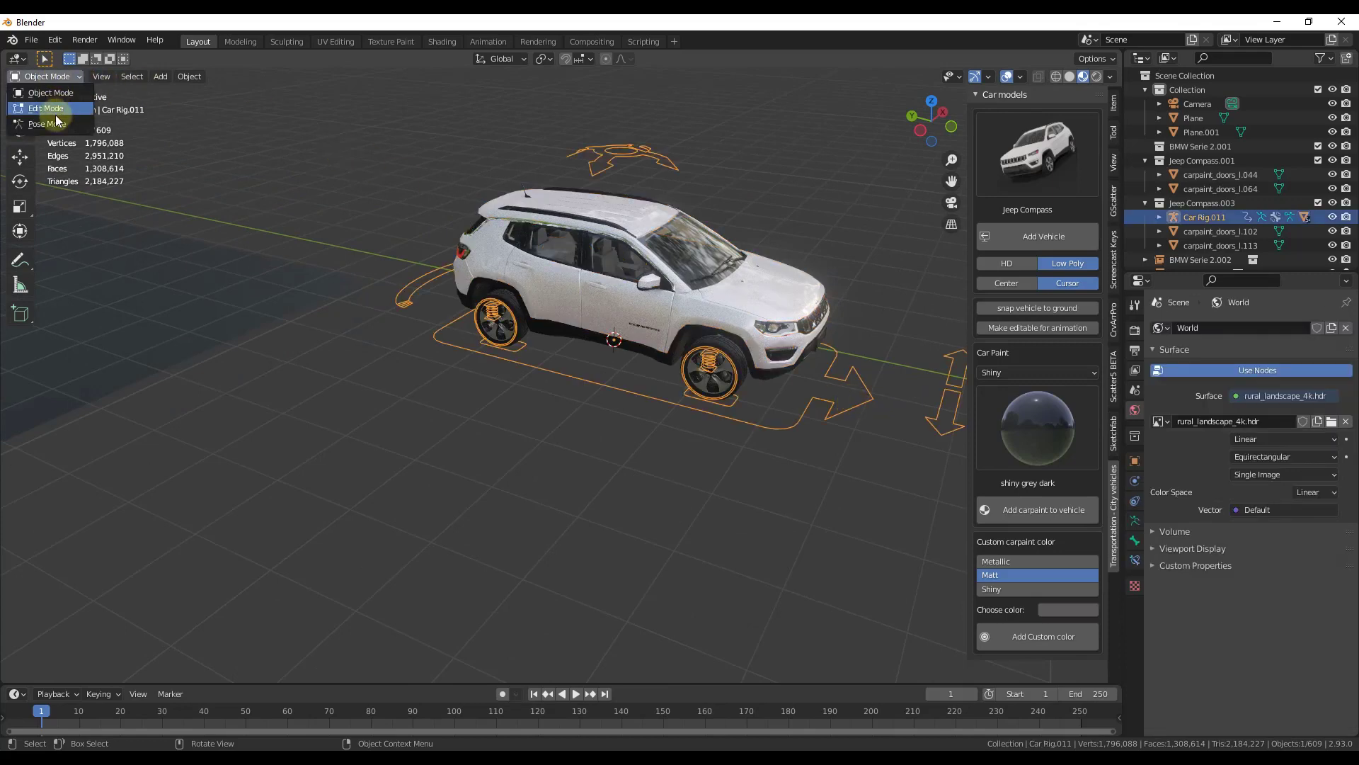
In Pose Mode, turn the wheels with Steering, move the car with Root and tilt it with Suspension
click(48, 123)
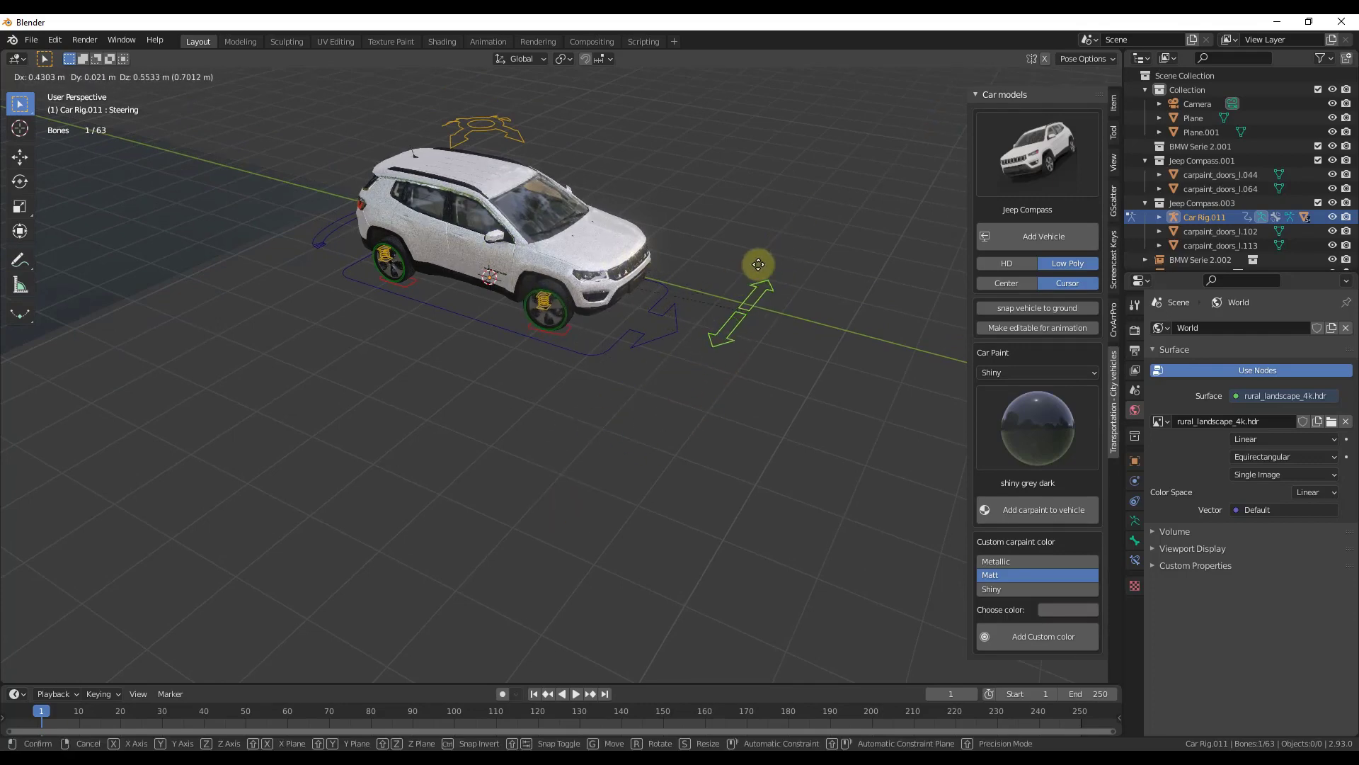
drag(757, 265, 672, 334)
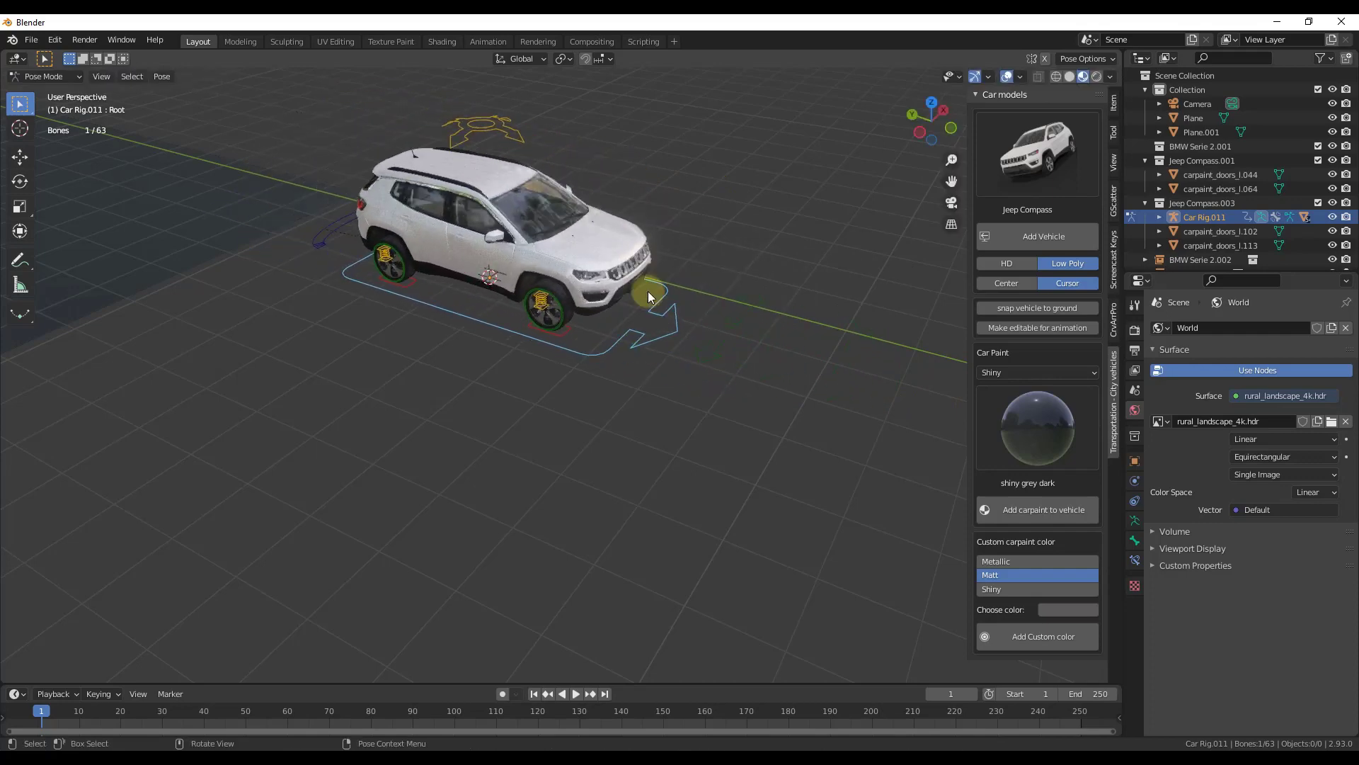
drag(650, 294, 490, 322)
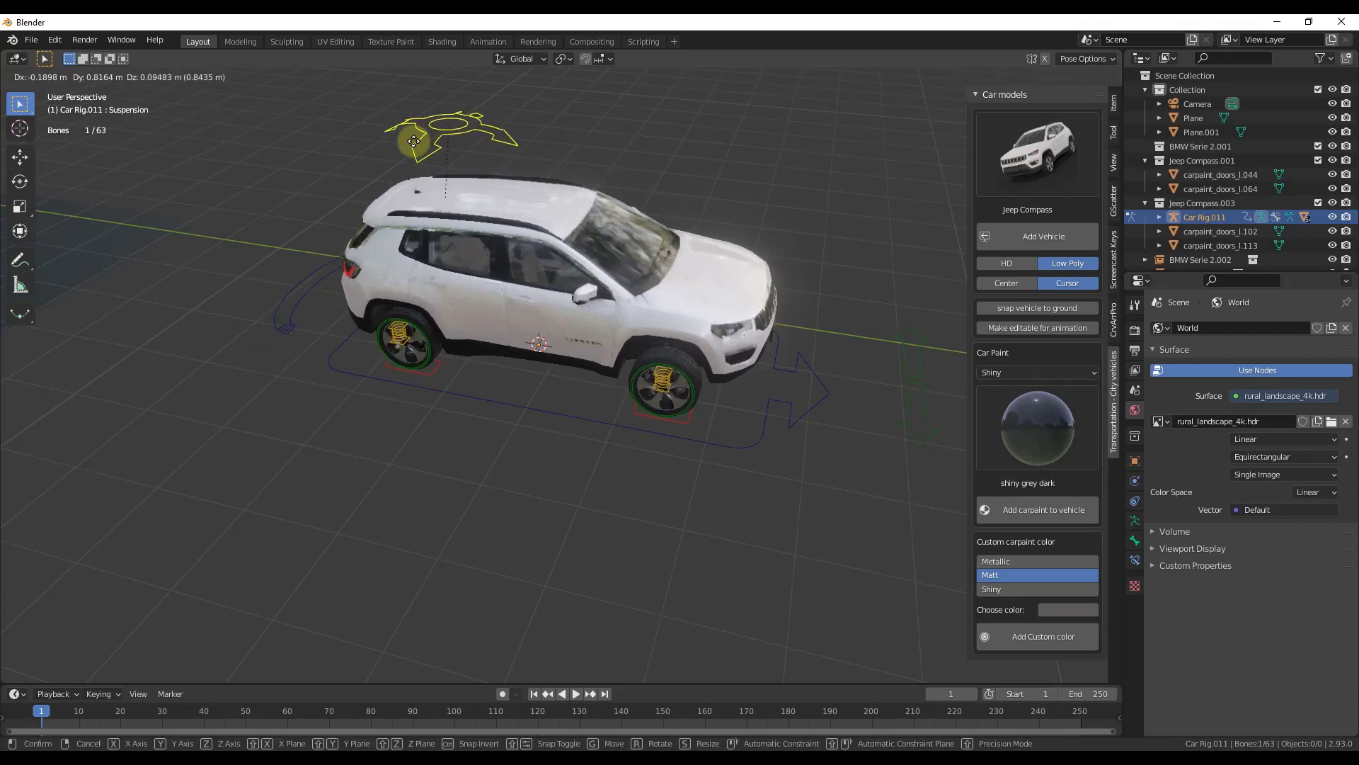
drag(412, 142, 484, 129)
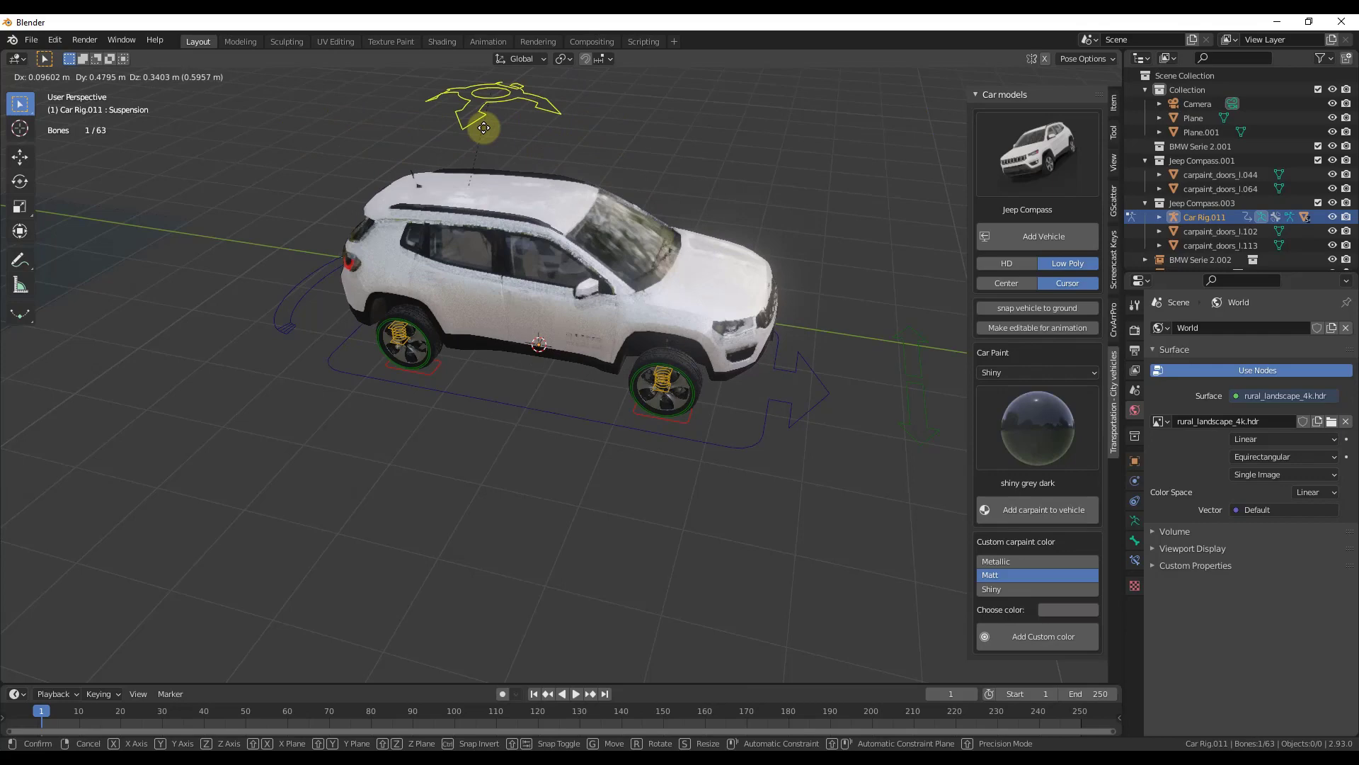
drag(484, 127, 577, 142)
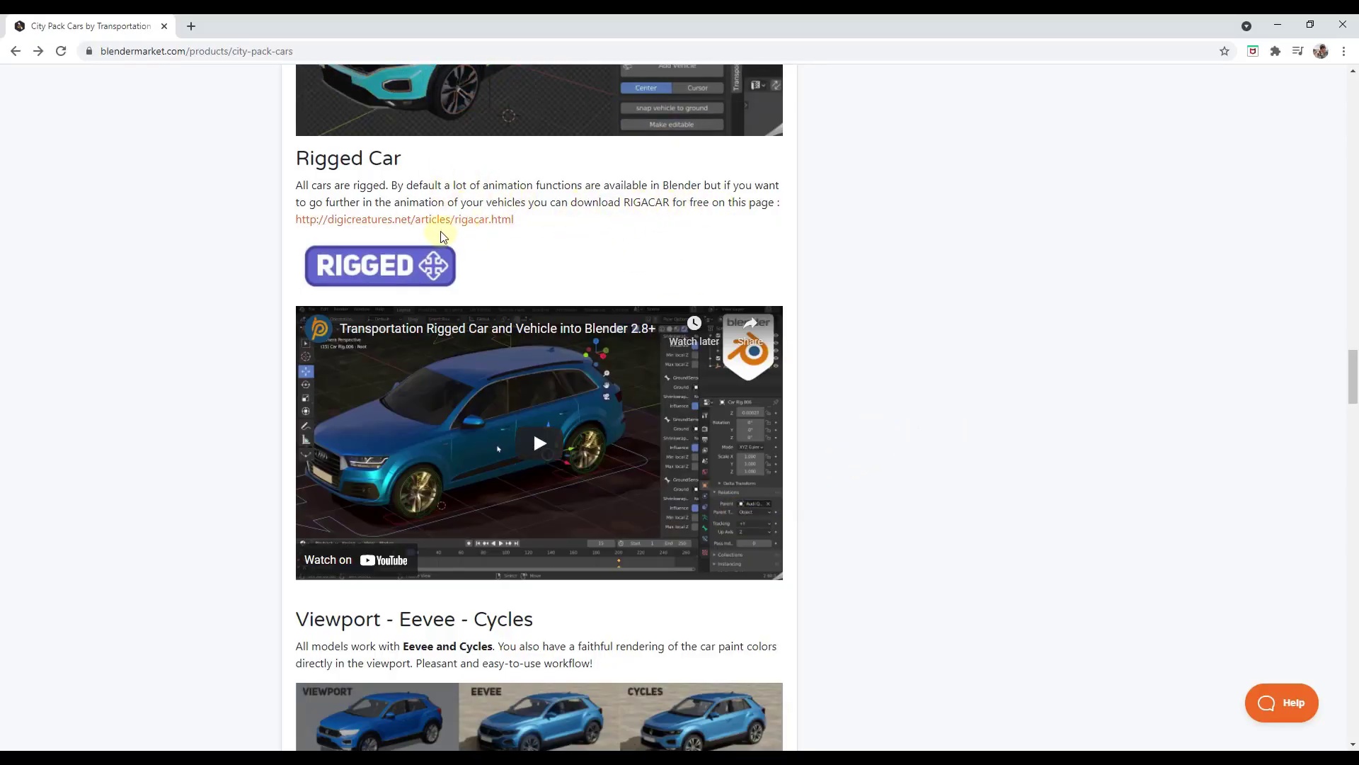
mouse_move(453, 224)
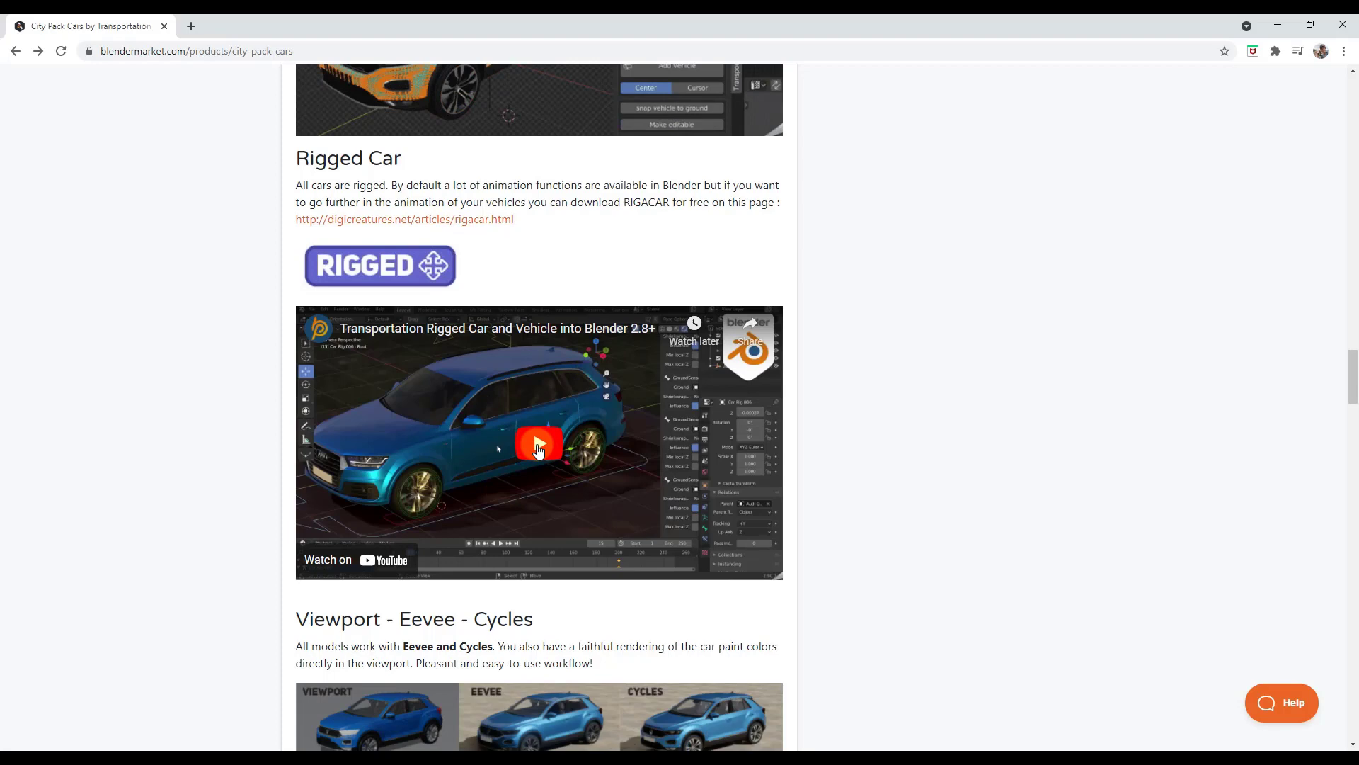
Play and pause the Transportation Rigged Car demo video on the City Pack Cars page
click(538, 443)
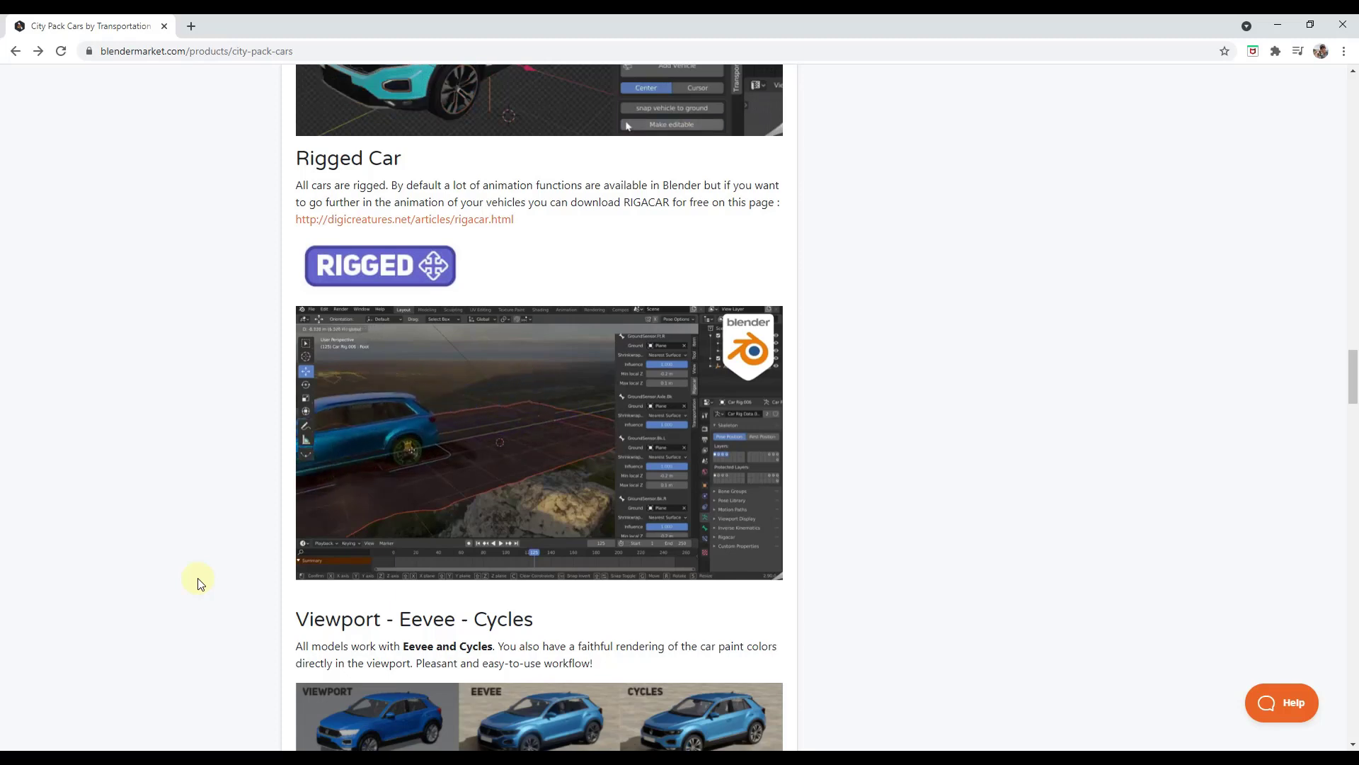
click(528, 440)
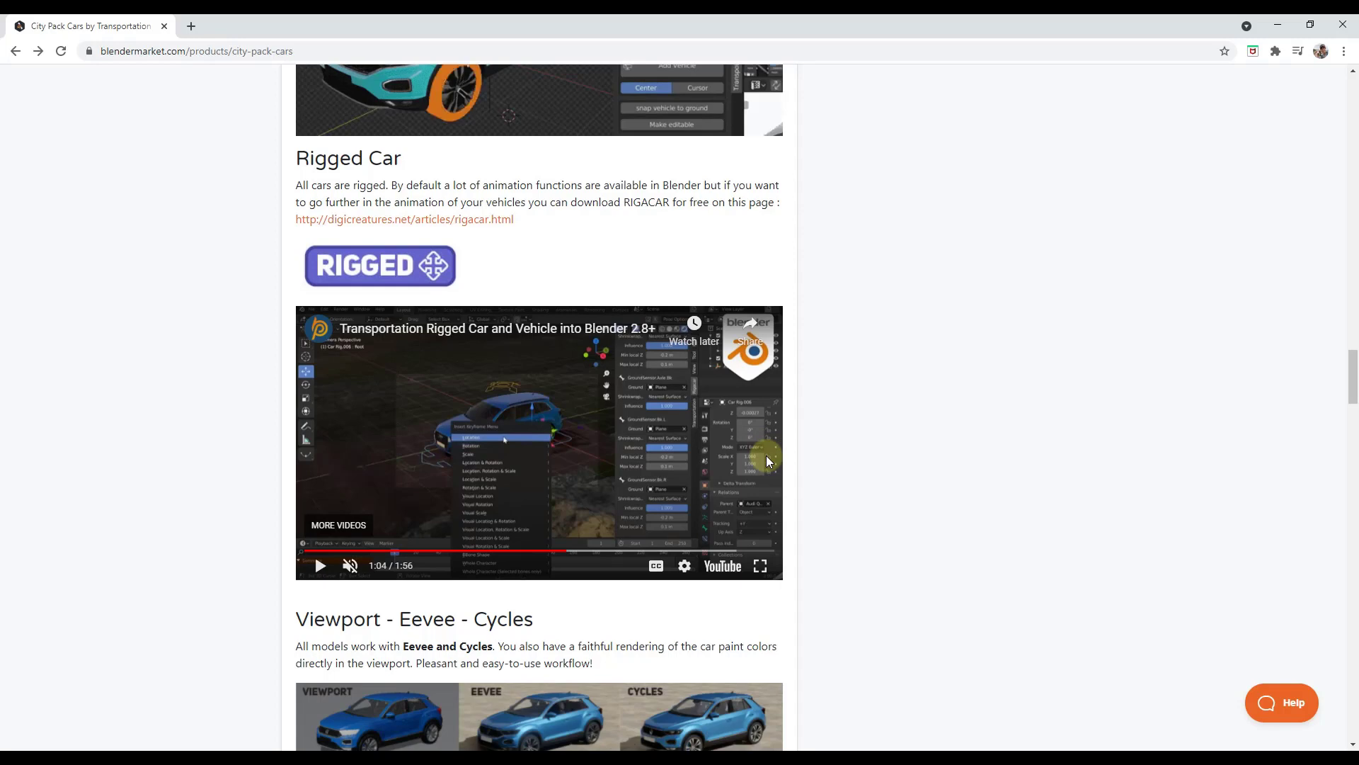
mouse_move(467, 222)
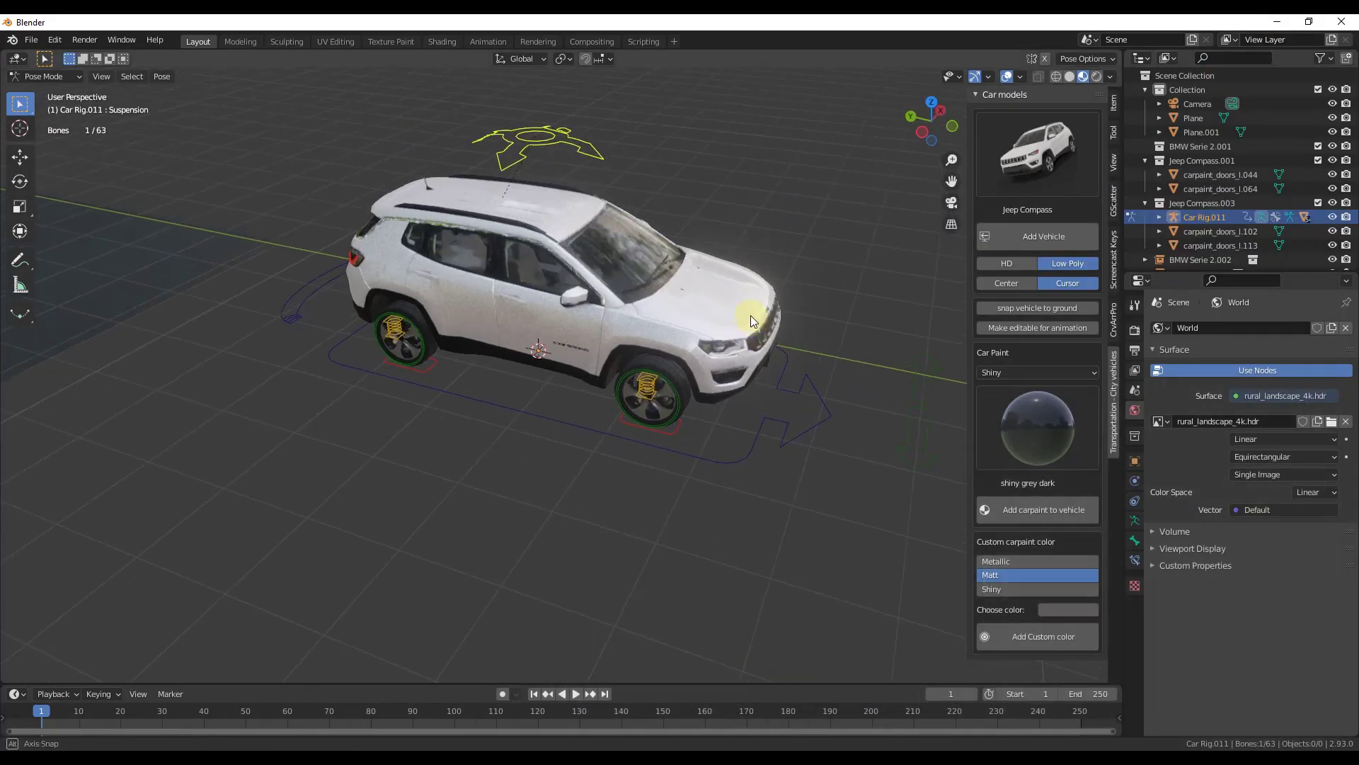
Orbit around the posed Jeep before selecting its body for repainting
drag(751, 321, 725, 239)
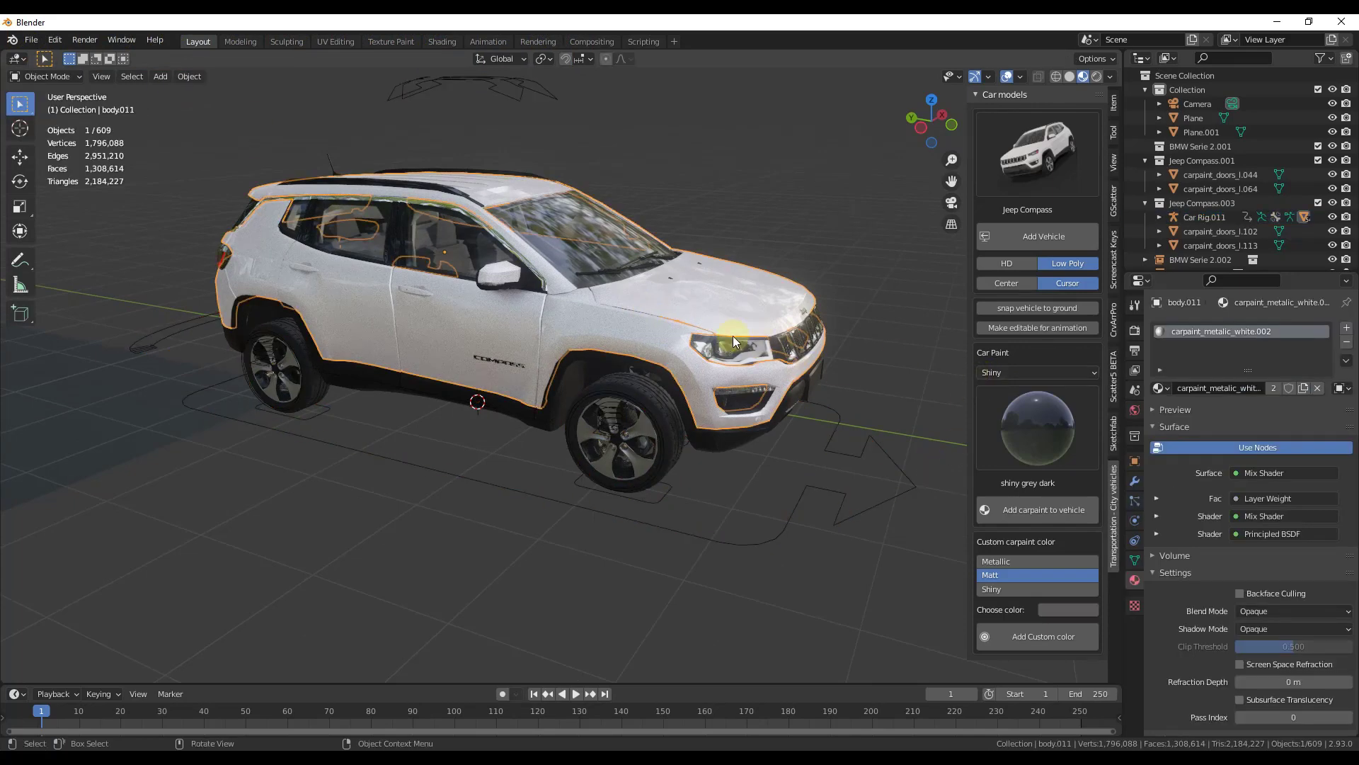
Try a metallic car paint from the gallery on the Jeep body, then change the finish to shiny dark red
click(1036, 372)
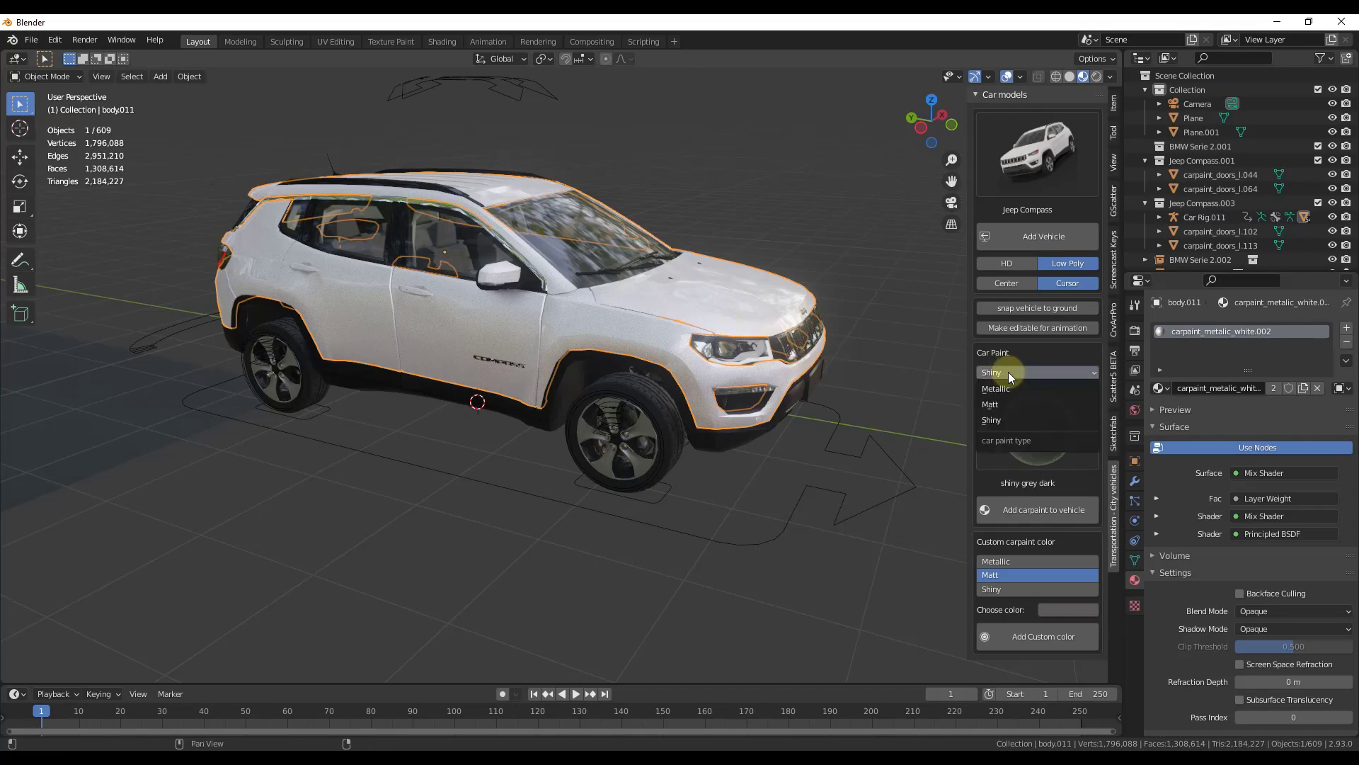
click(997, 388)
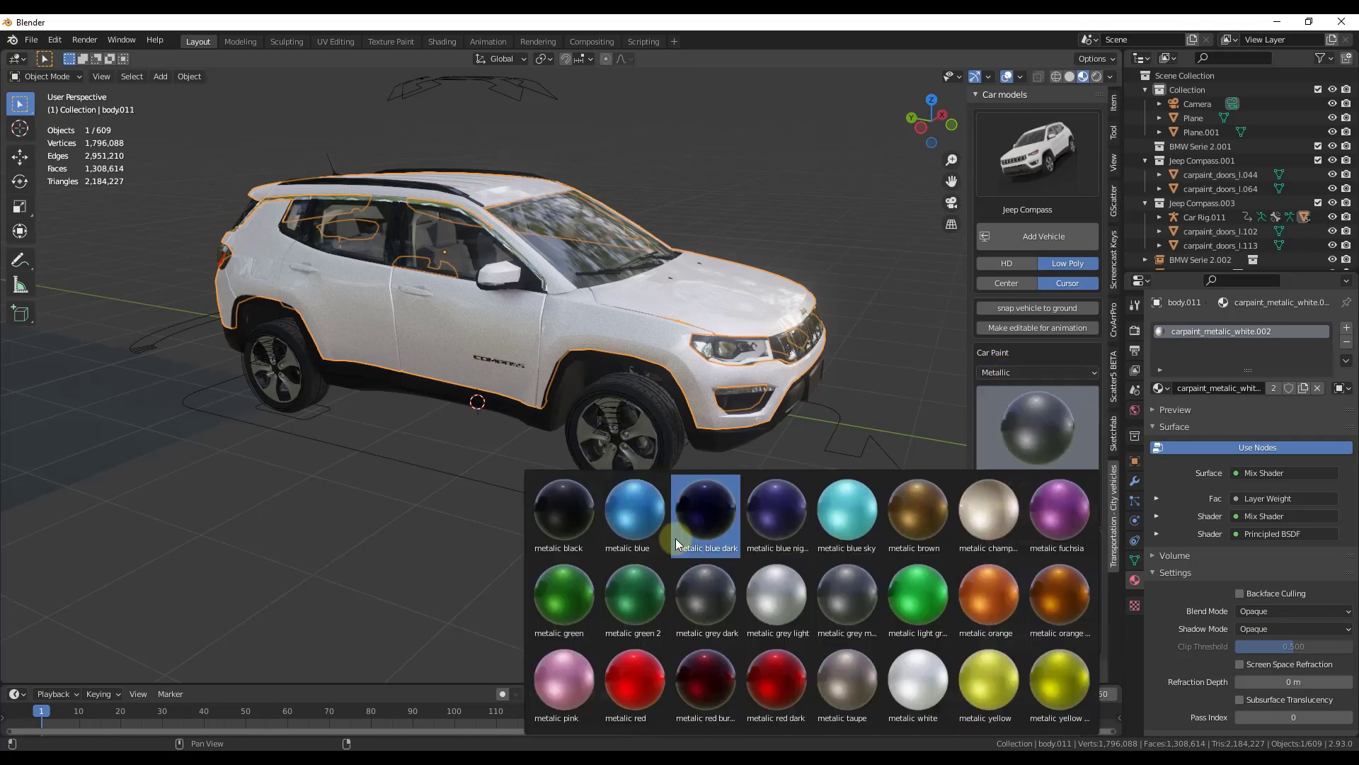
click(776, 677)
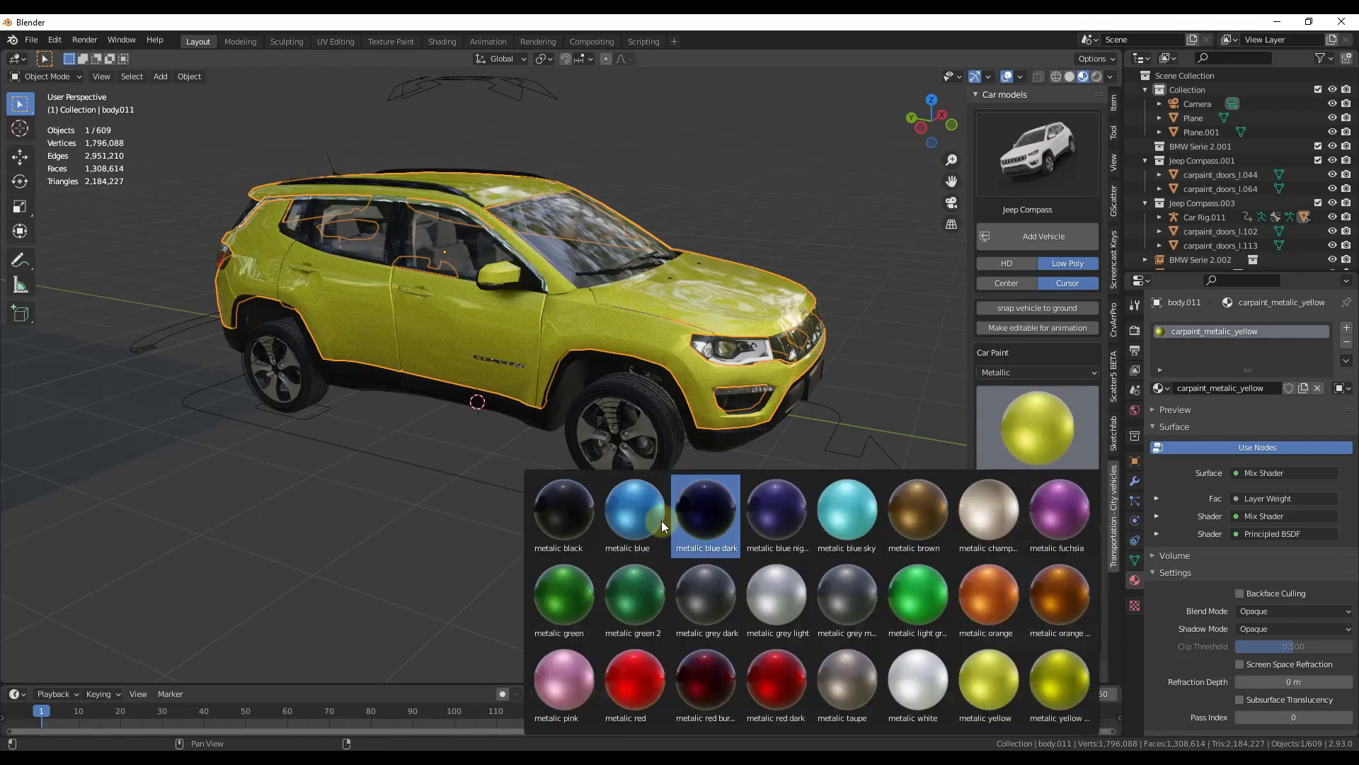
click(634, 511)
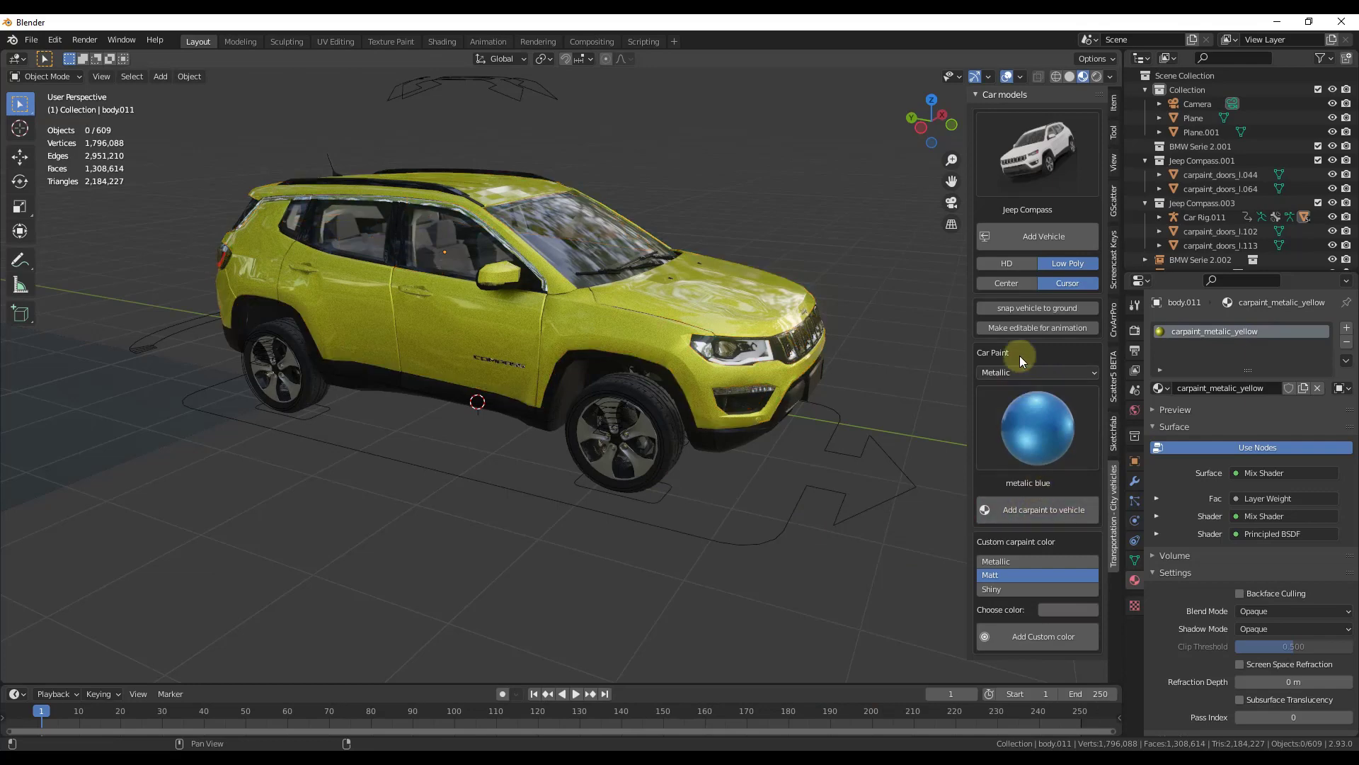
click(1036, 372)
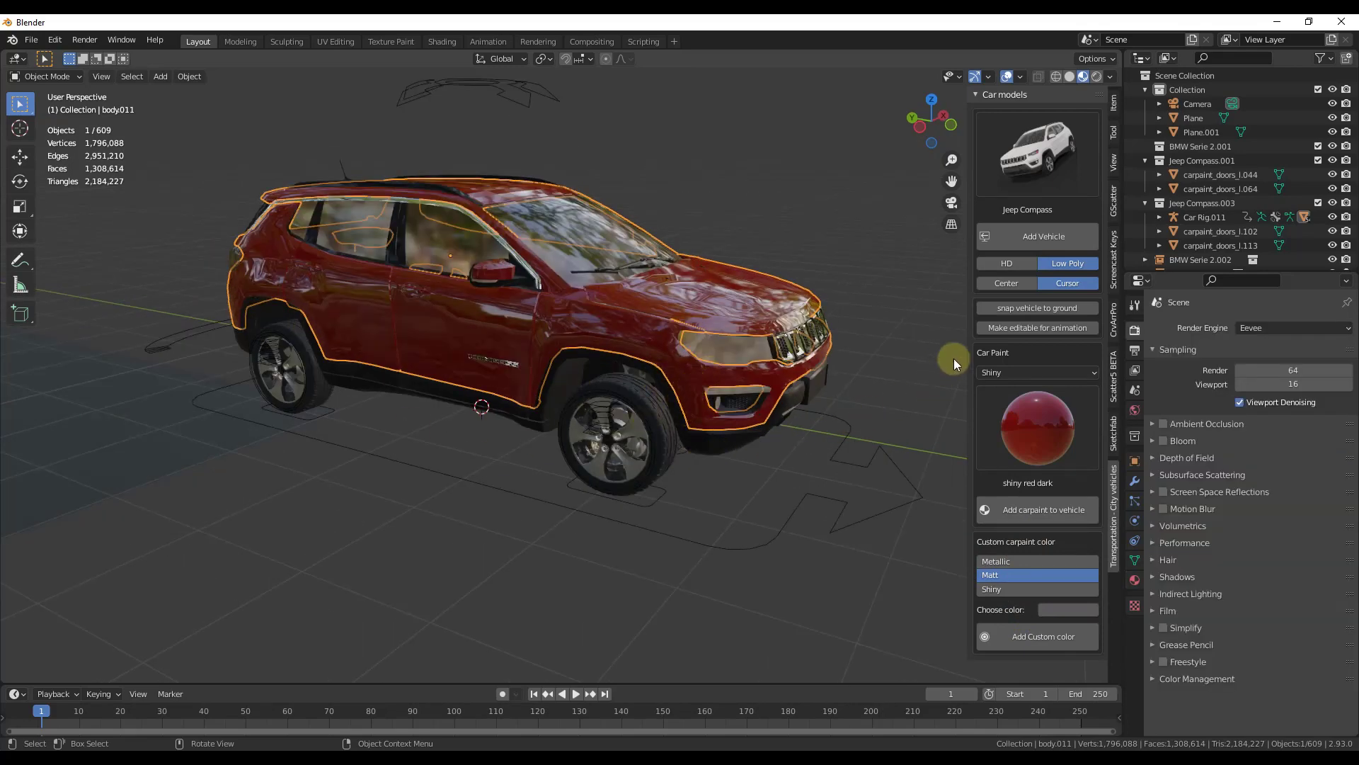
Preview the red Jeep in Cycles Rendered shading over the field HDRI, then set the engine back to Eevee
click(1293, 329)
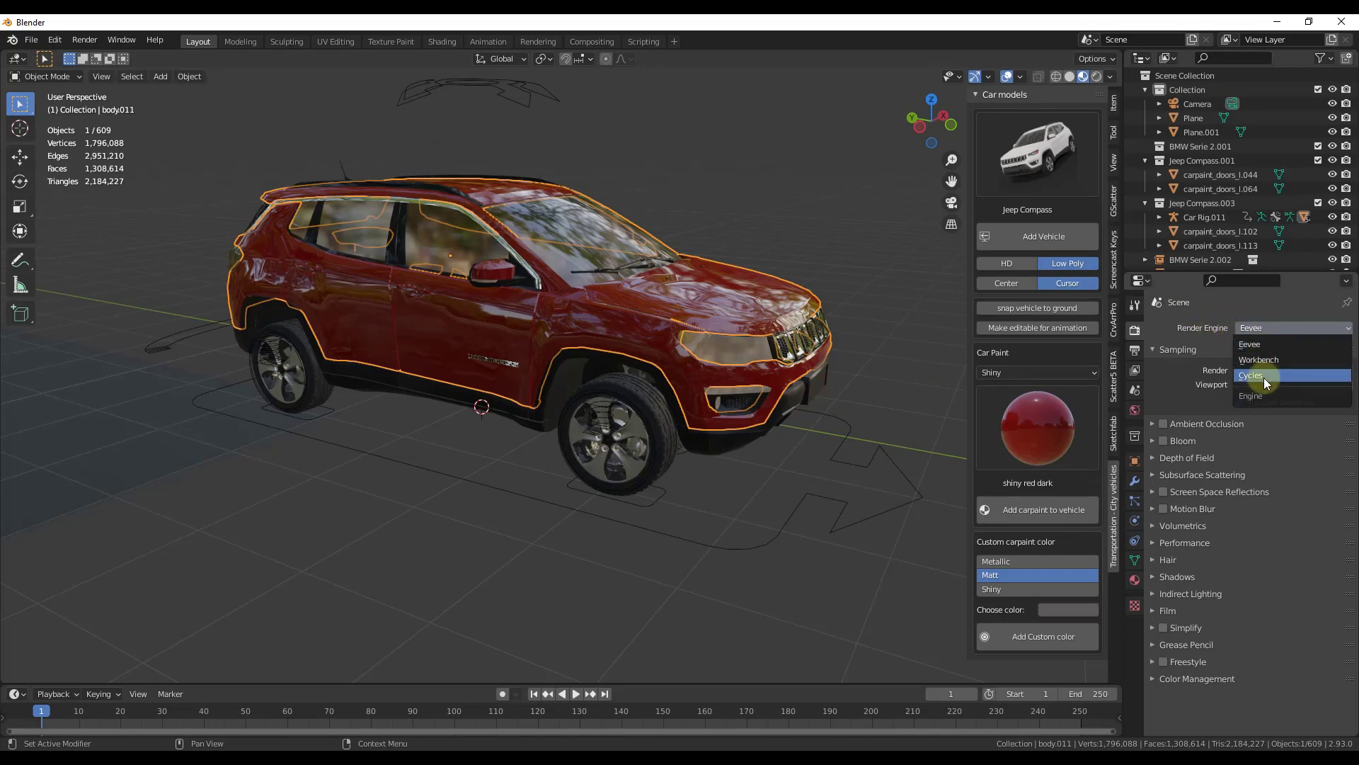
click(1251, 374)
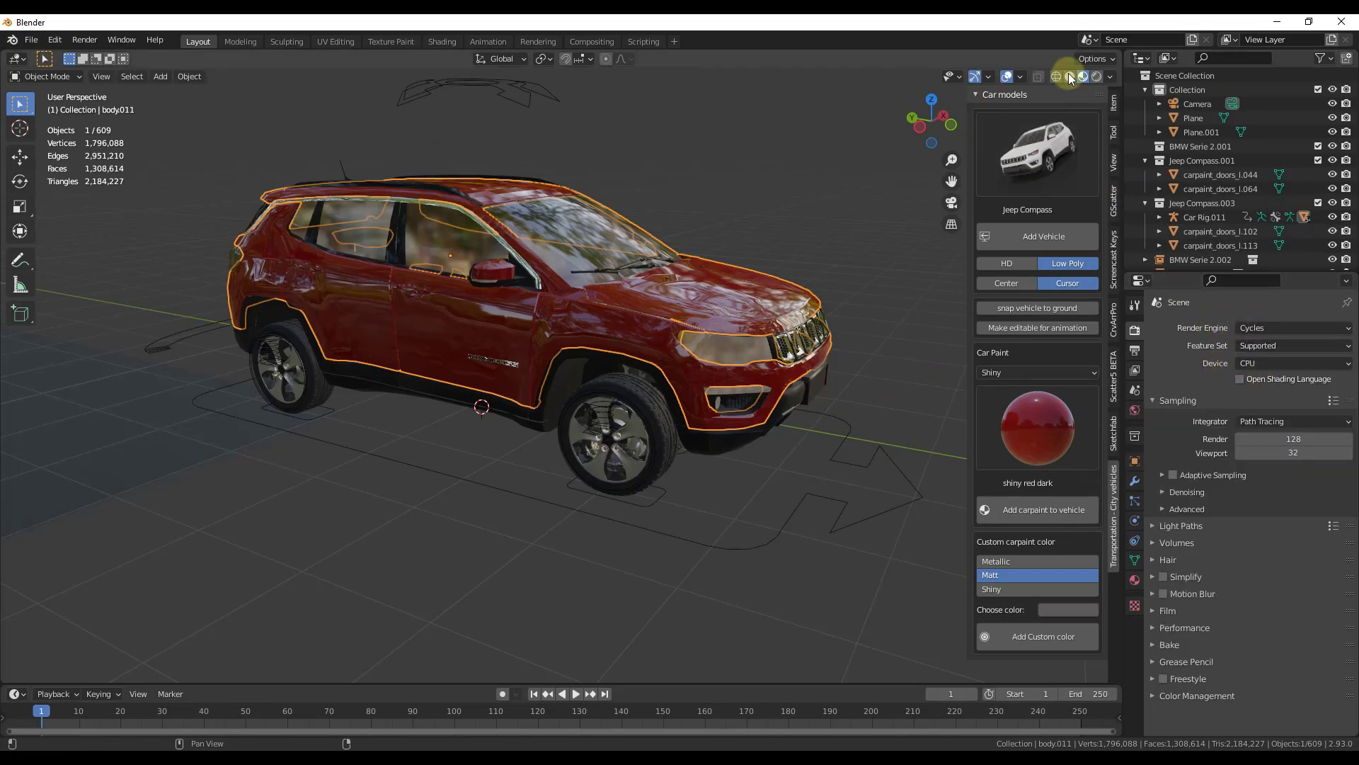
click(1037, 76)
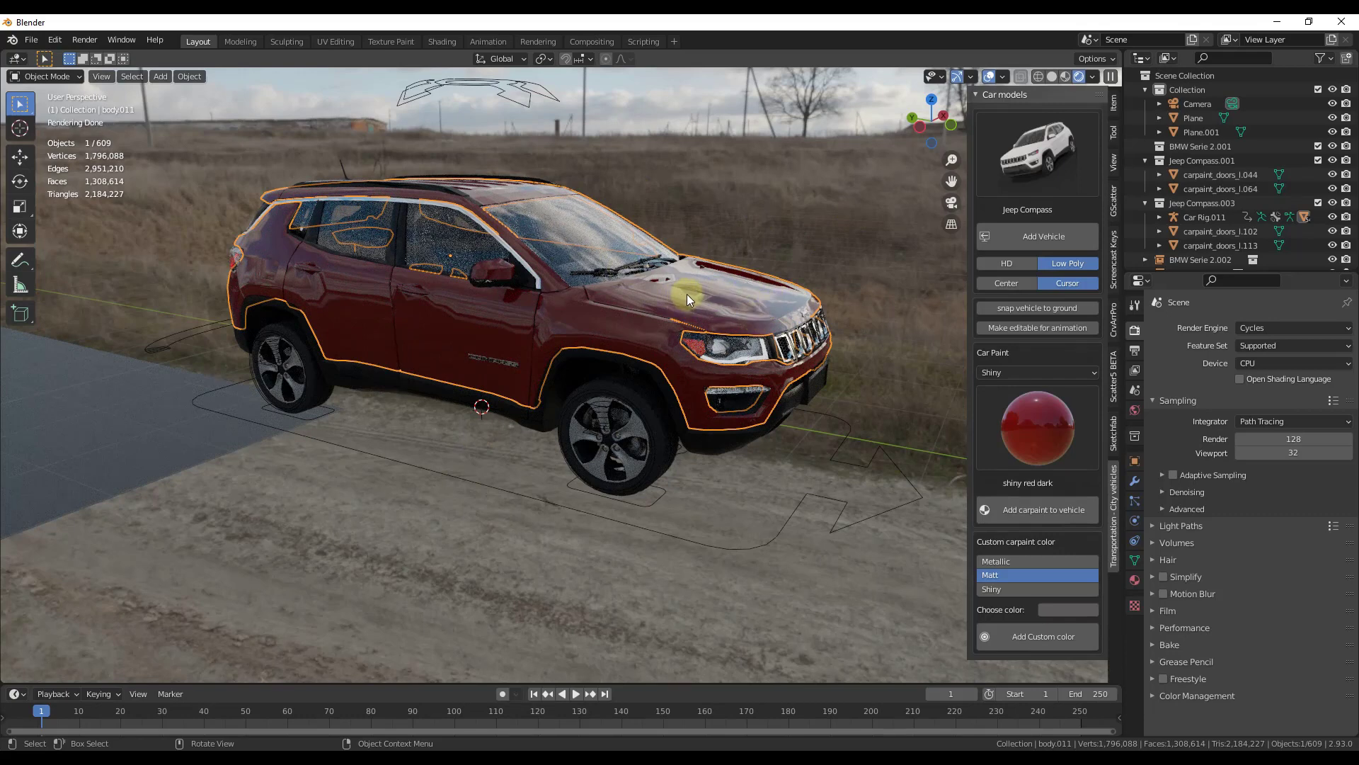
mouse_move(717, 306)
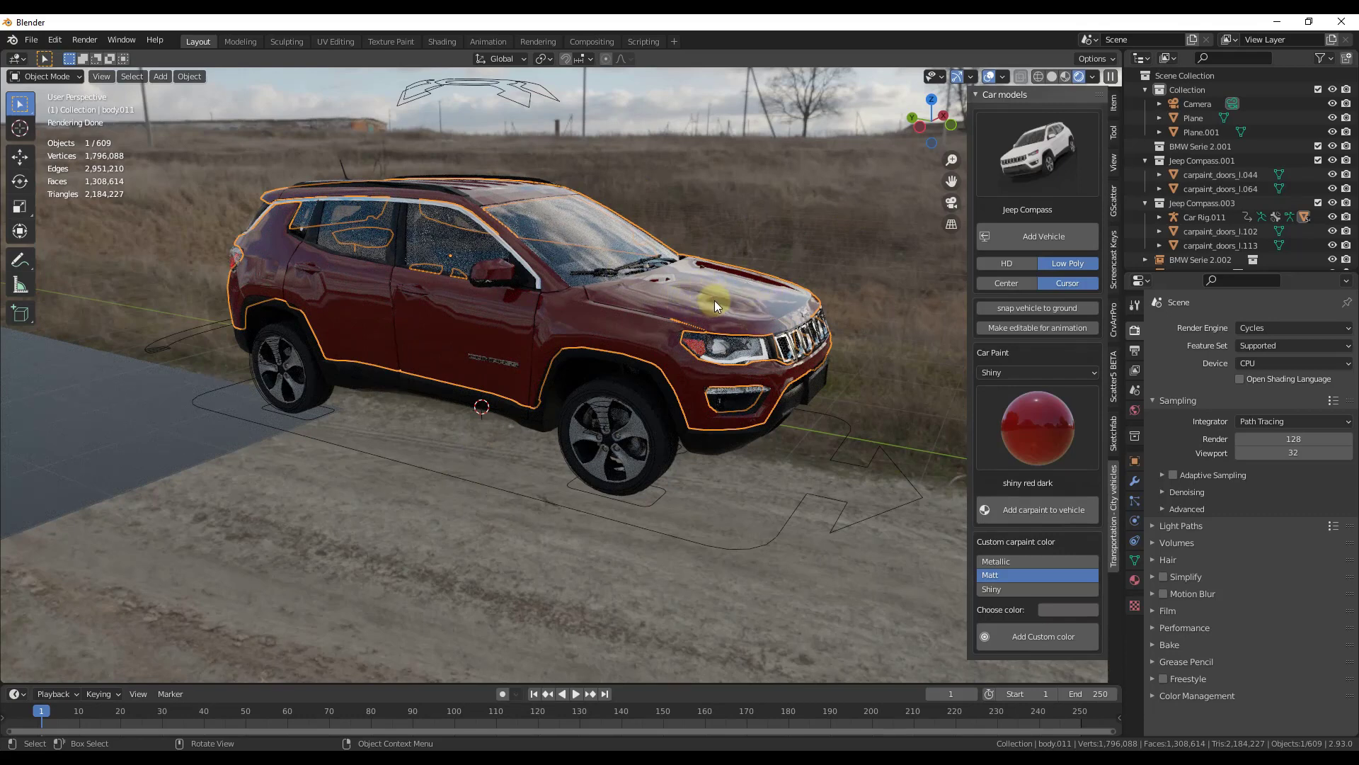
click(1291, 329)
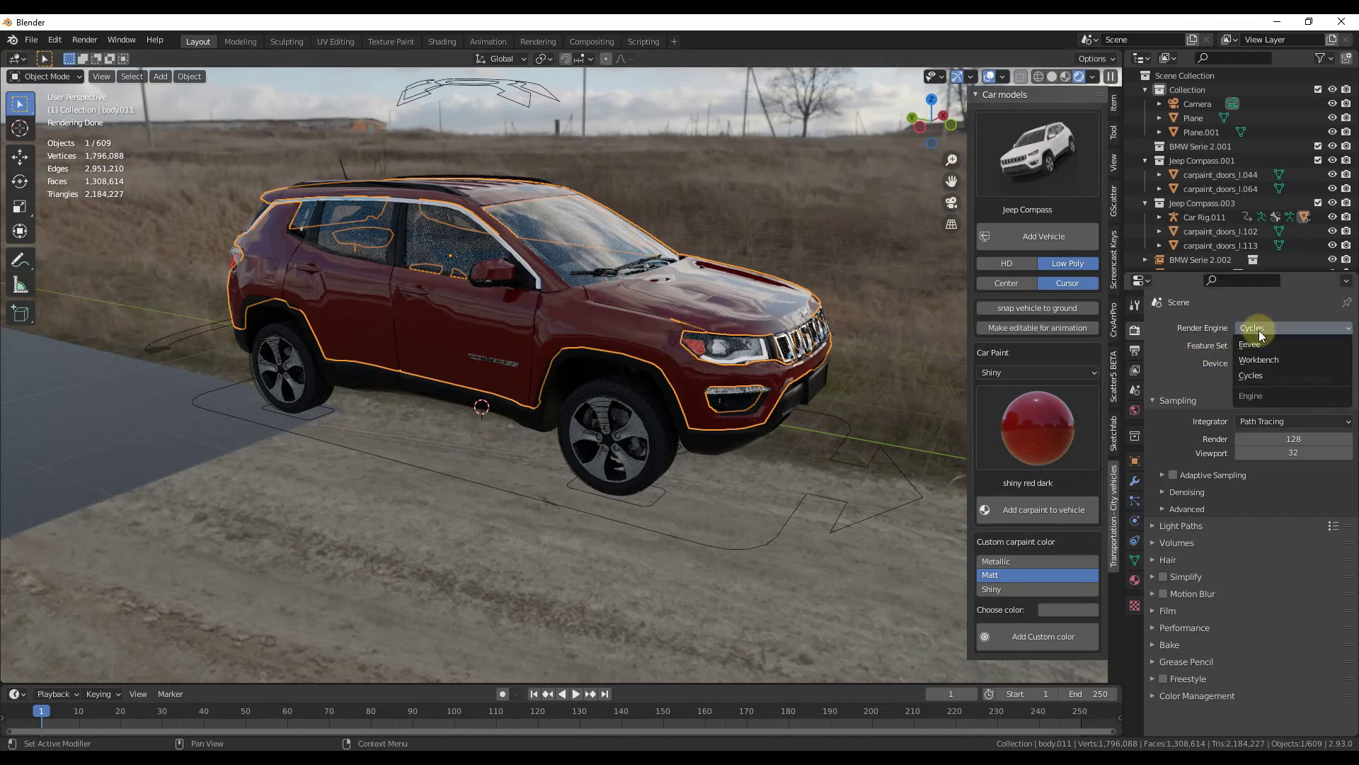
click(1248, 344)
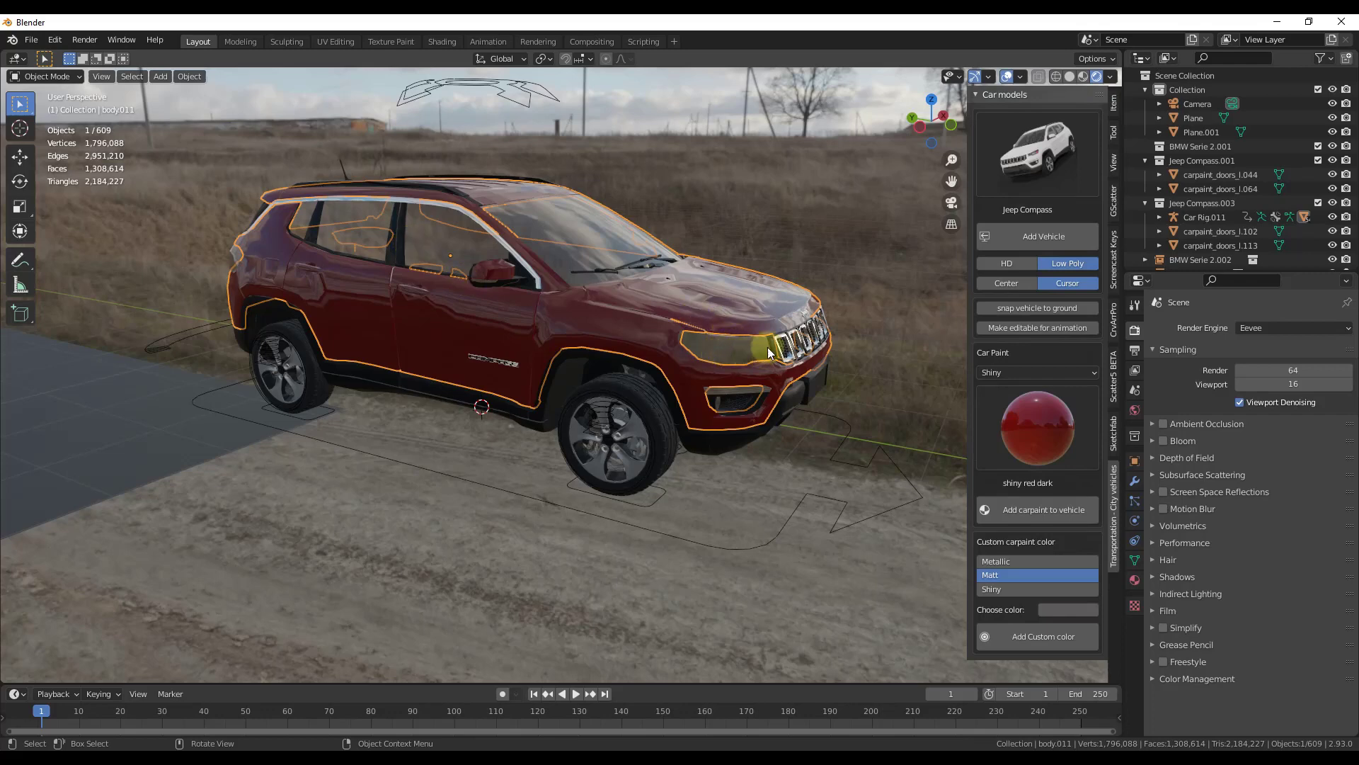
mouse_move(777, 362)
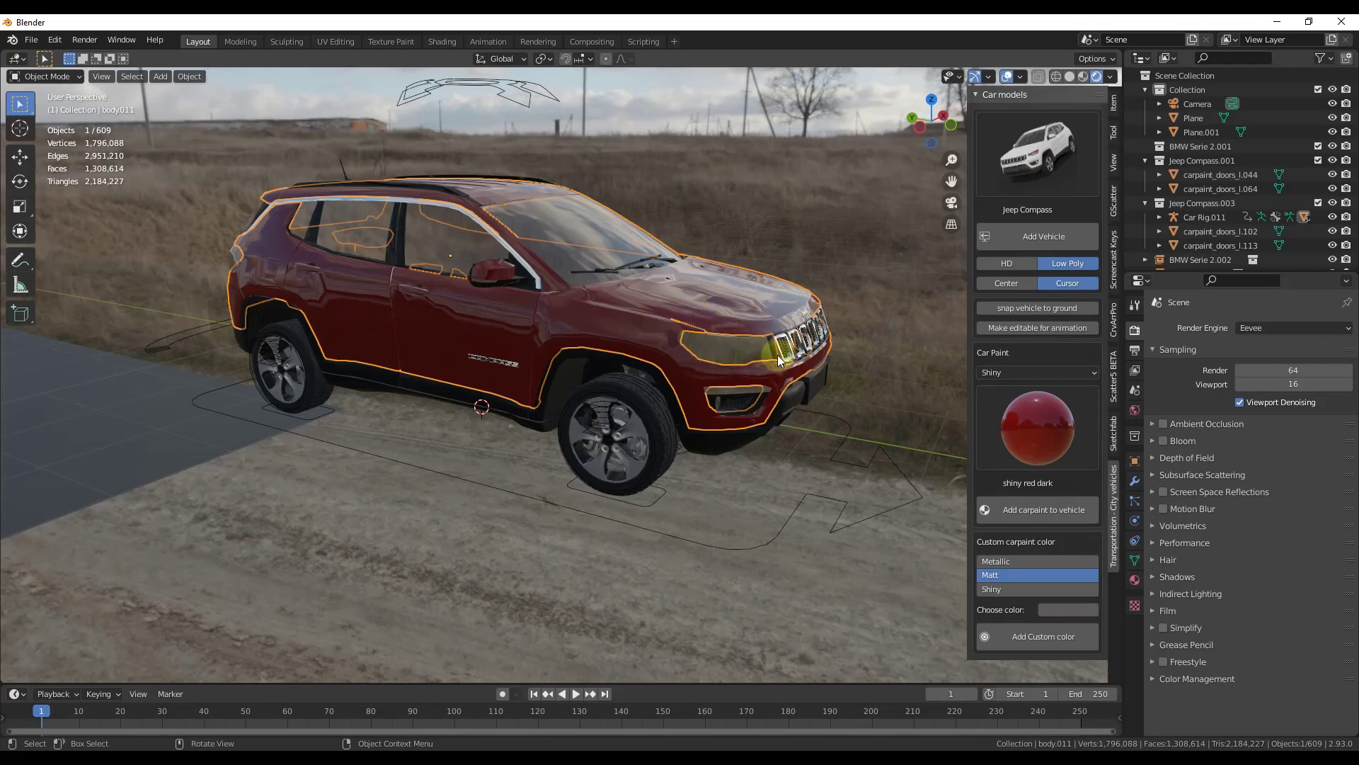
mouse_move(1134, 331)
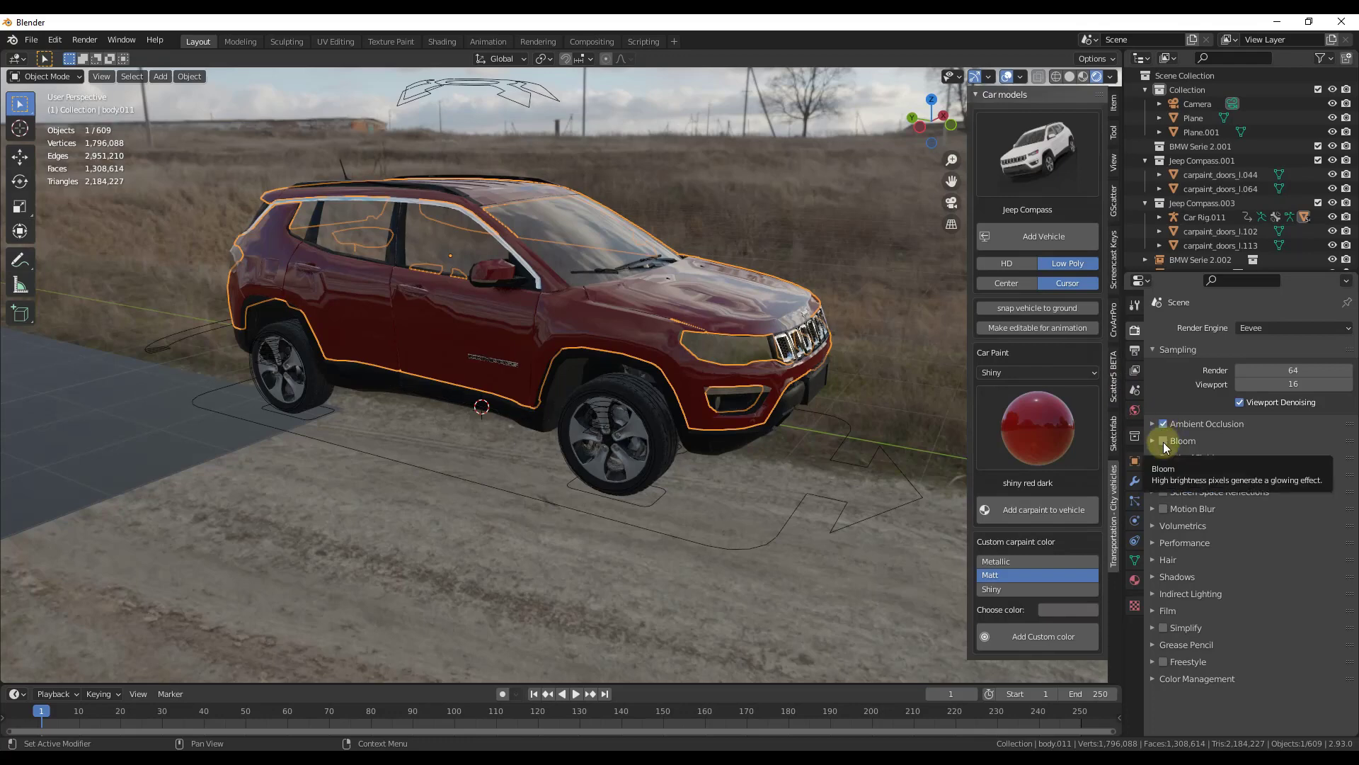
Enable Eevee Bloom and Screen Space Reflections on the red Jeep render
click(1164, 440)
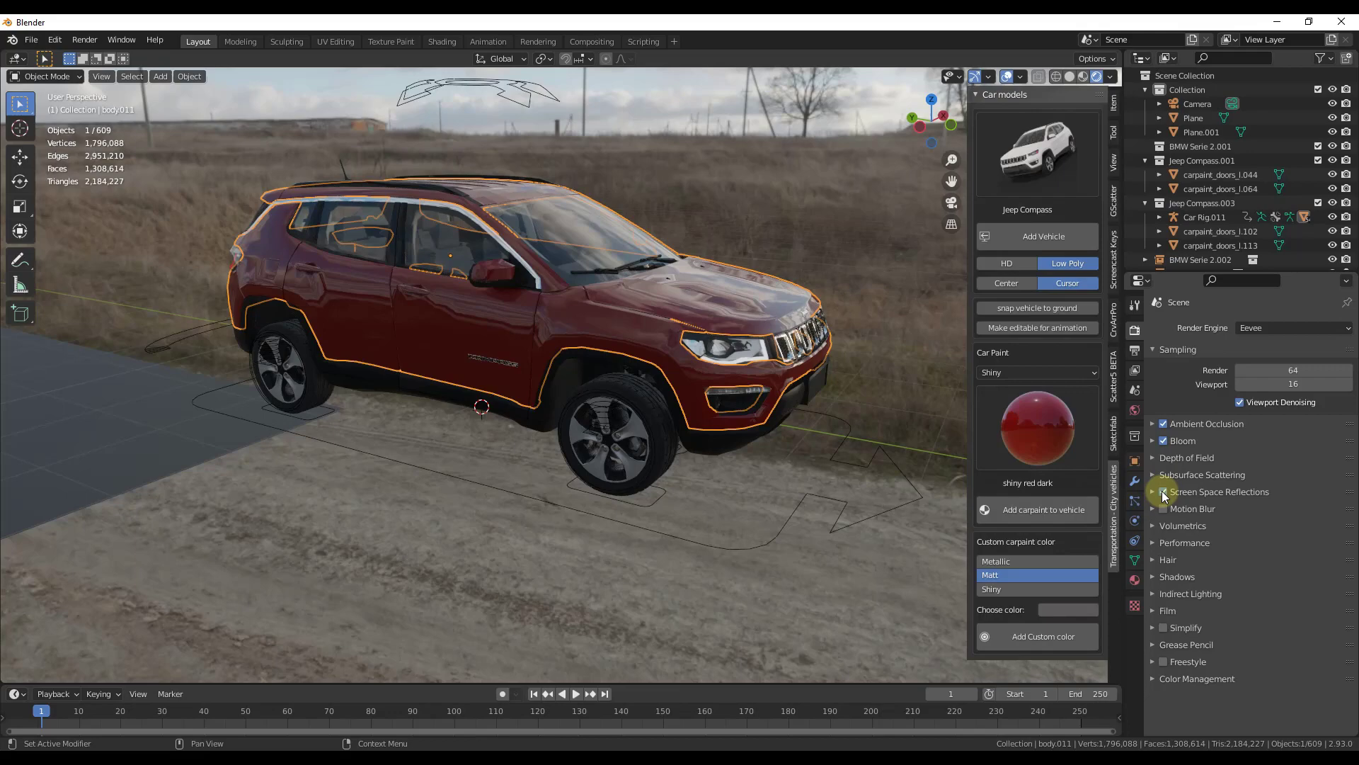
click(1163, 492)
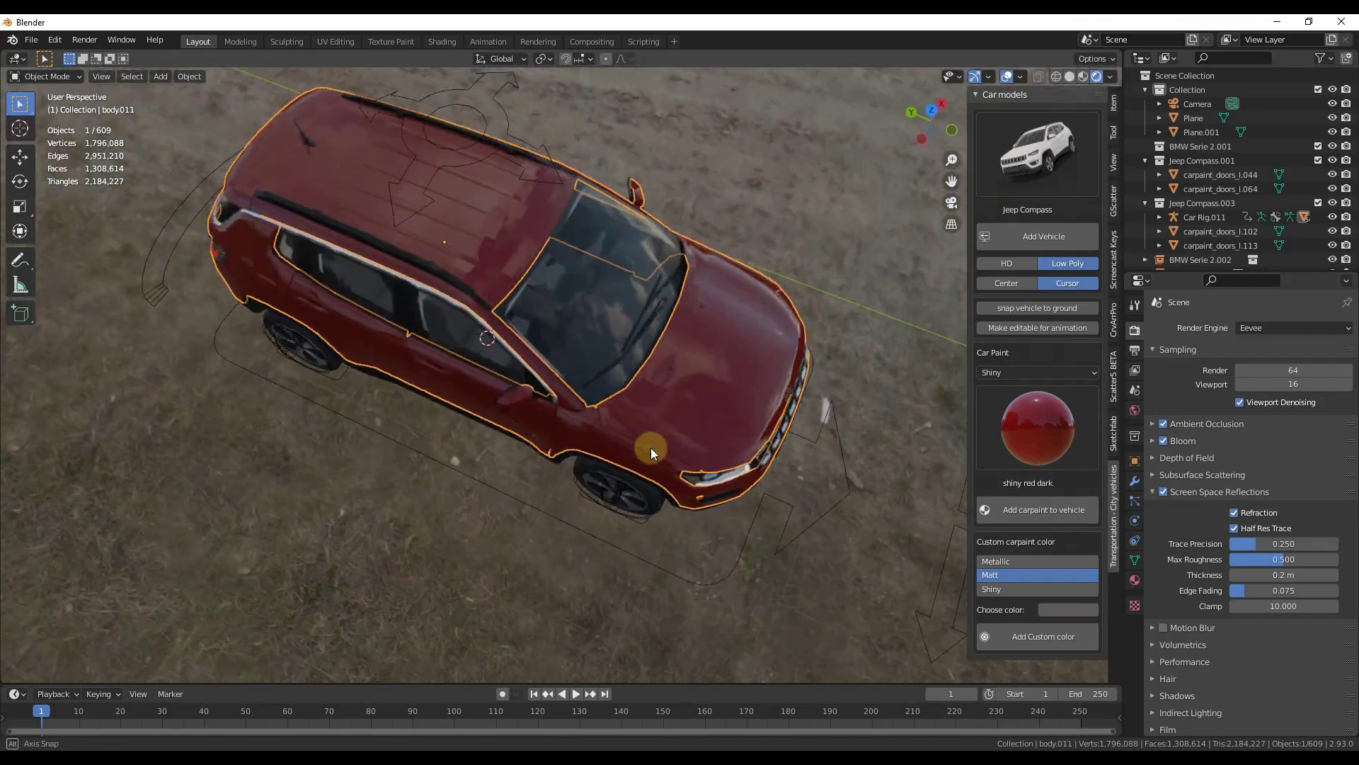
drag(651, 453, 650, 396)
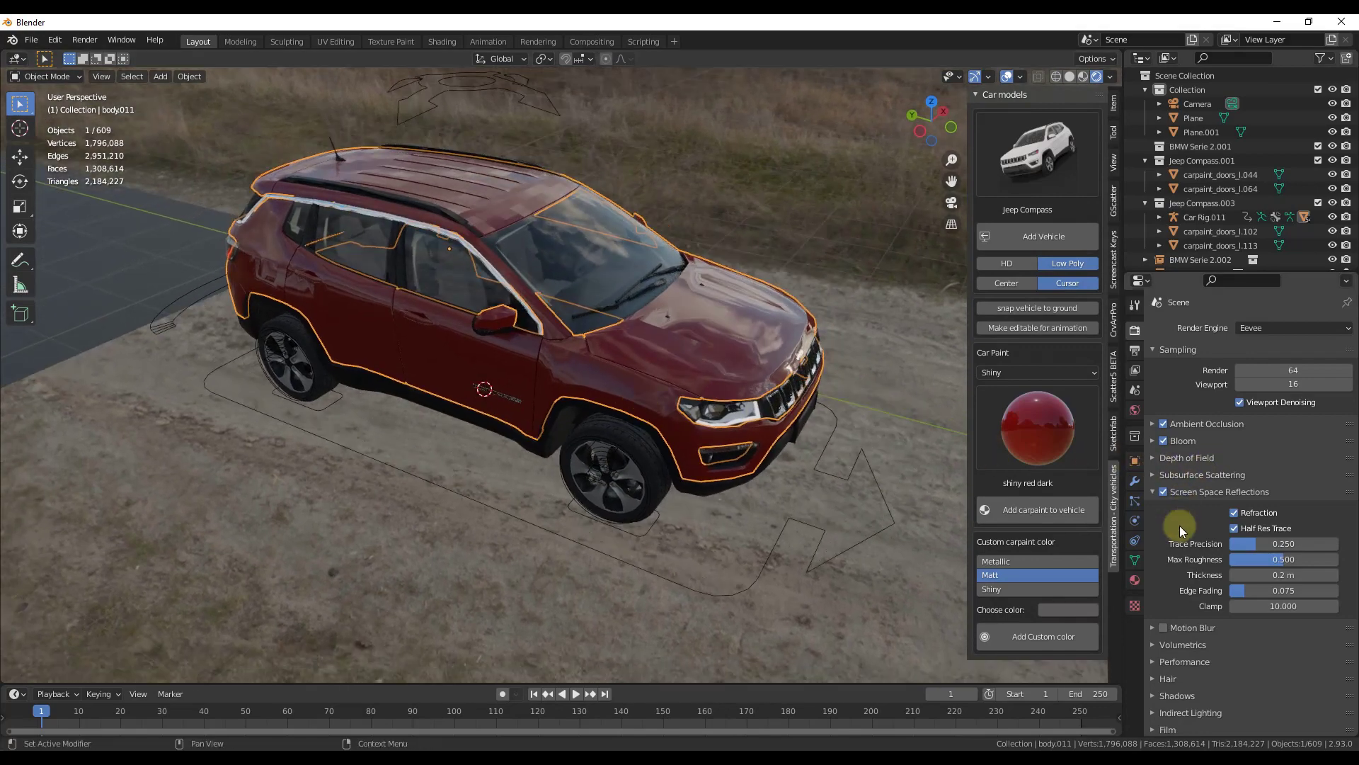
mouse_move(1300, 446)
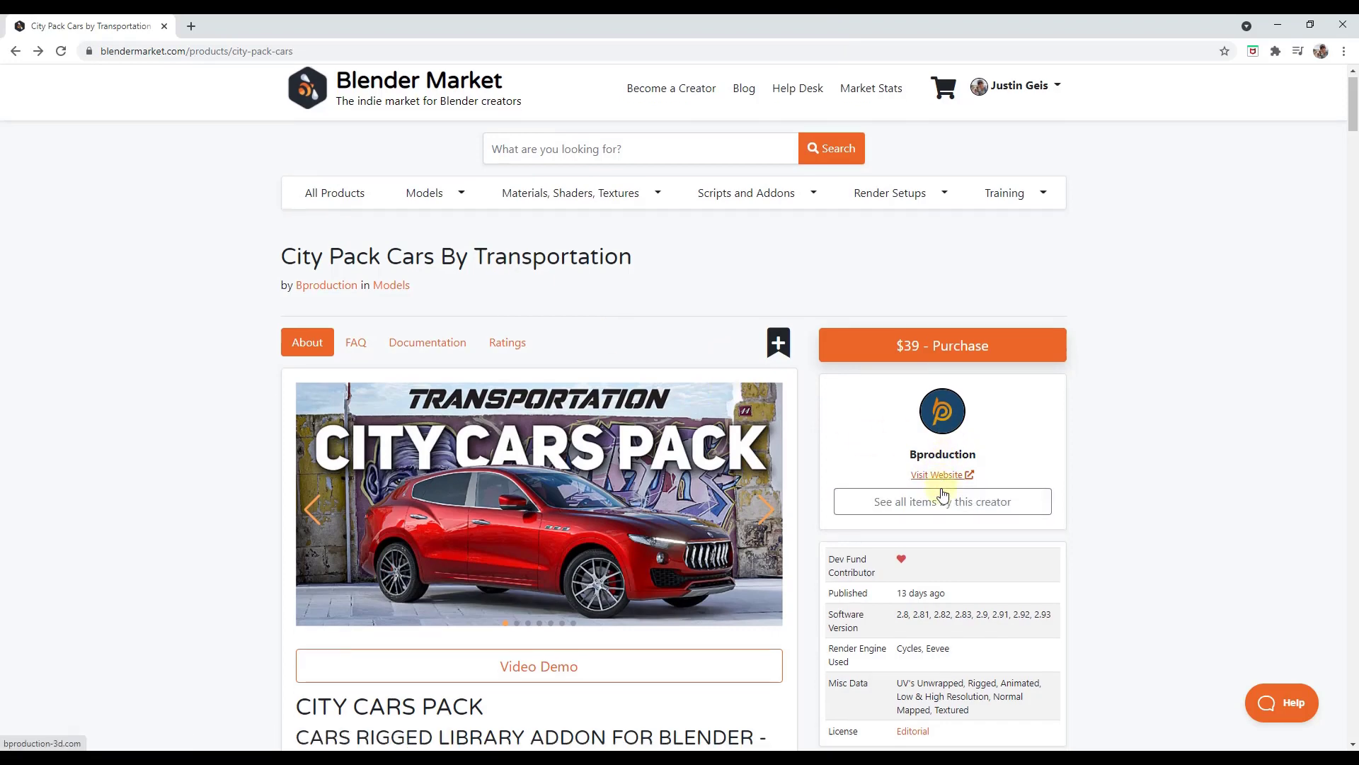
Browse the creator's products and land on the Car Transportation add-on page
click(943, 501)
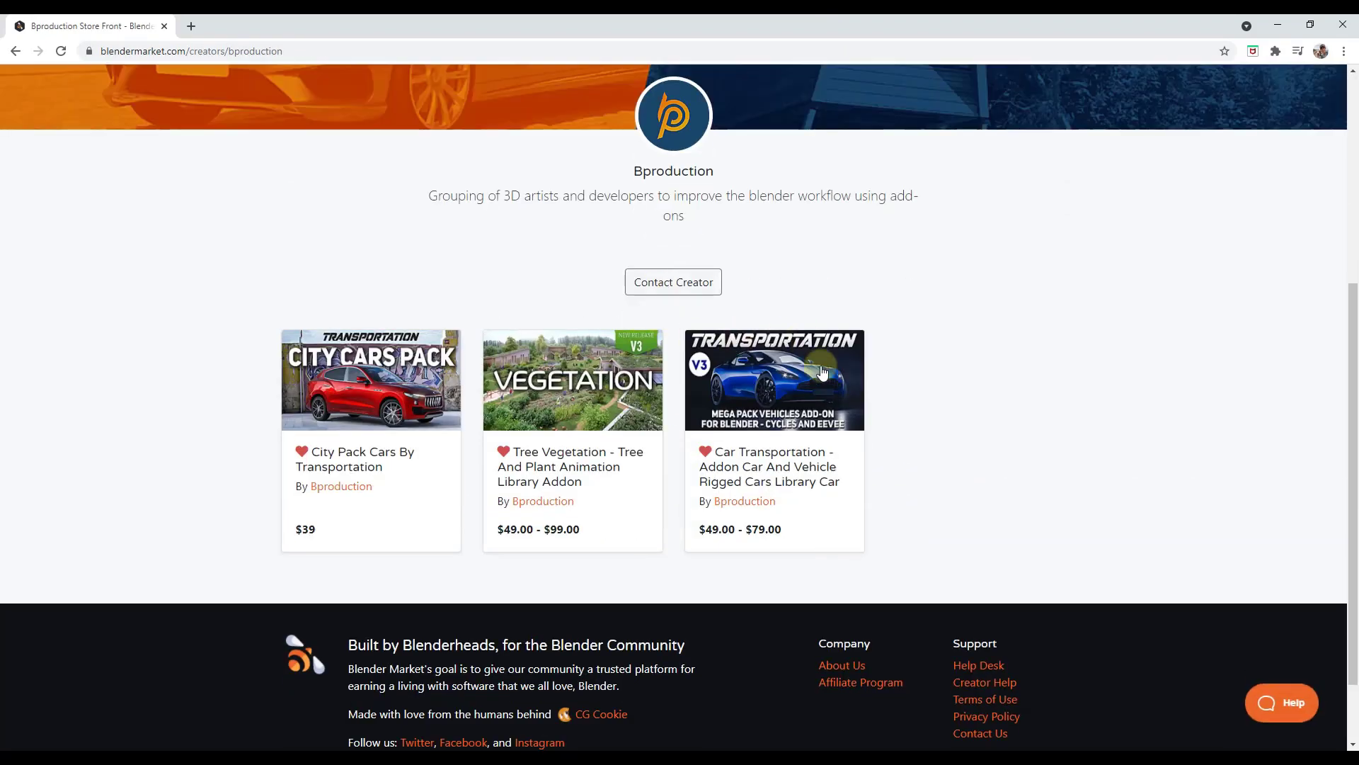
mouse_move(815, 388)
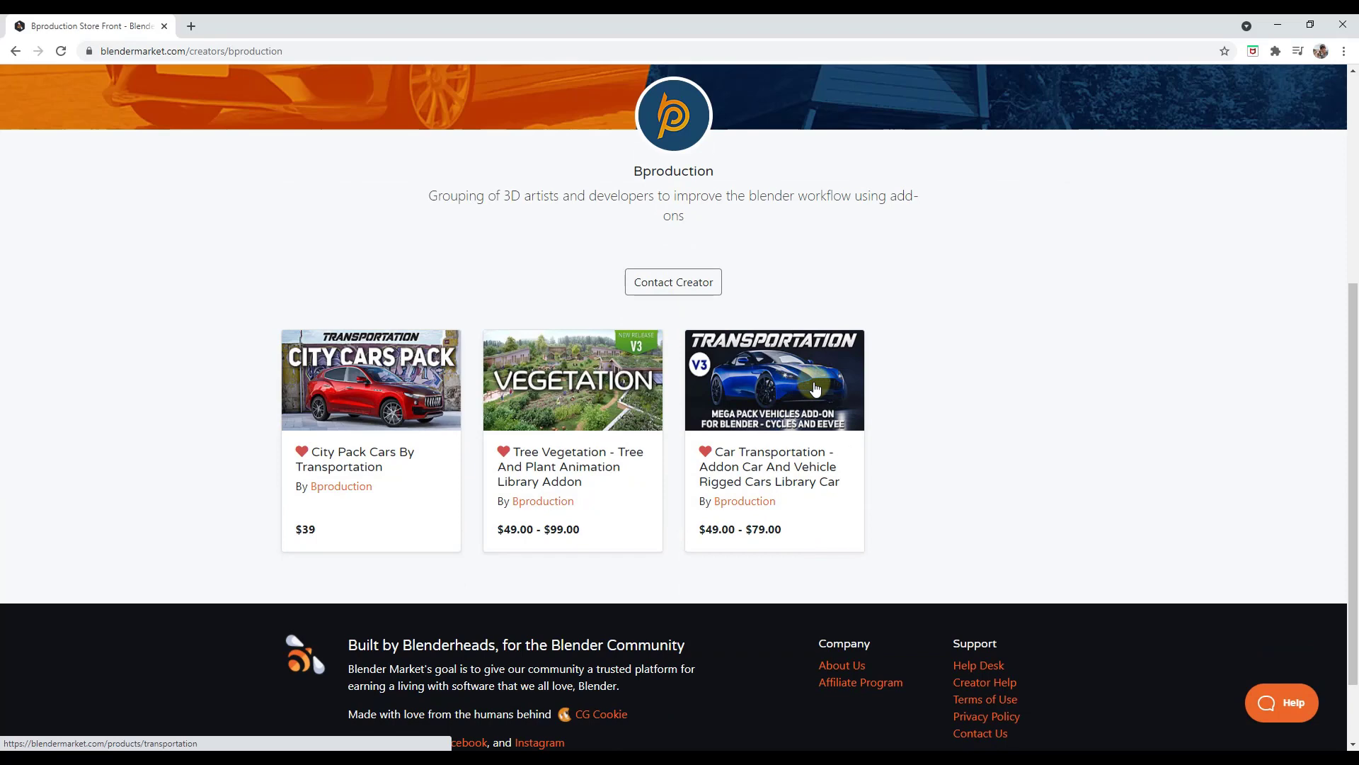
click(816, 388)
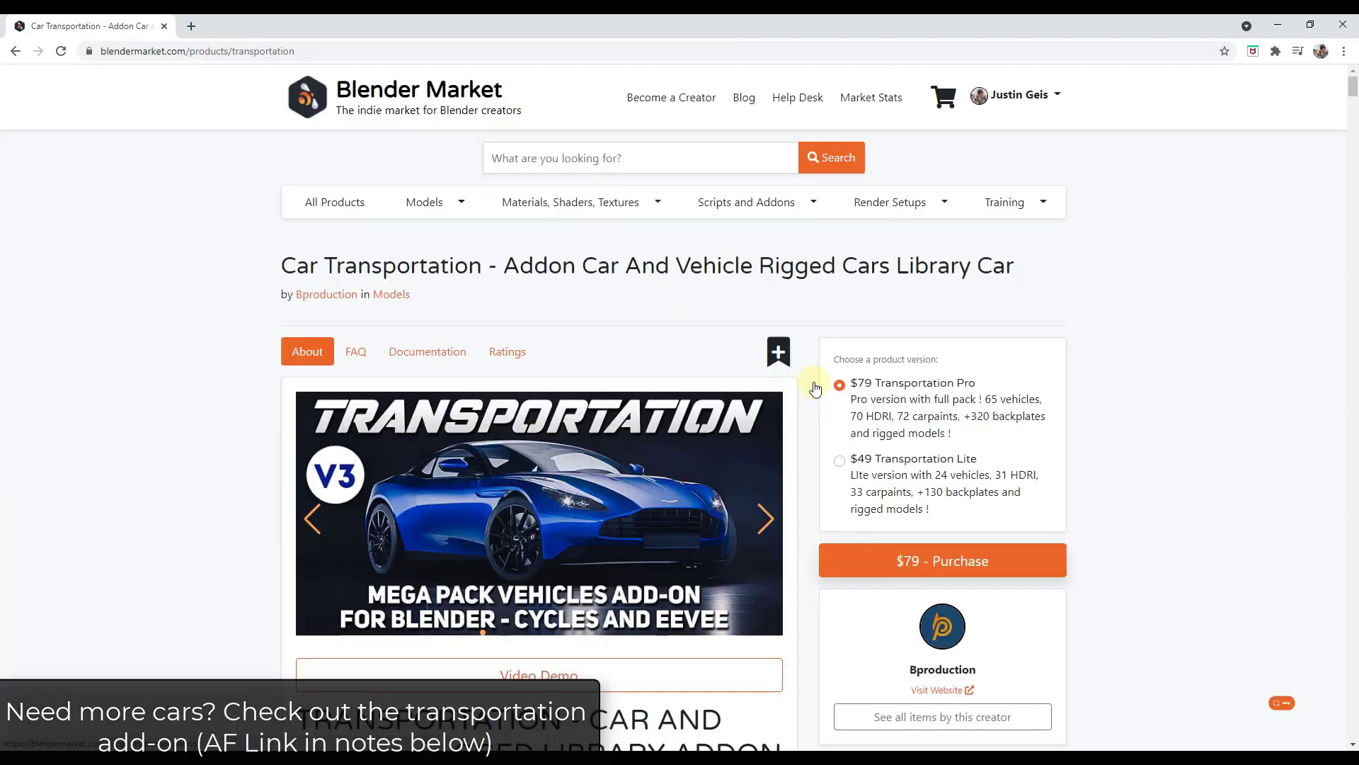
scroll(down, 3)
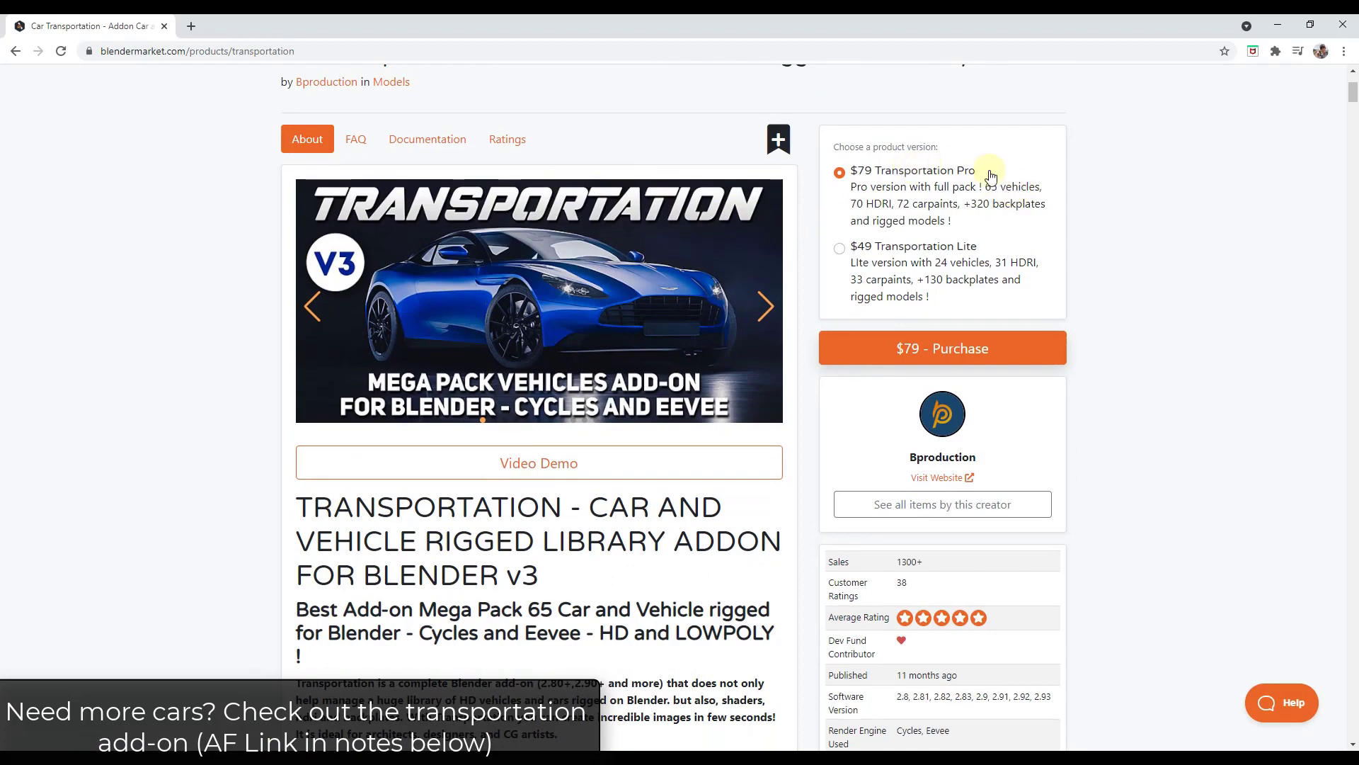
scroll(down, 3)
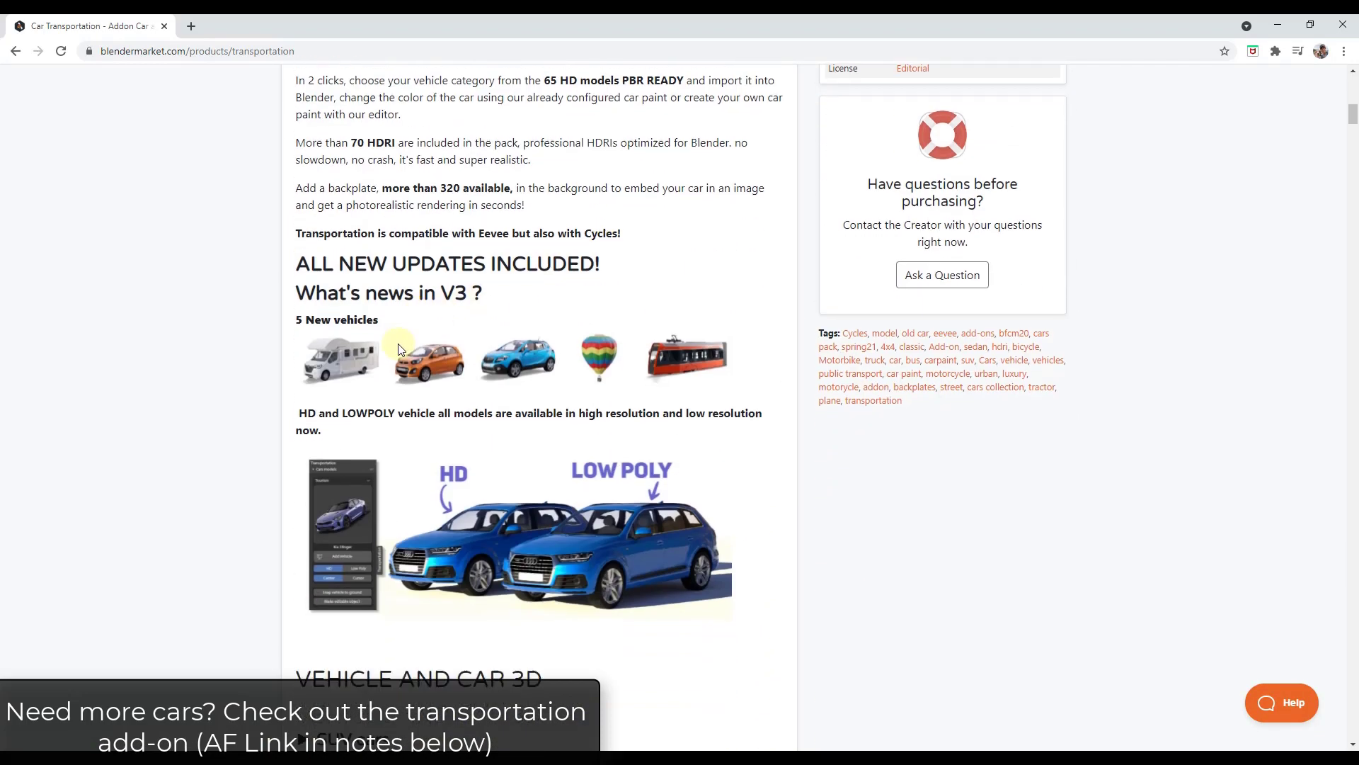
scroll(down, 3)
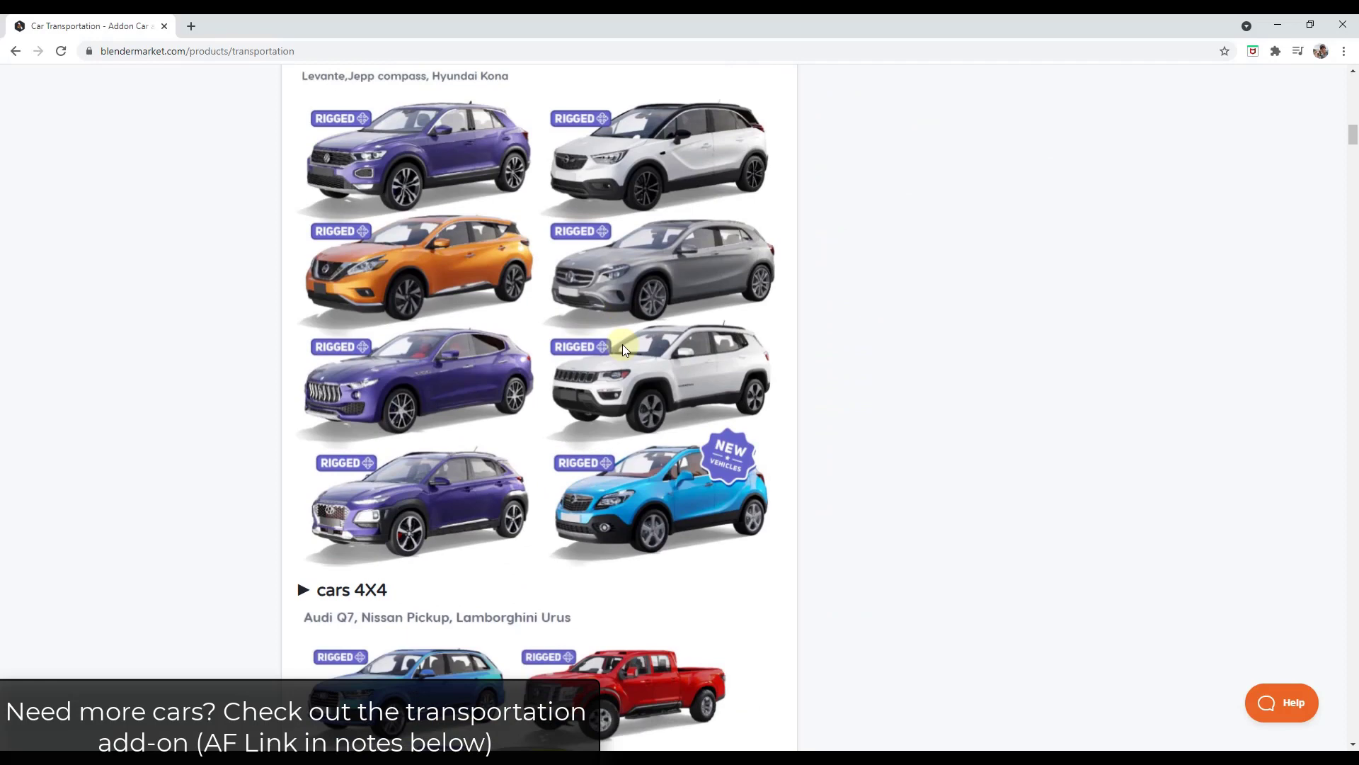
scroll(down, 3)
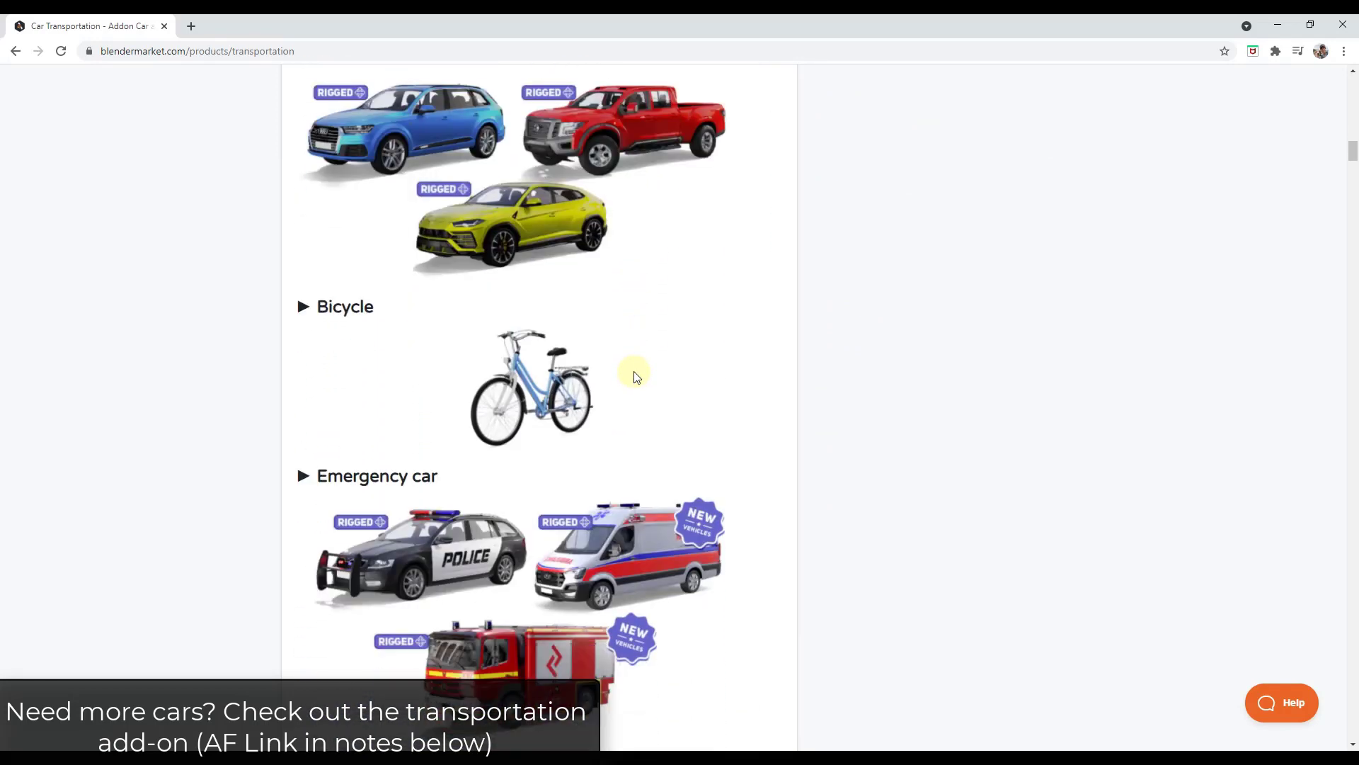
scroll(down, 3)
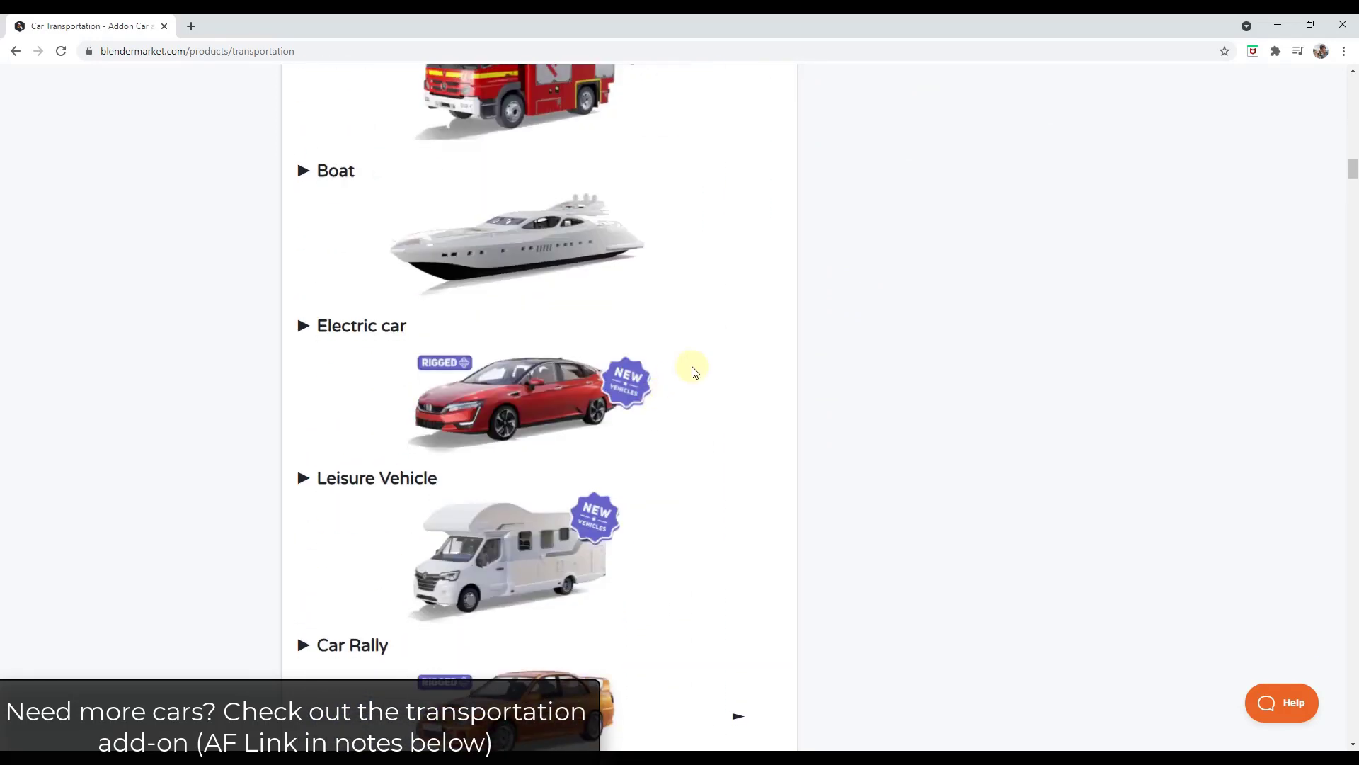
scroll(down, 3)
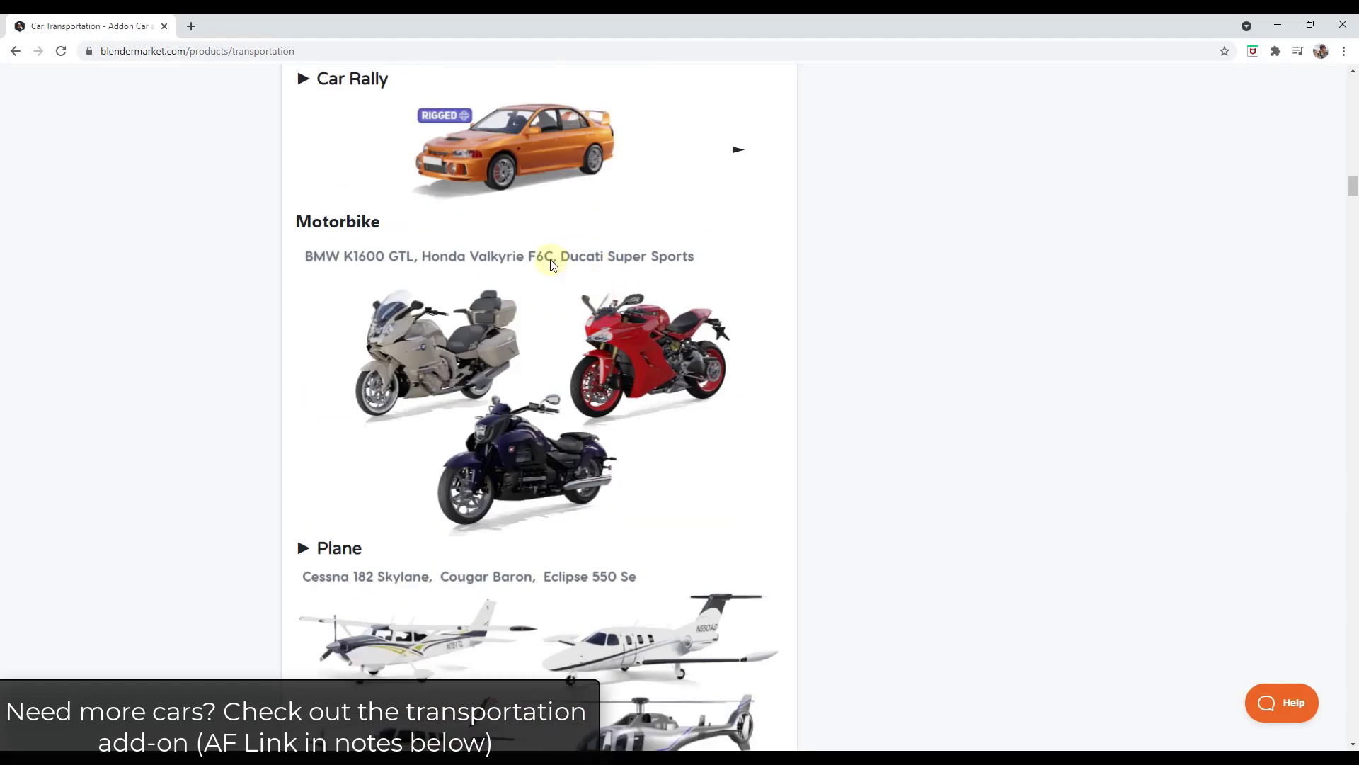
scroll(down, 3)
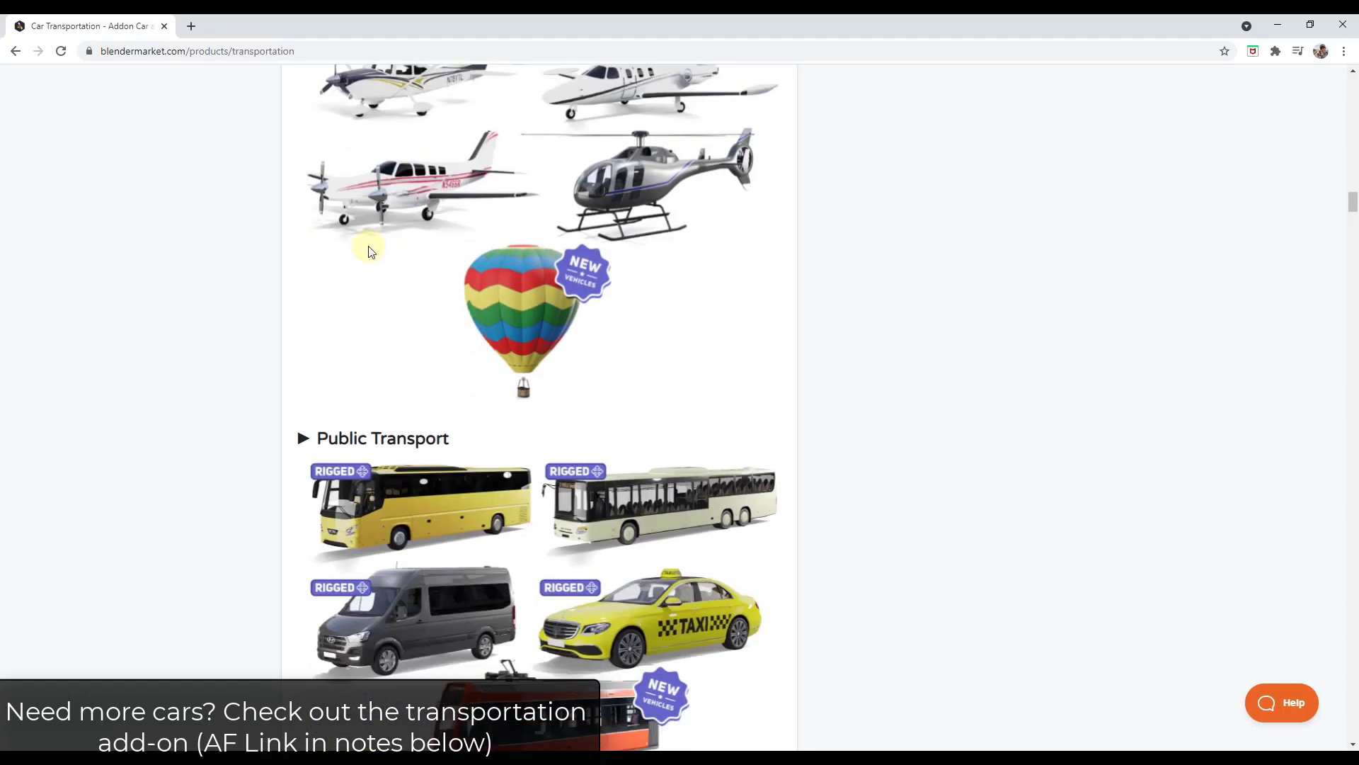
scroll(down, 3)
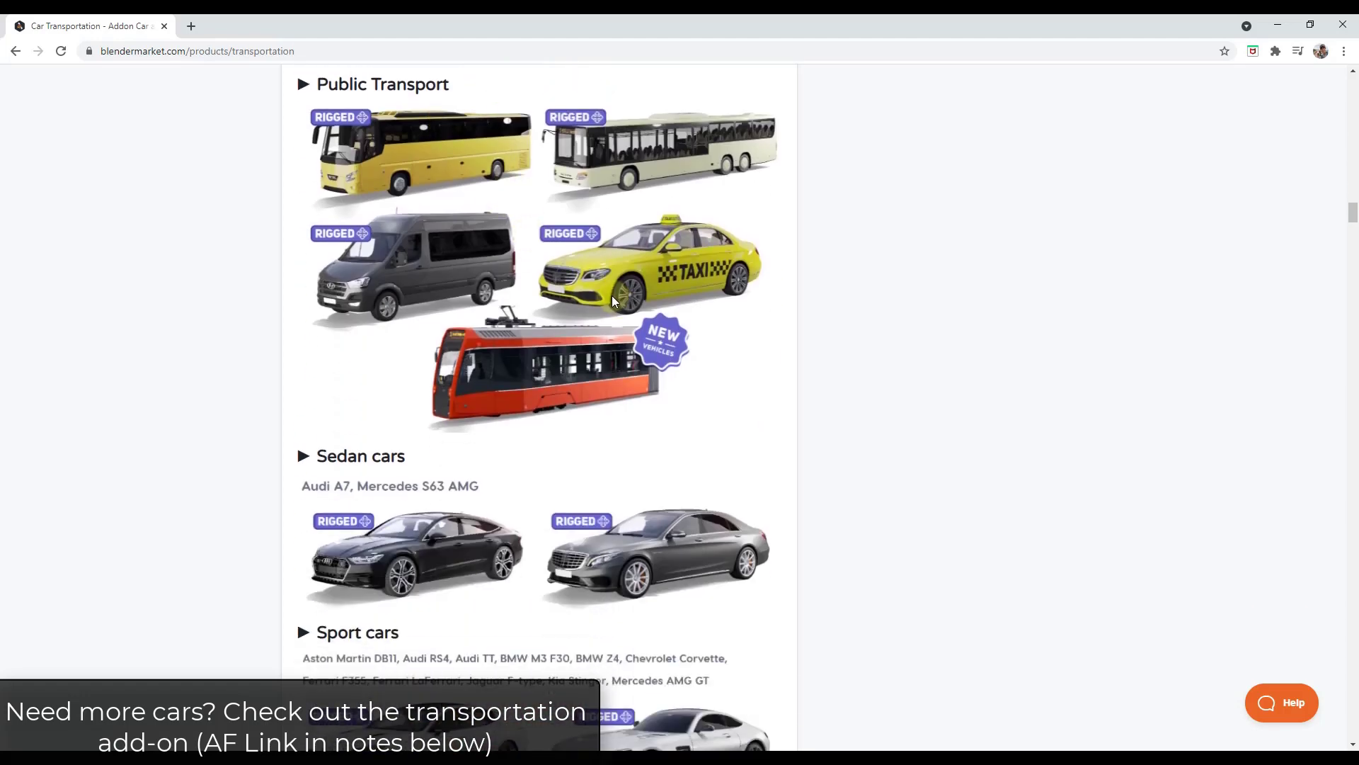
scroll(down, 3)
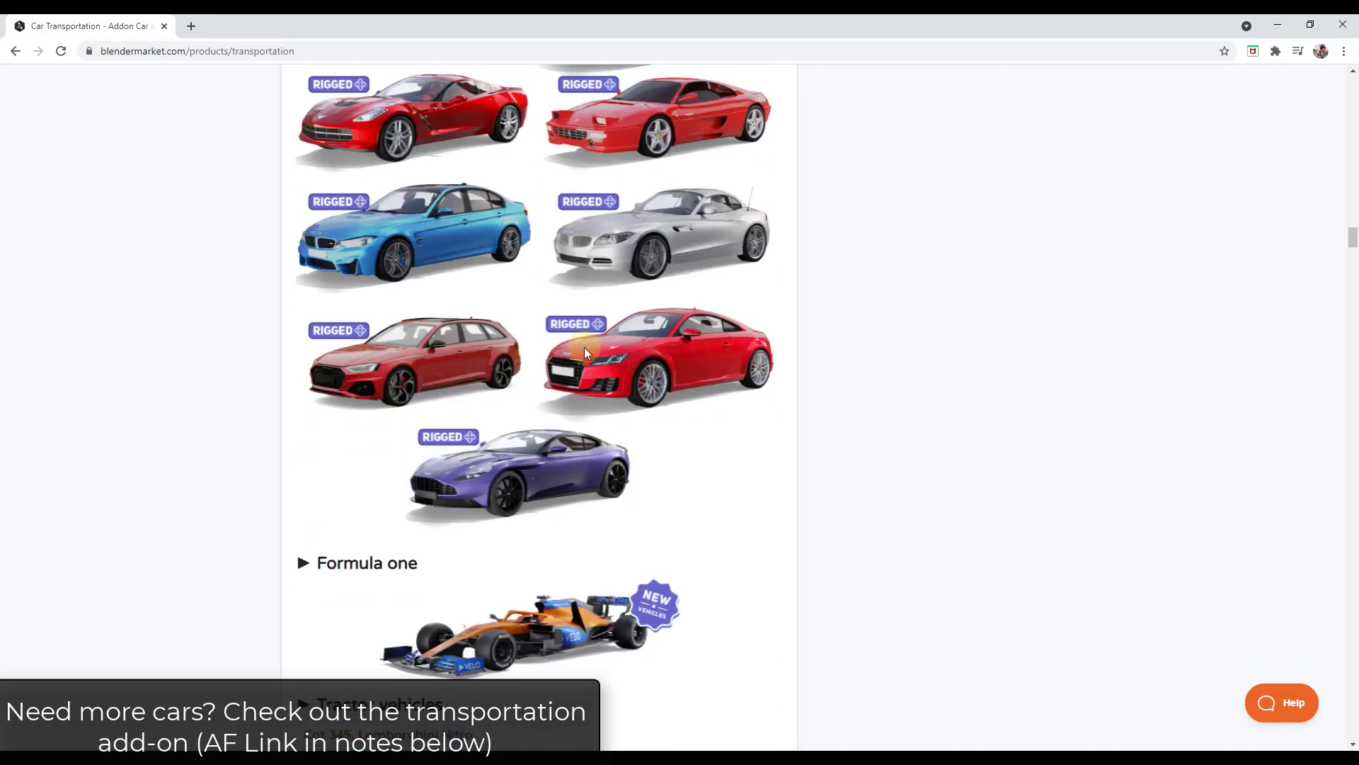